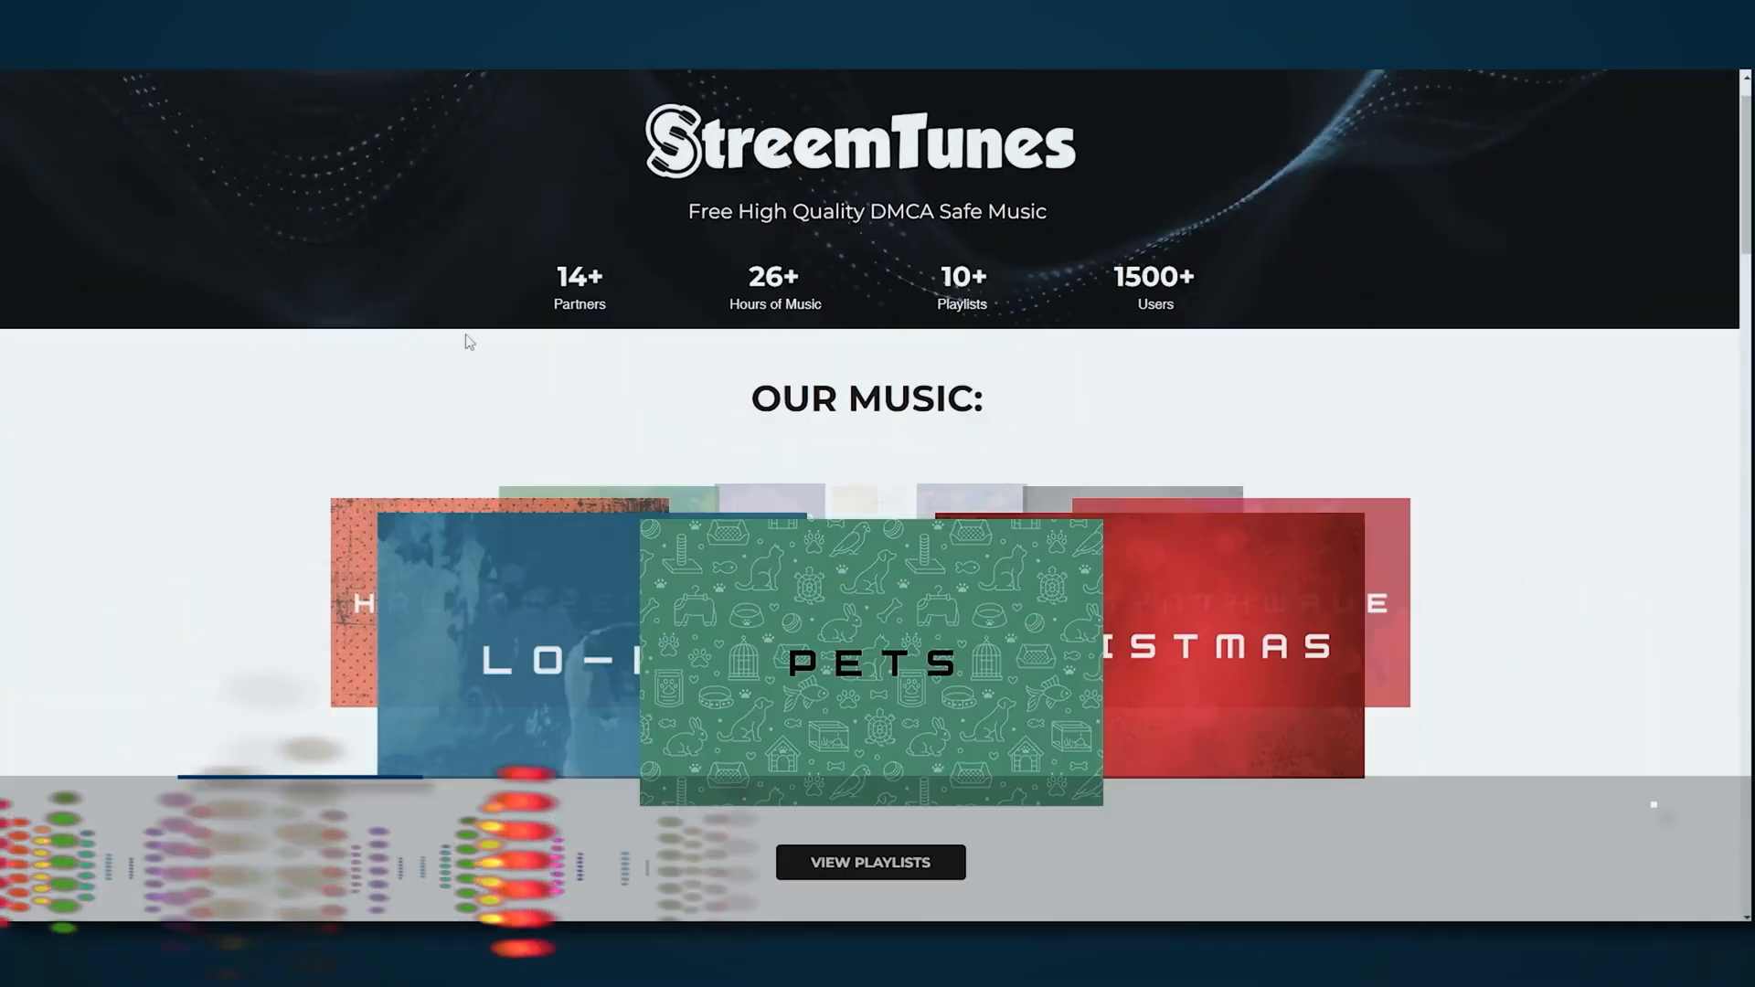
- Browse down through the StreamTunes playlists page
scroll("down", 3)
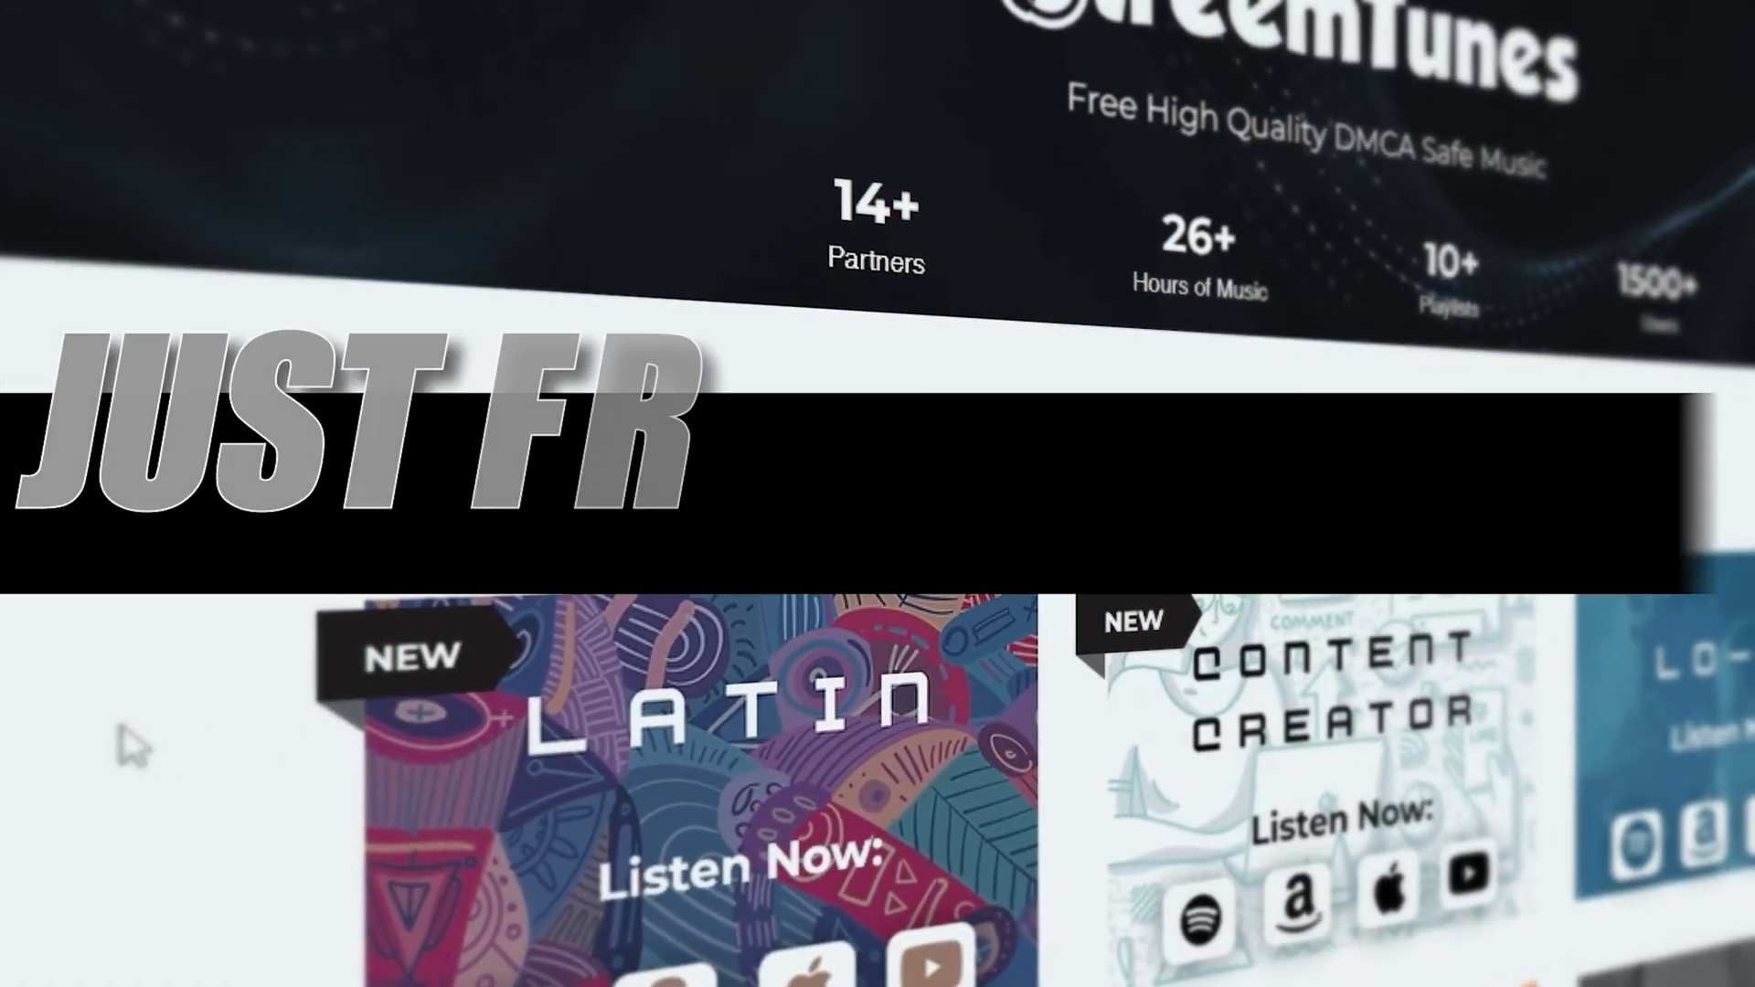
scroll("down", 3)
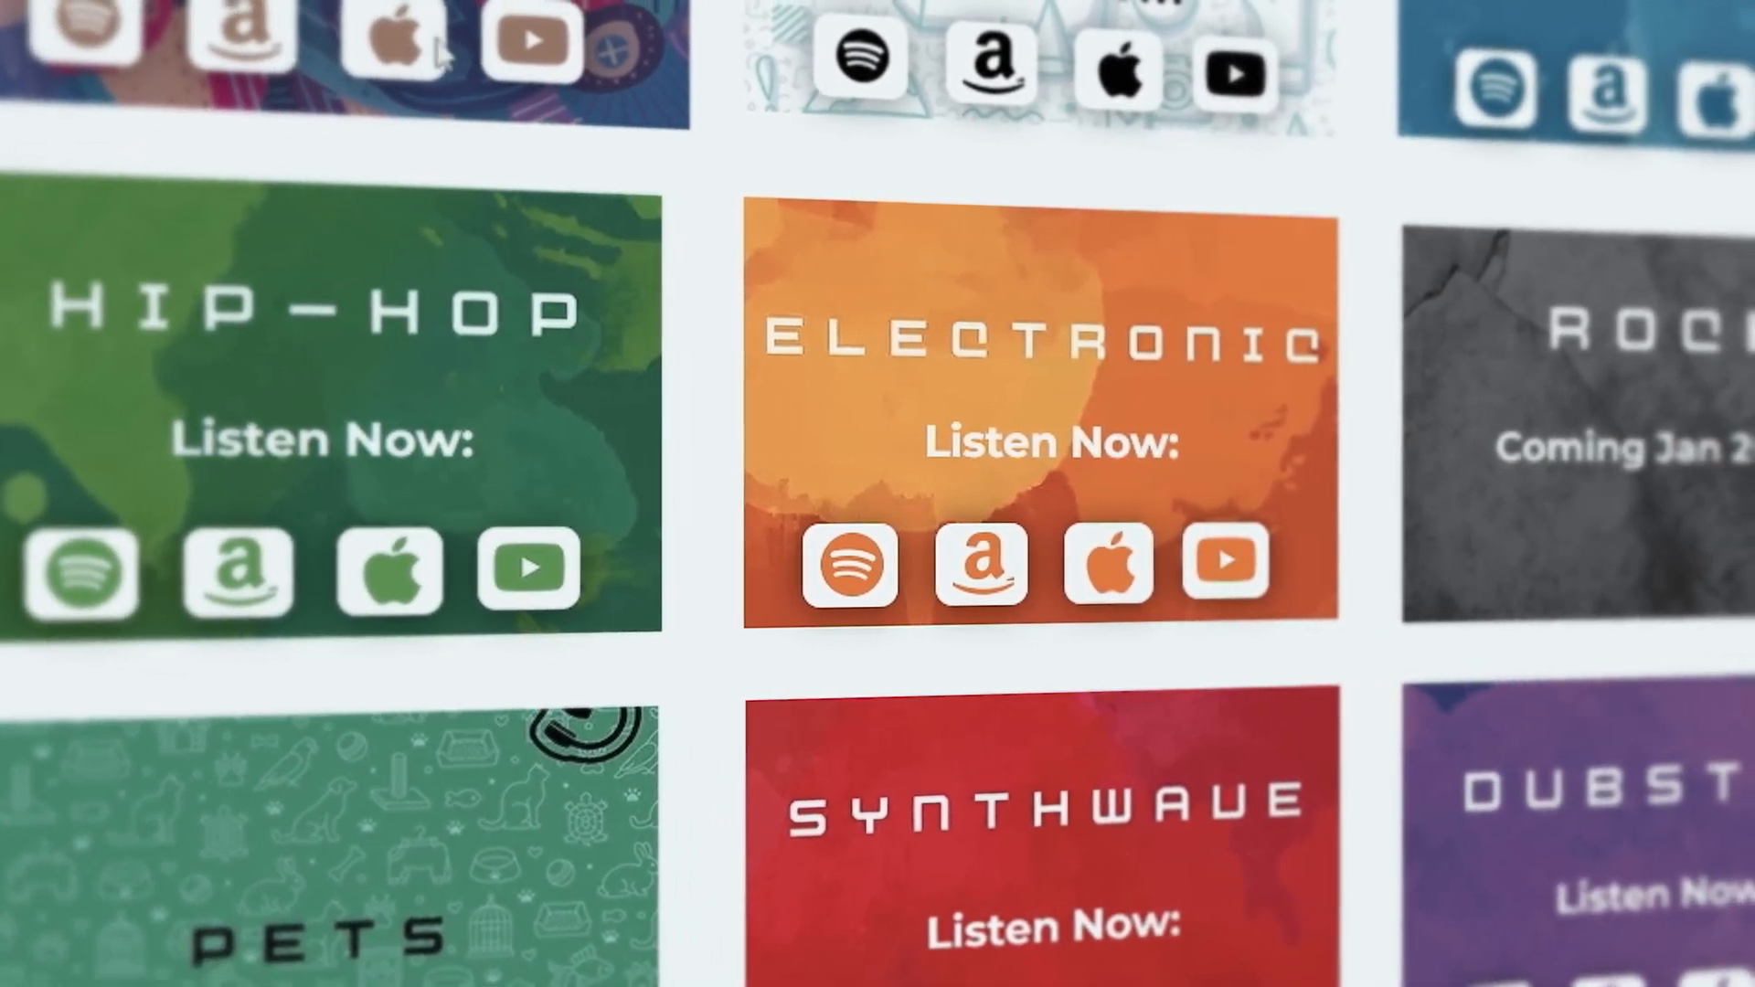
scroll("down", 3)
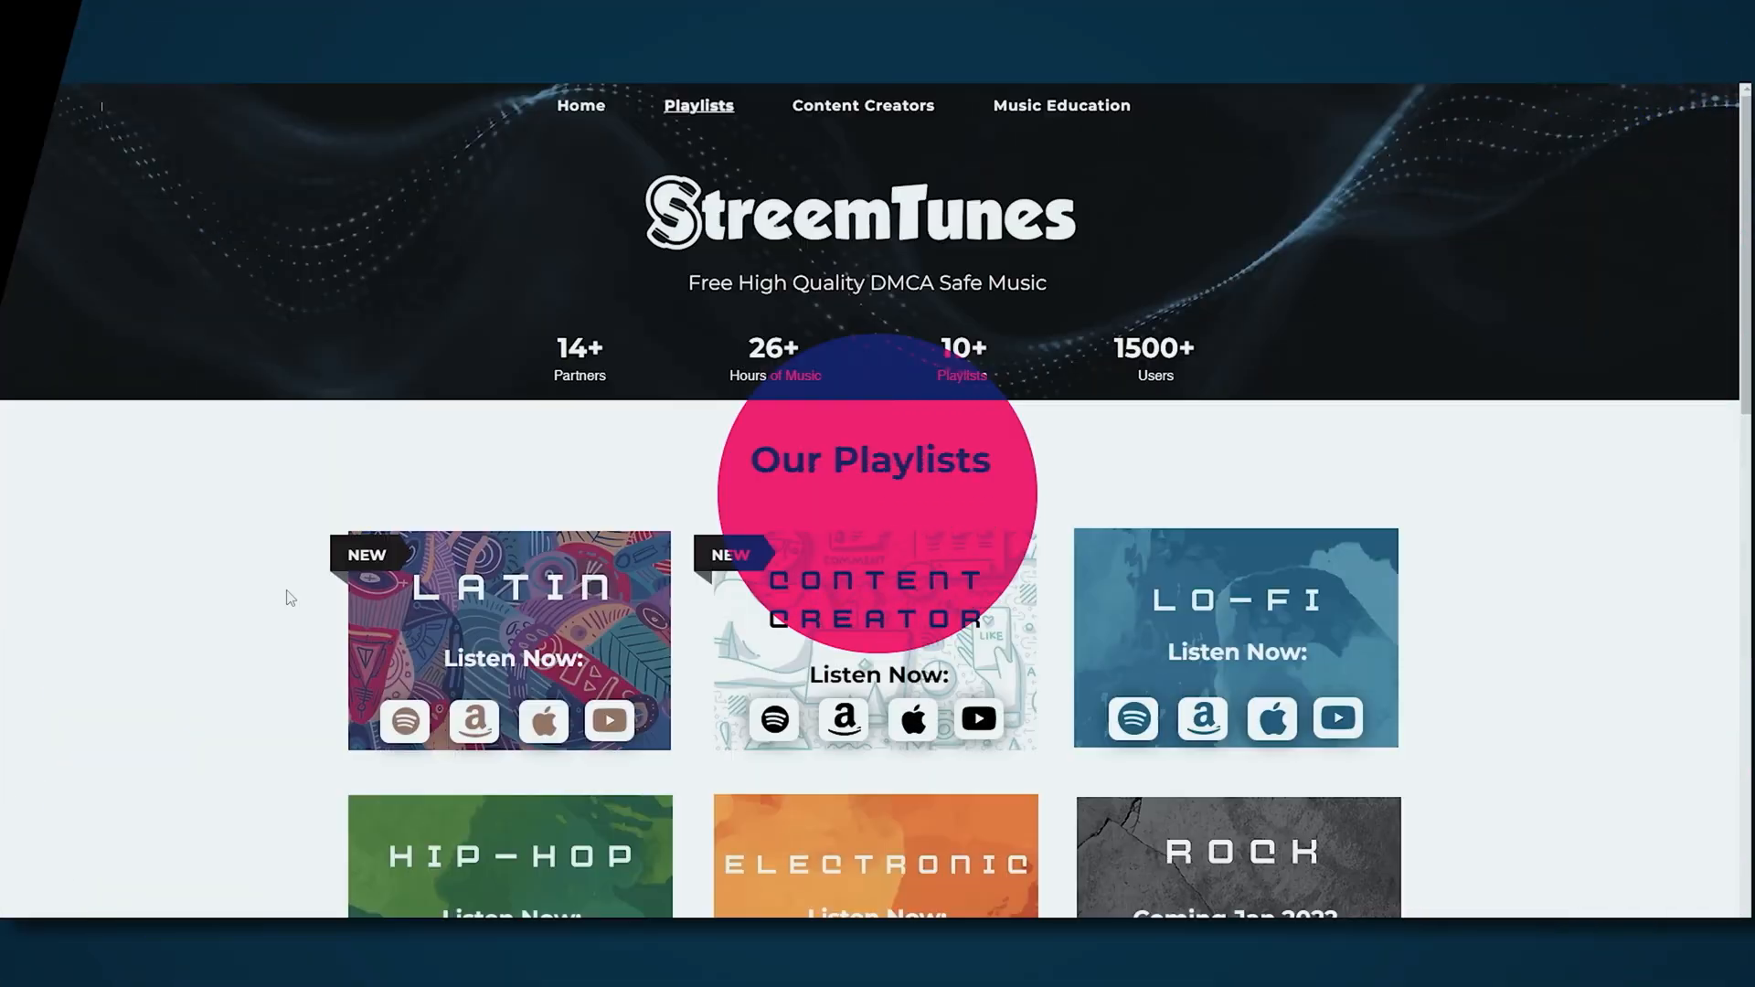
- Open the Music Education page and read about the MusiCounts charity partnership
left_click(1061, 106)
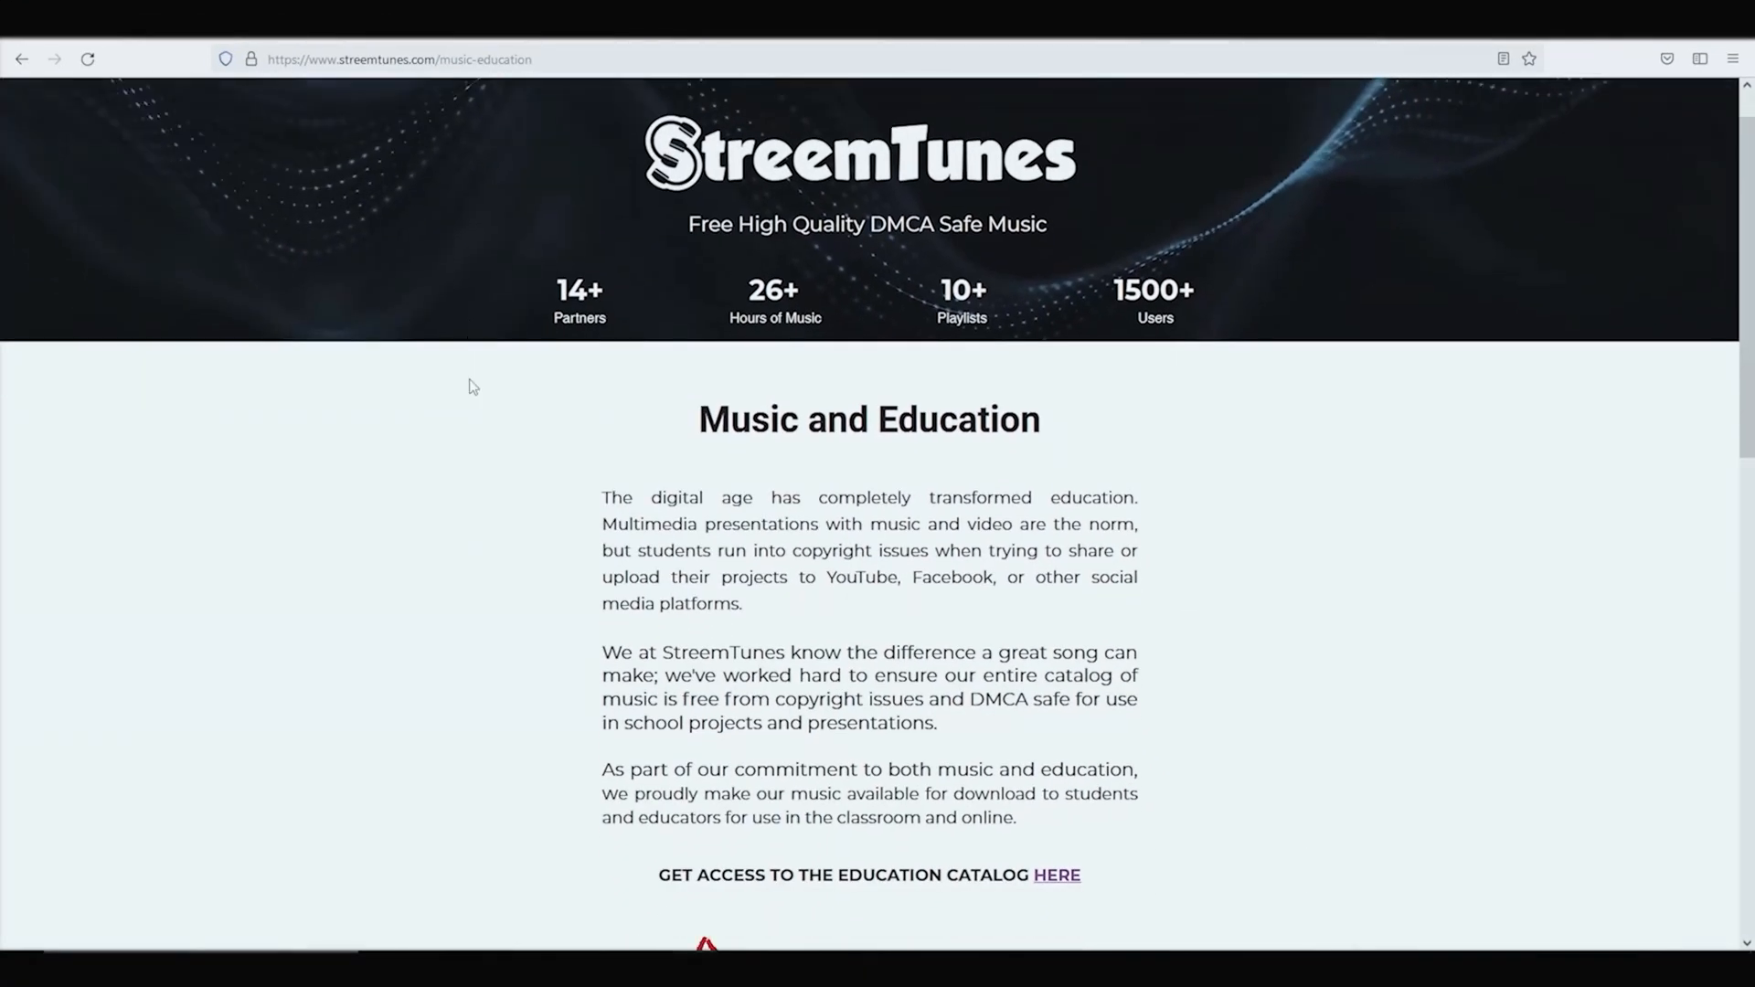
scroll("down", 3)
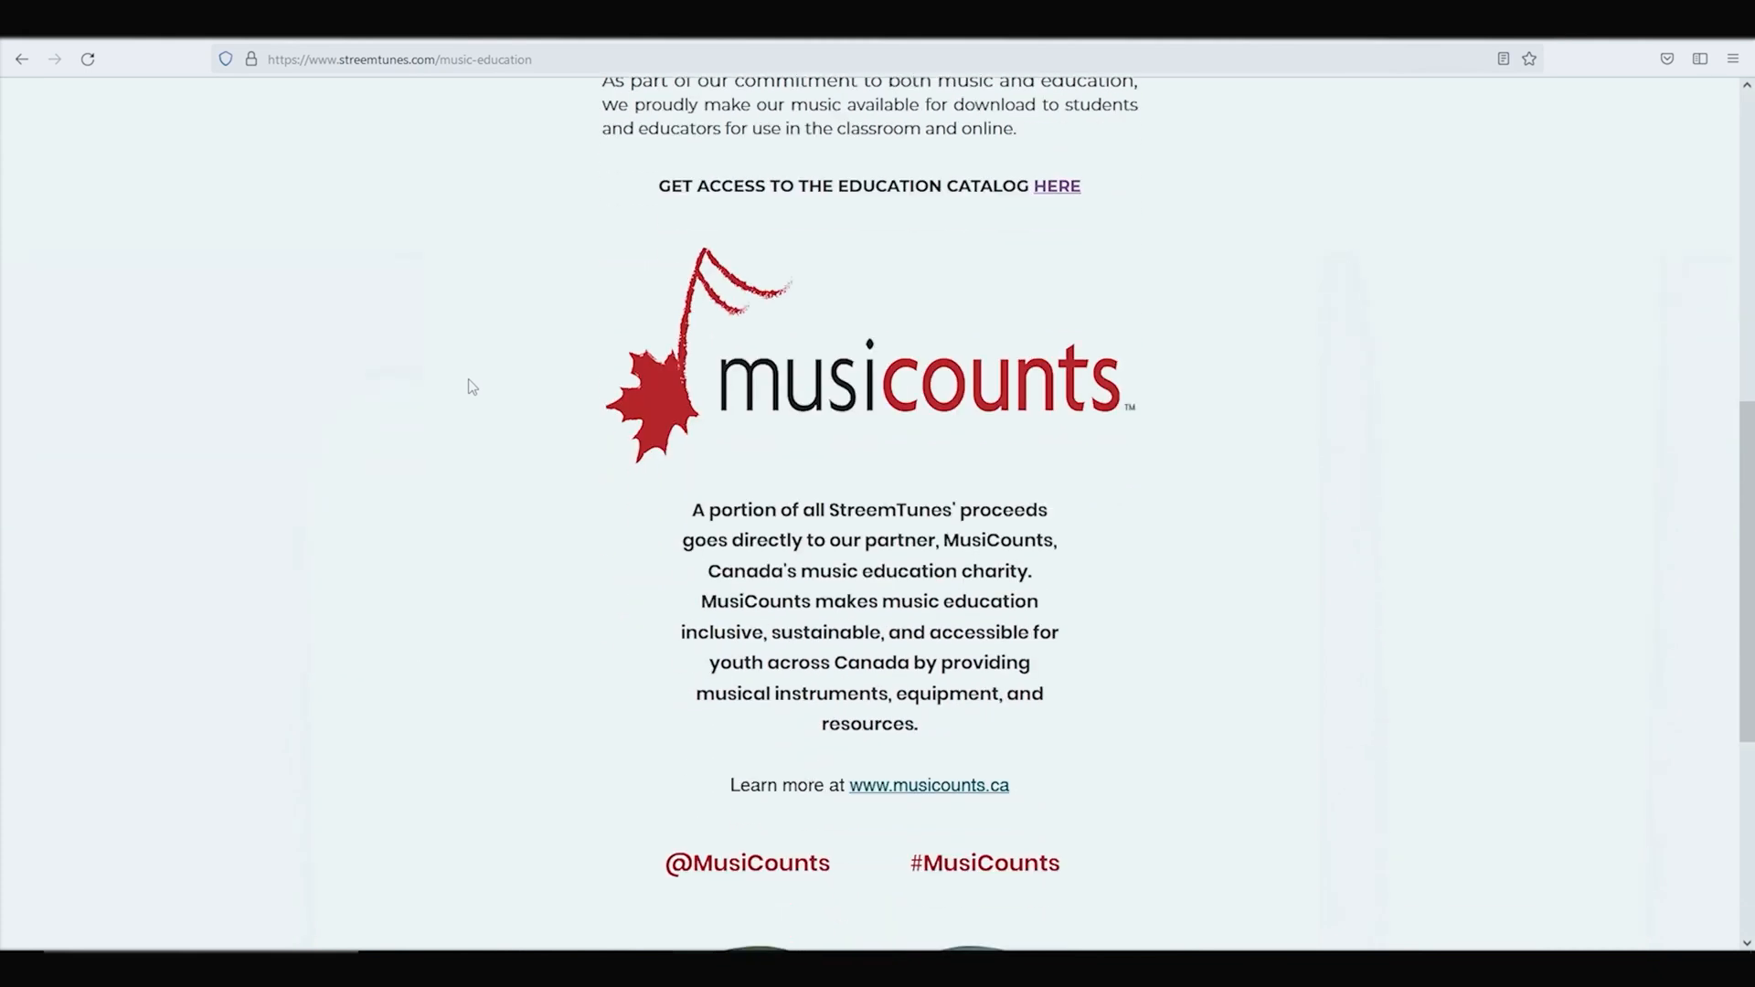
scroll("down", 3)
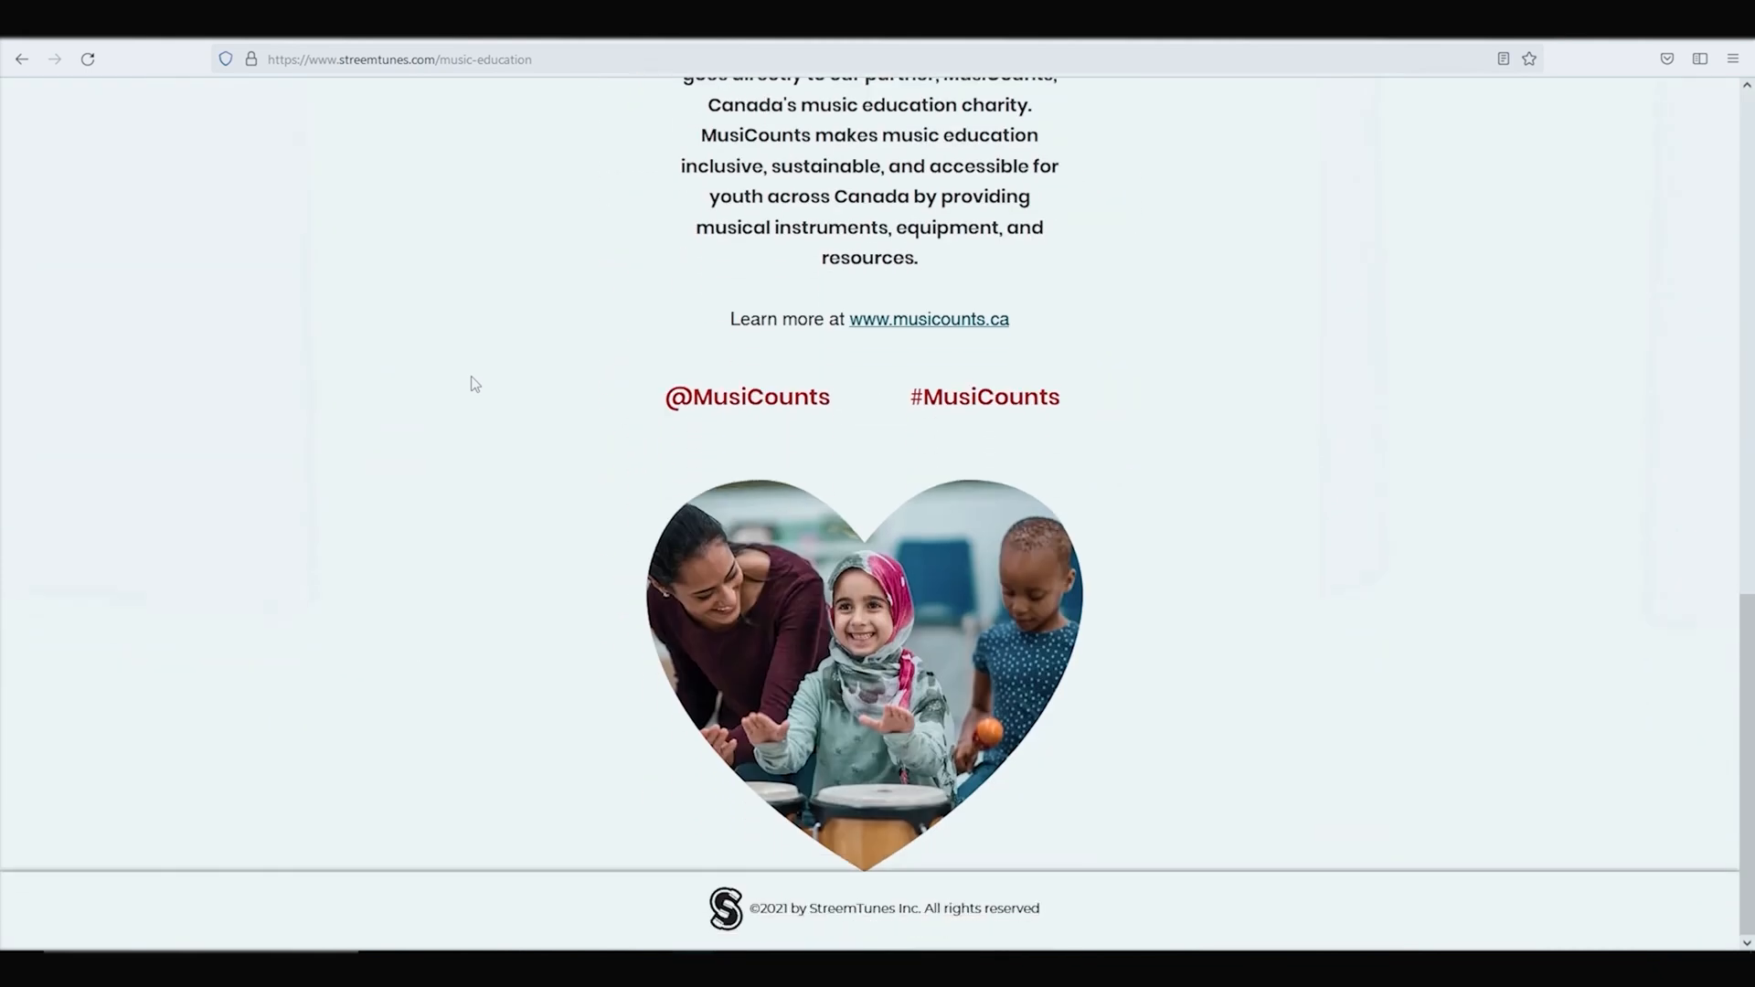
scroll("up", 3)
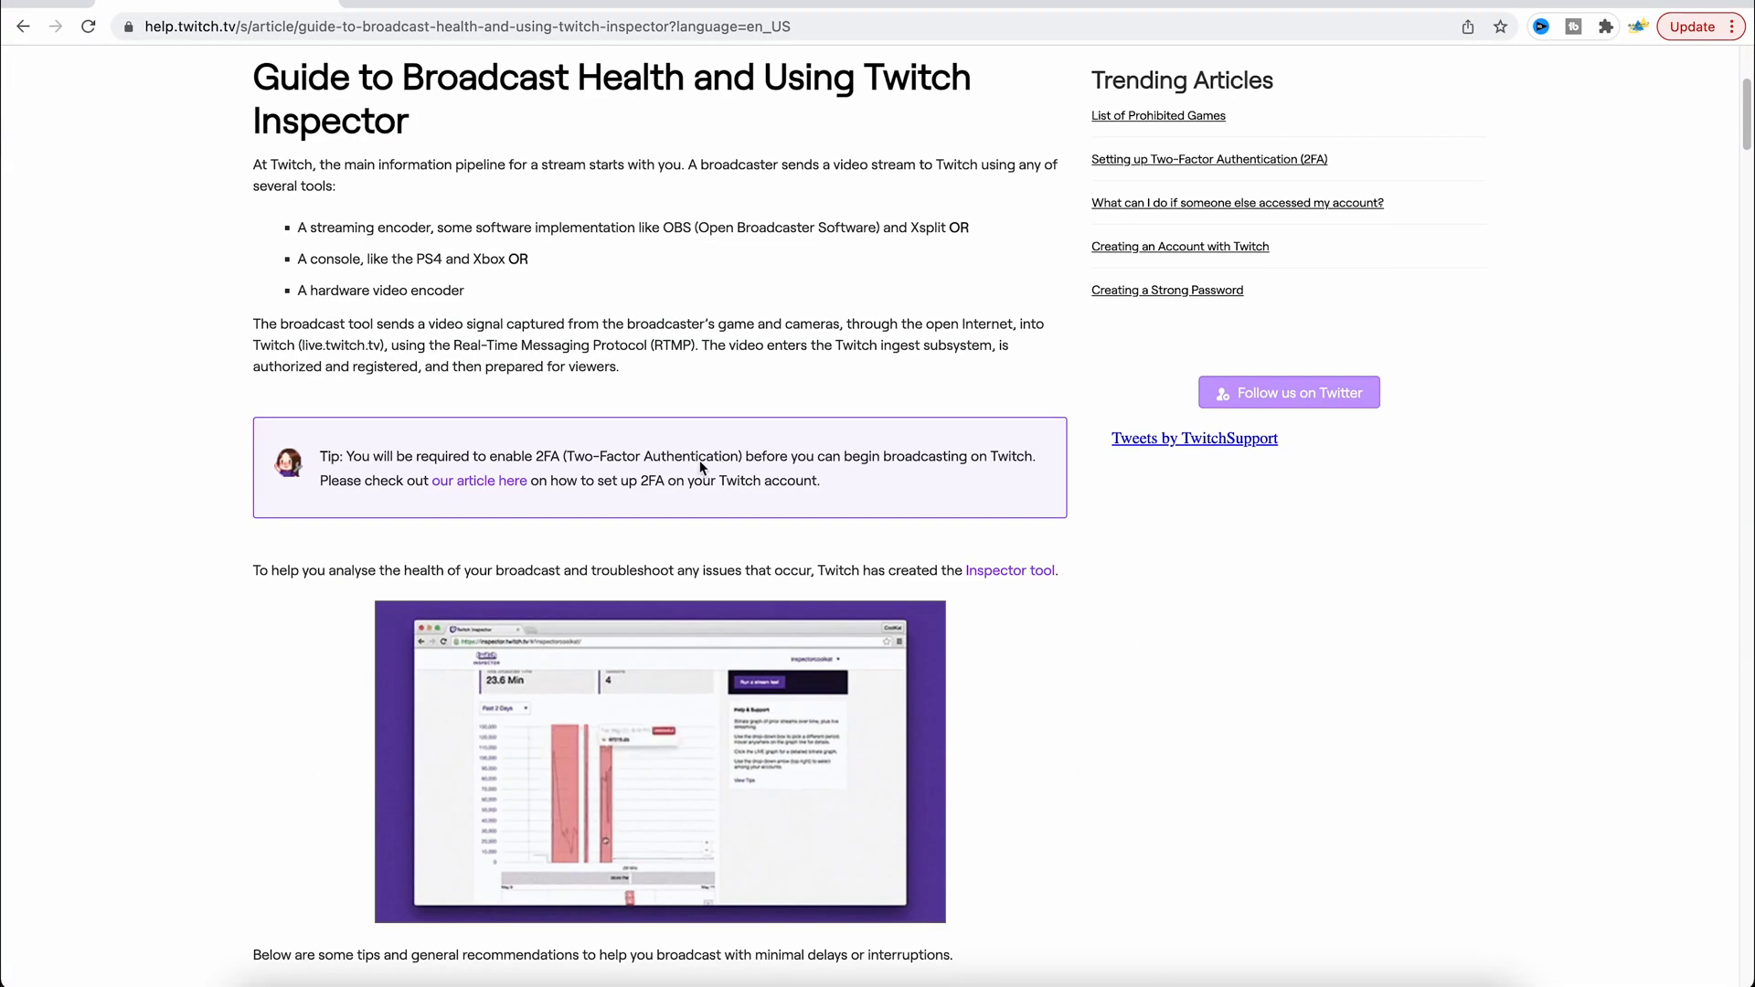
scroll("down", 3)
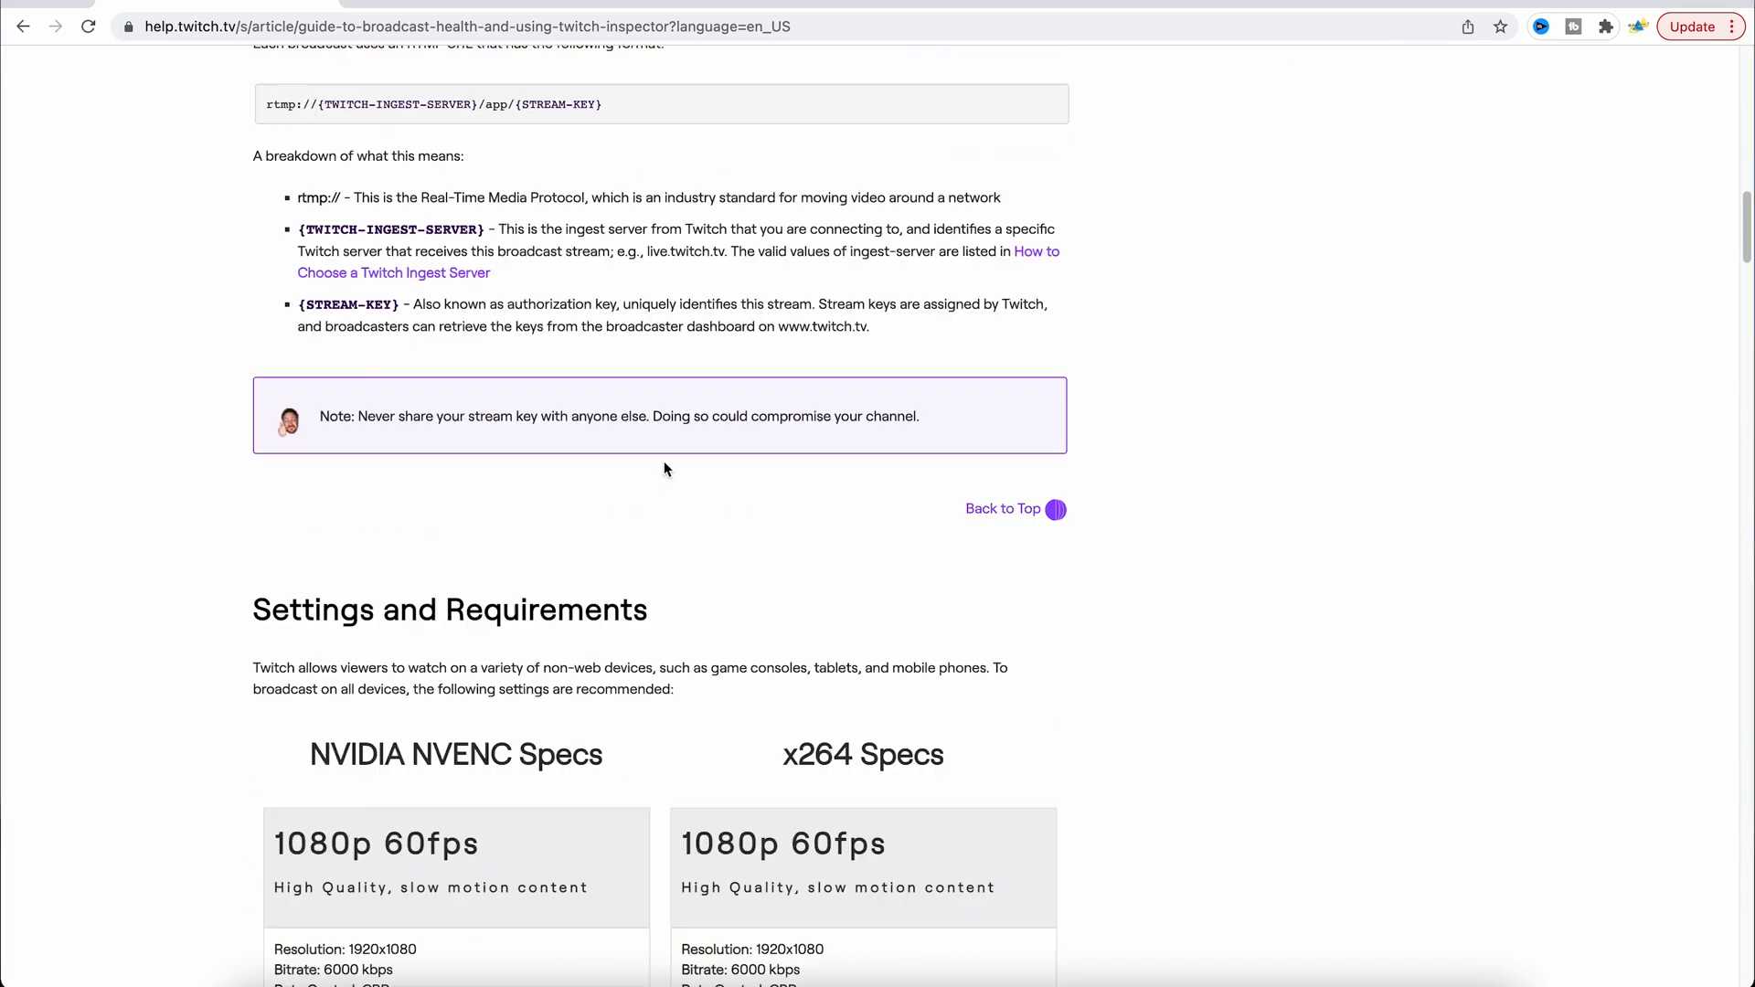
scroll("down", 3)
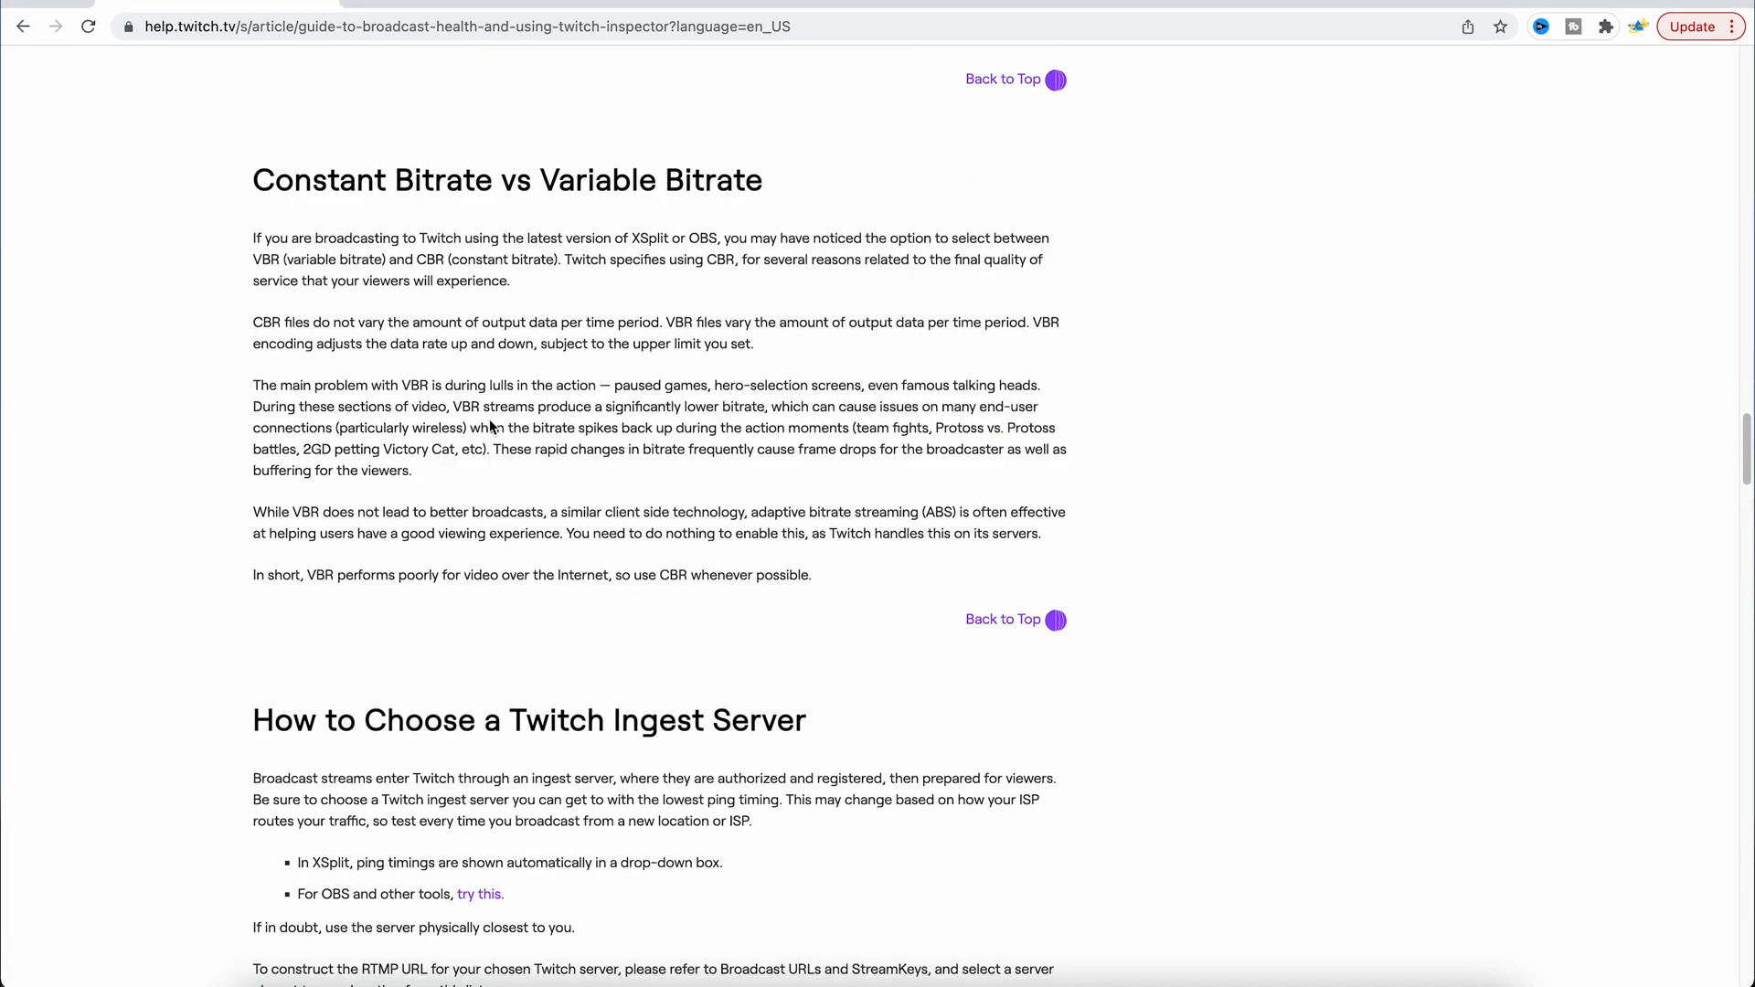
scroll("down", 3)
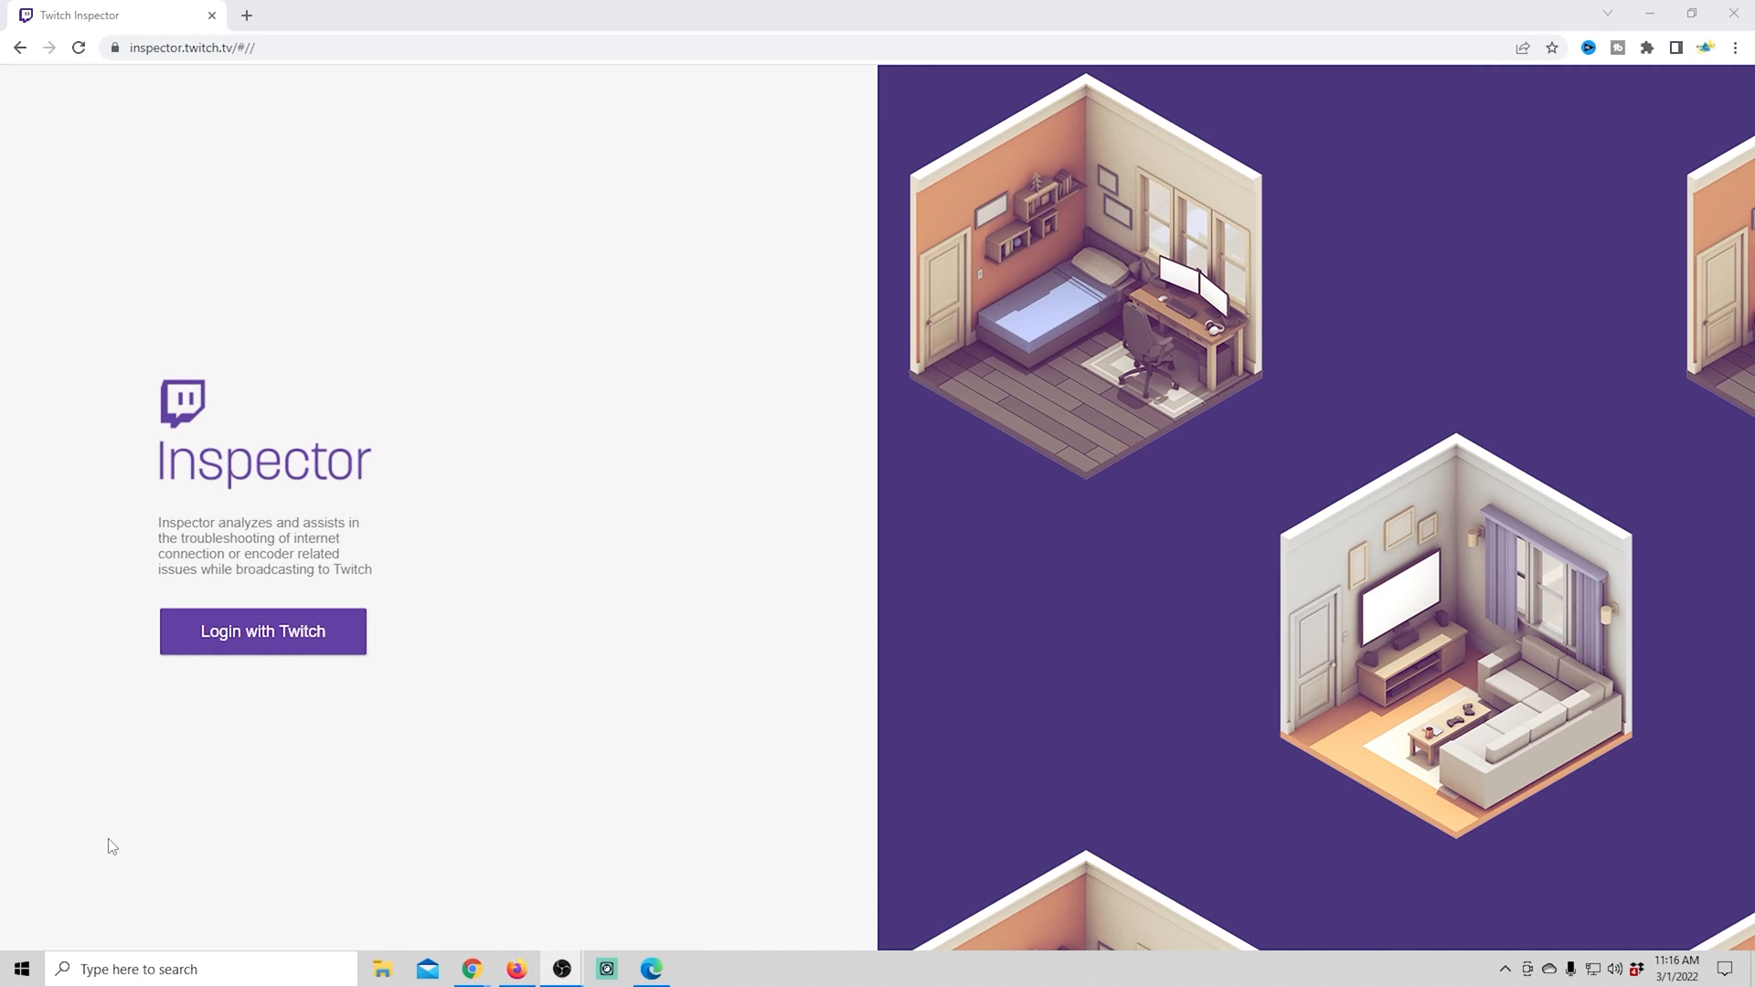
mouse_move(456, 741)
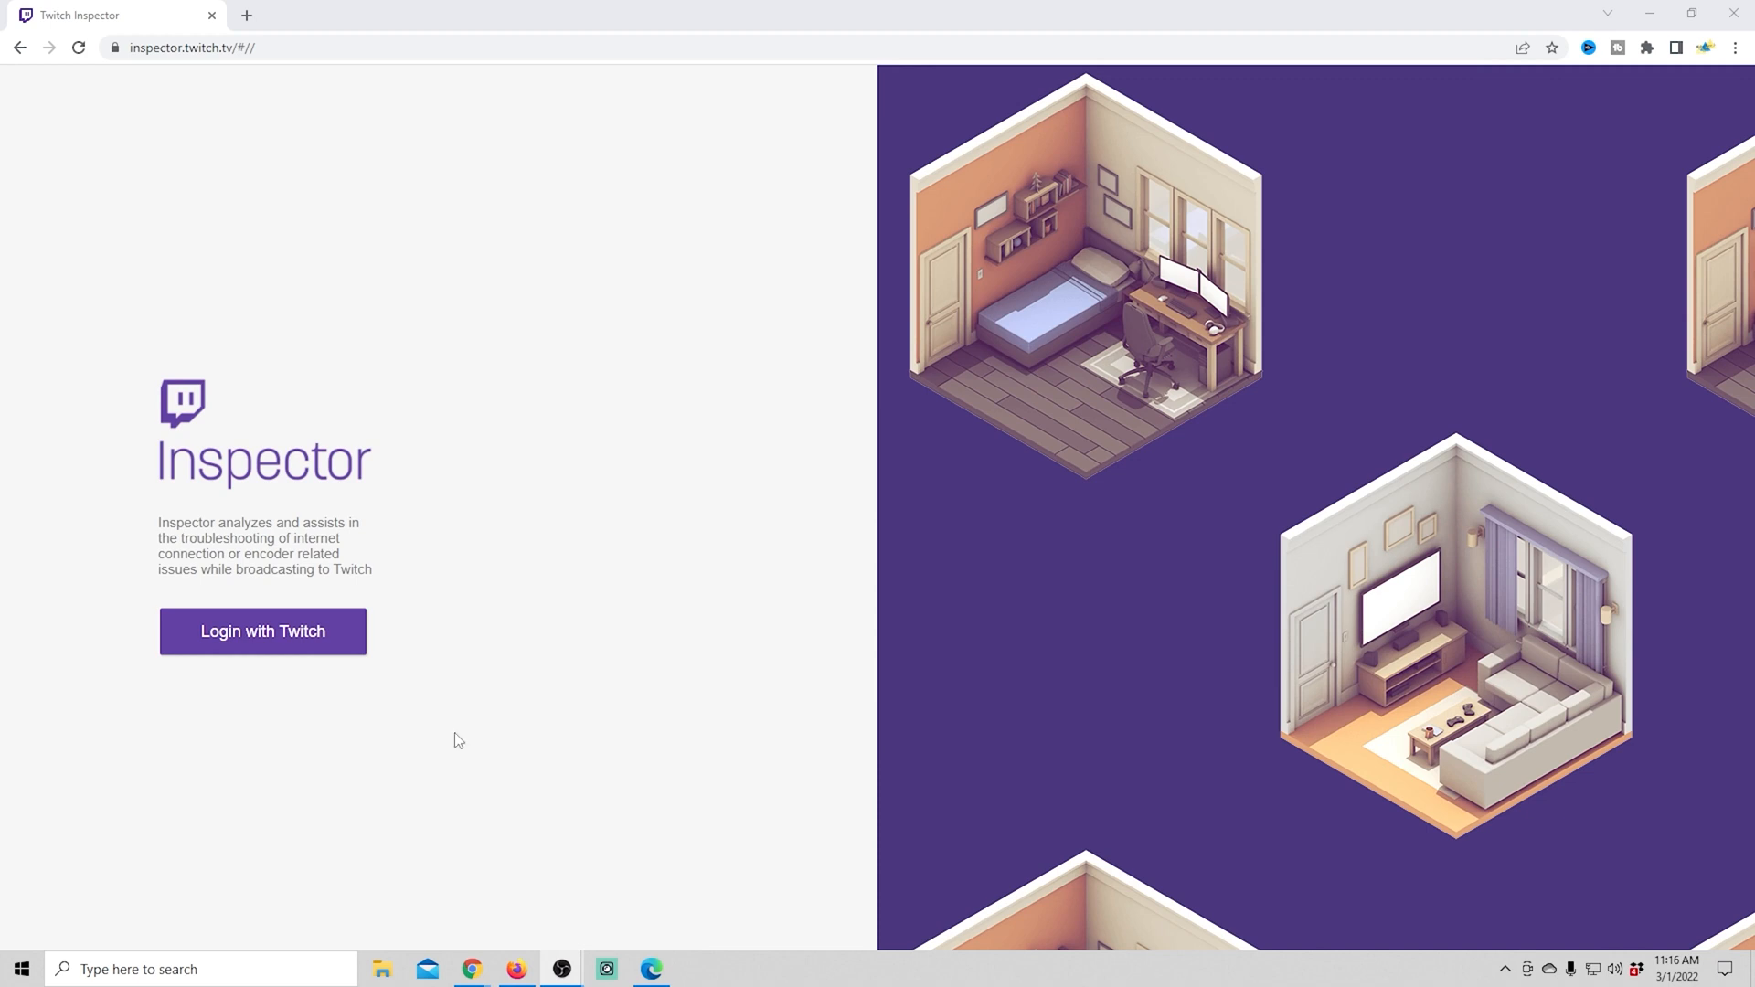
left_click(261, 631)
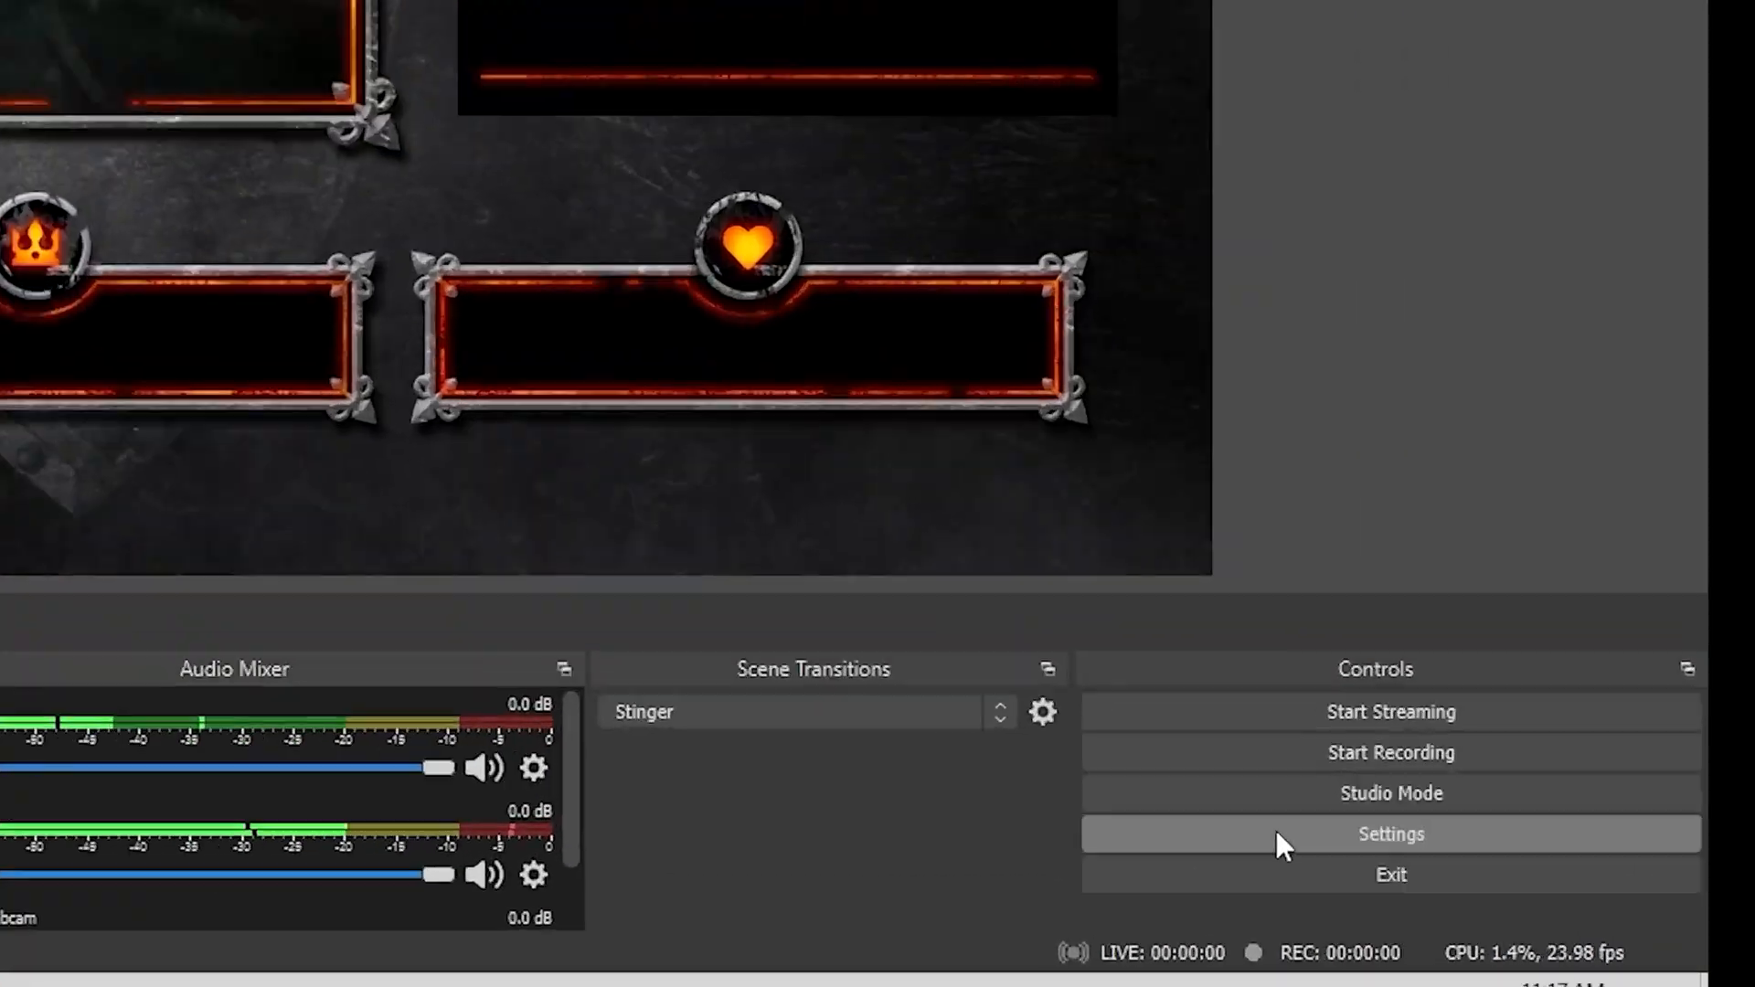
- Set the stream service to Twitch with Enable Bandwidth Test Mode ticked
left_click(1389, 834)
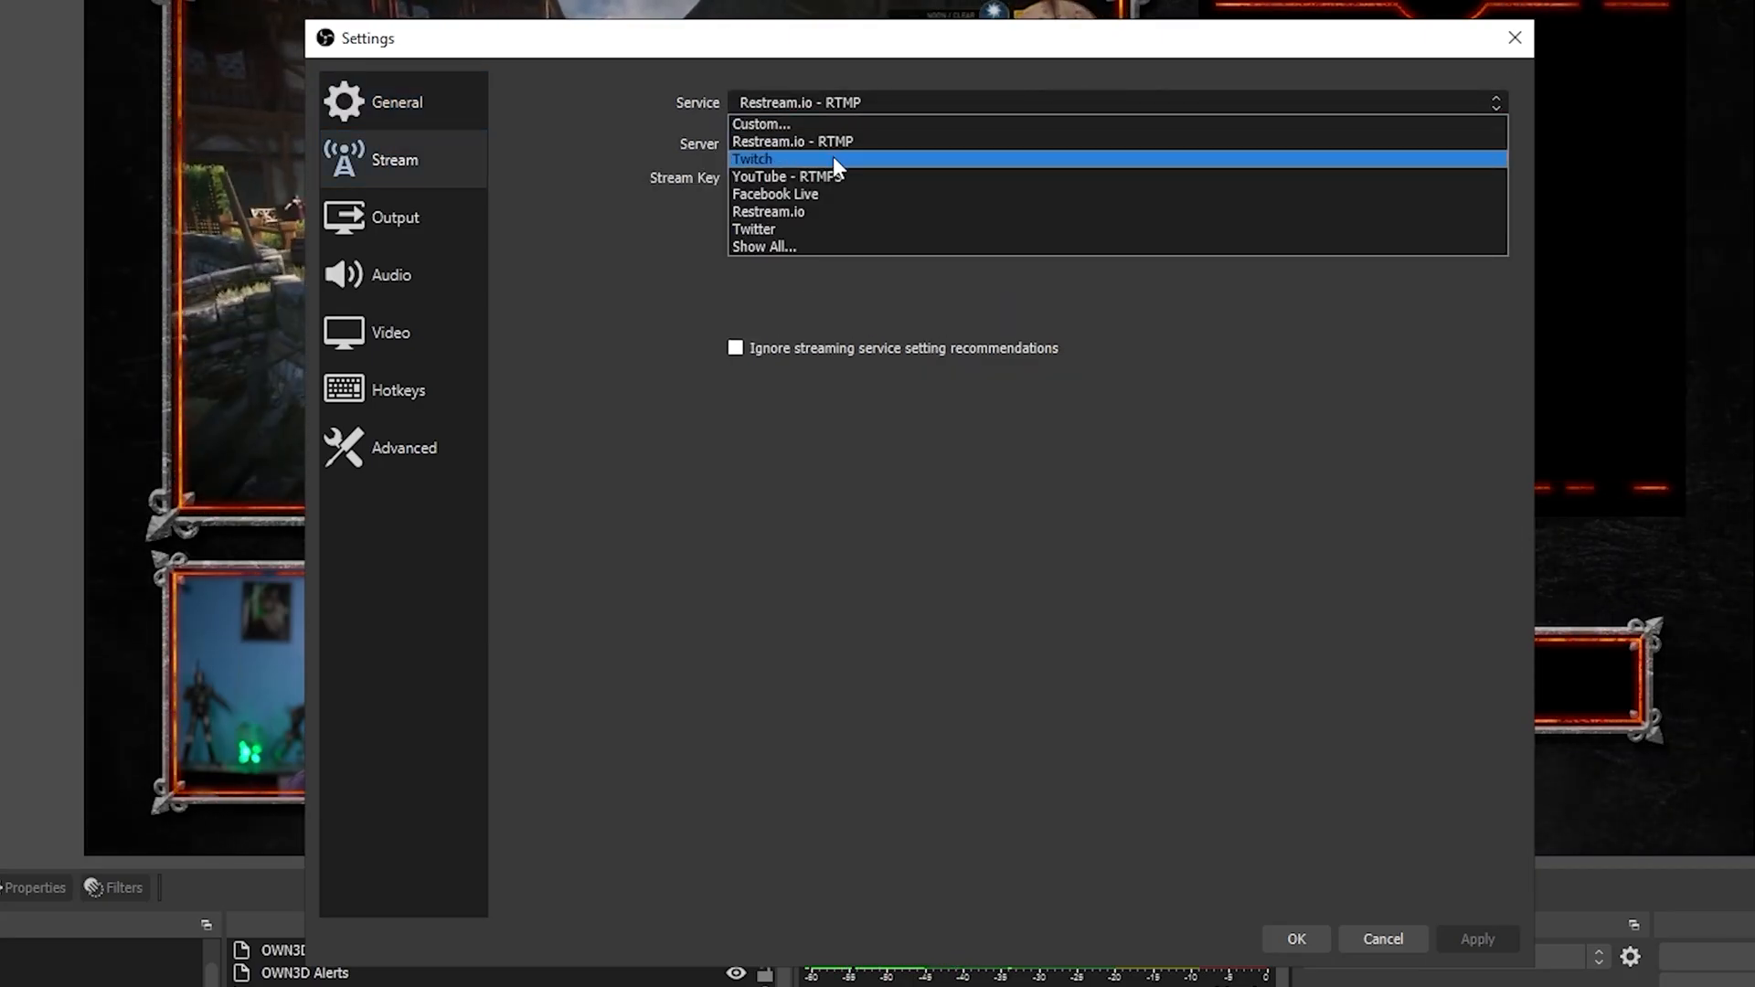
left_click(752, 157)
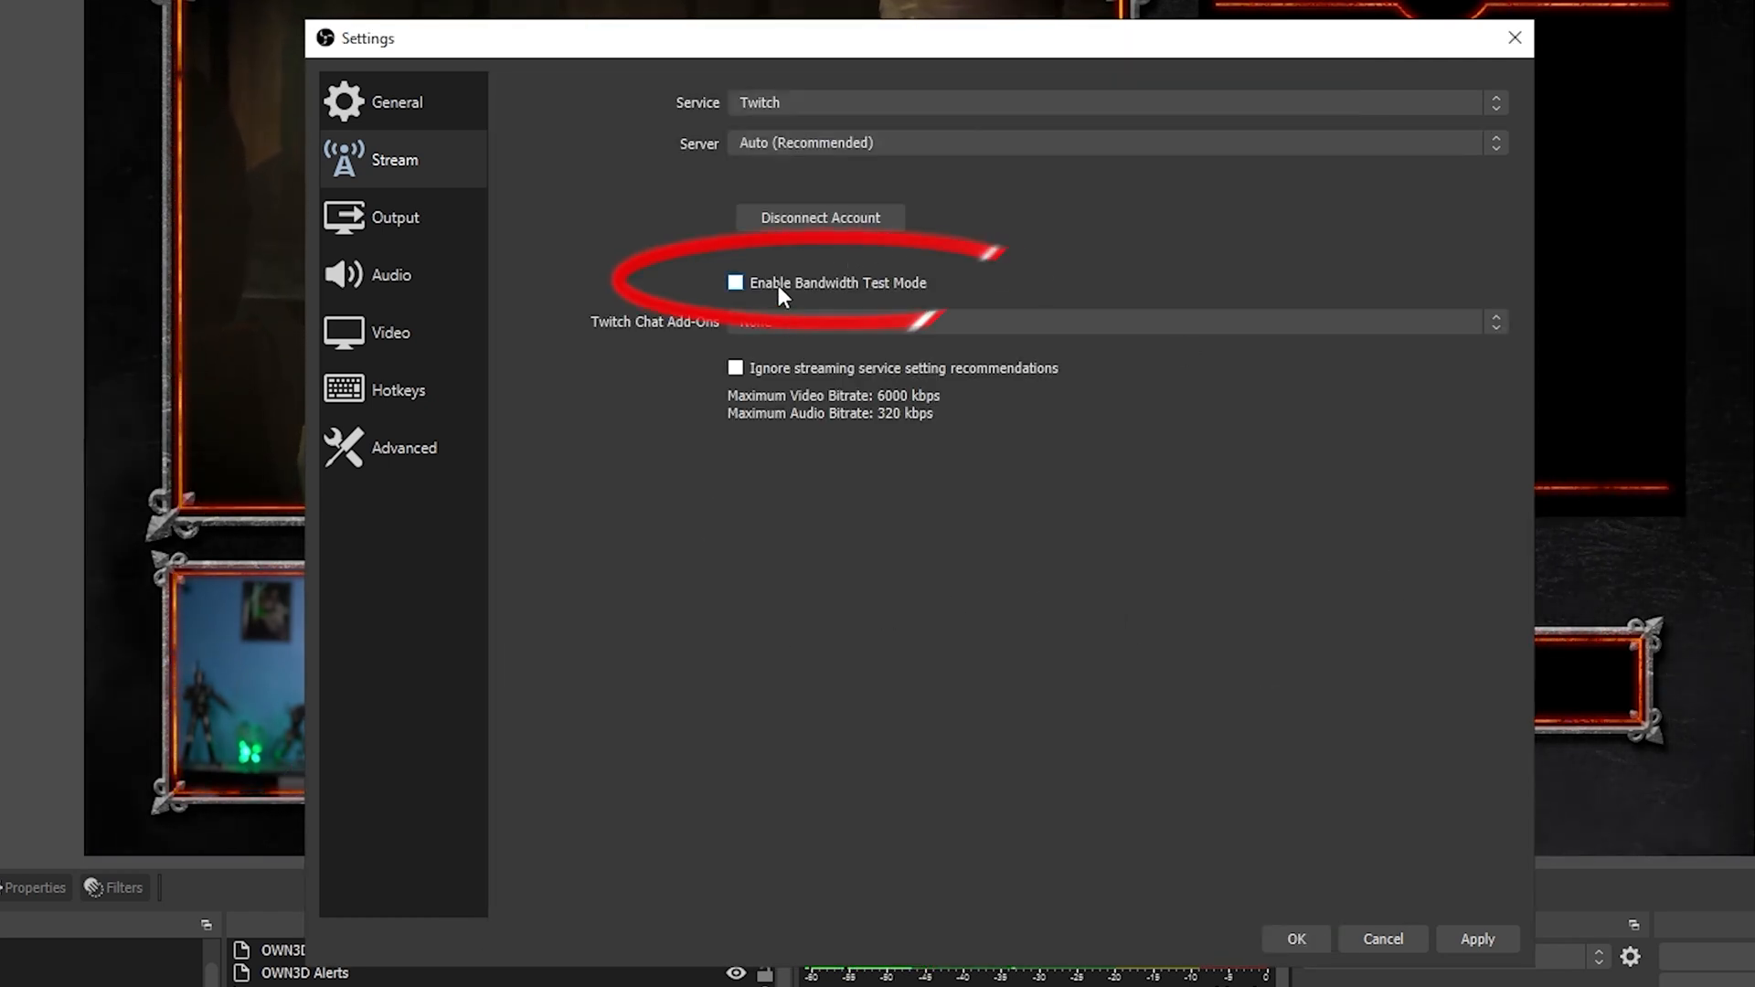
left_click(735, 282)
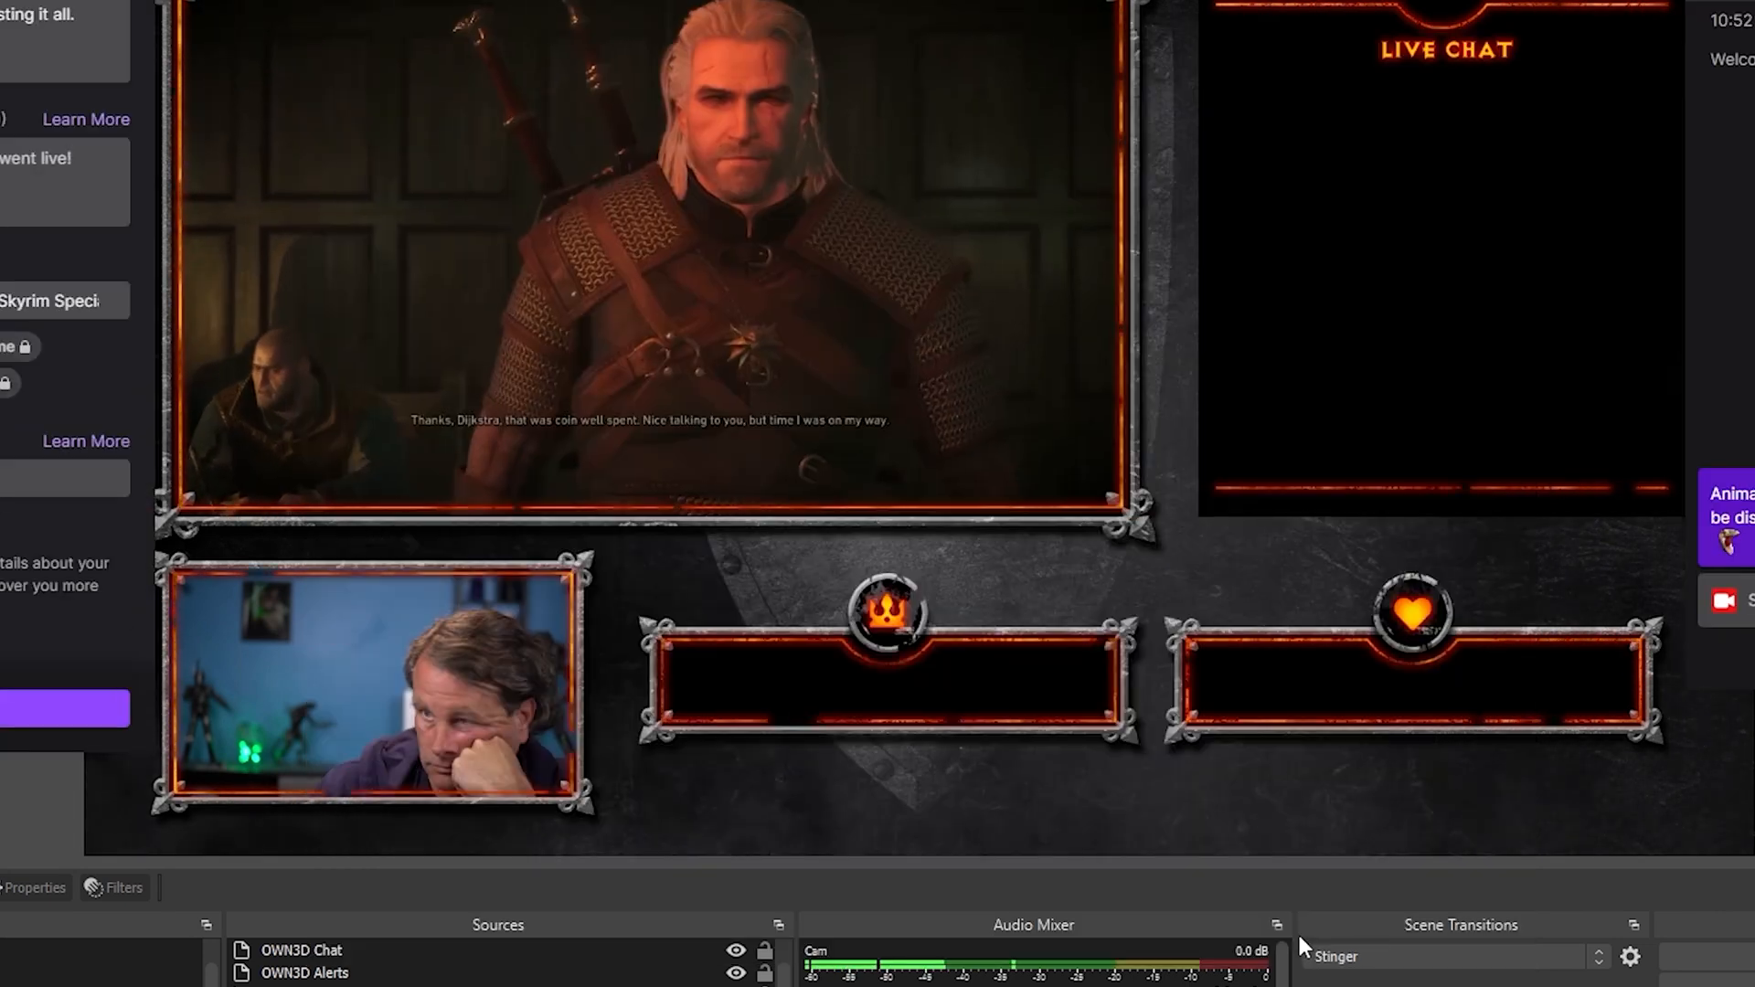
- Start streaming and confirm the bandwidth test broadcast
left_click(1520, 805)
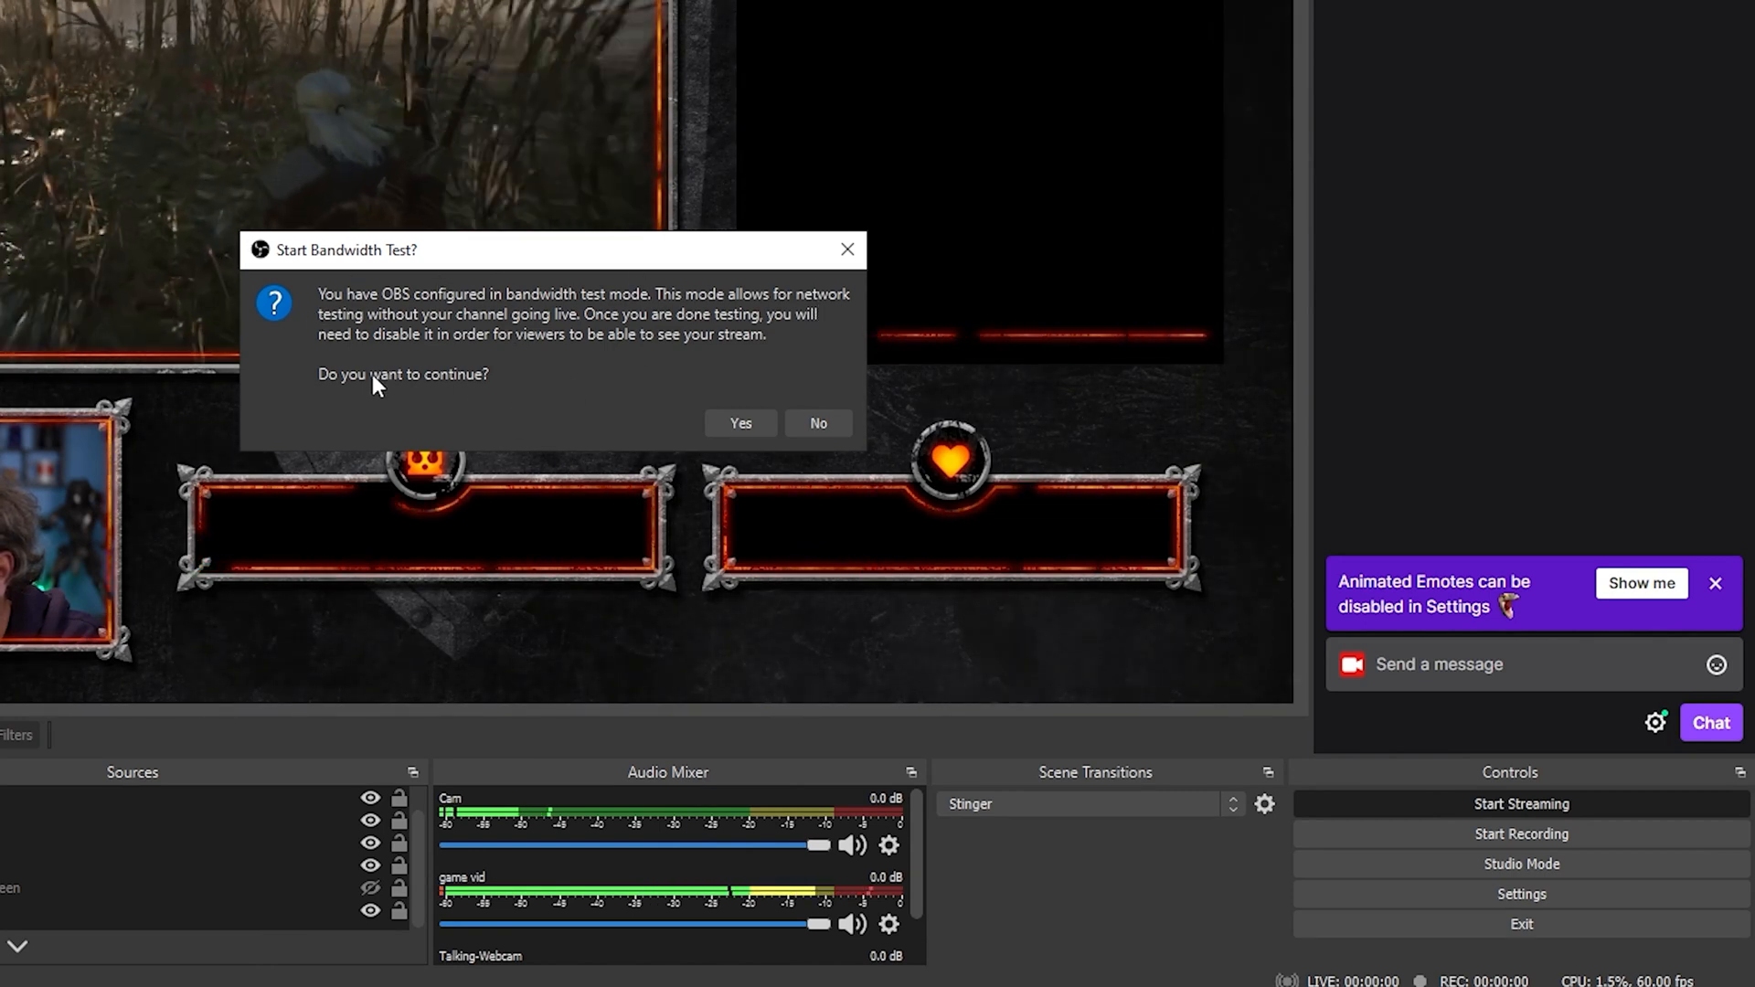
left_click(739, 422)
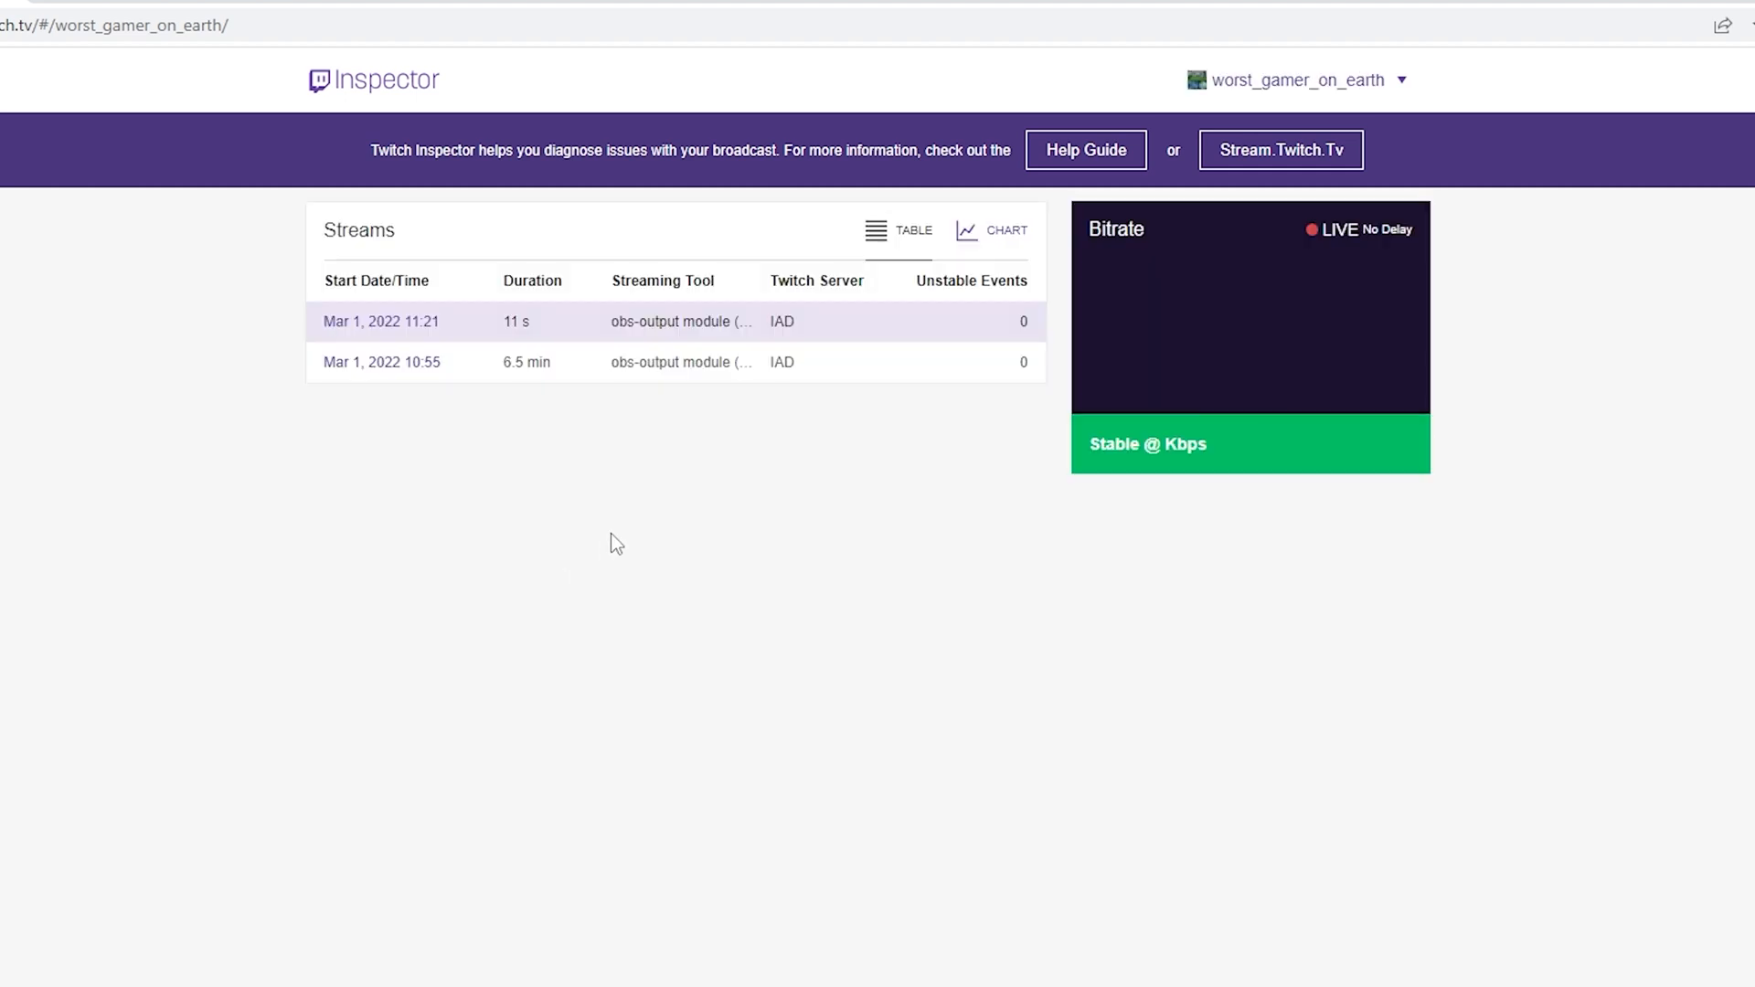
mouse_move(485, 326)
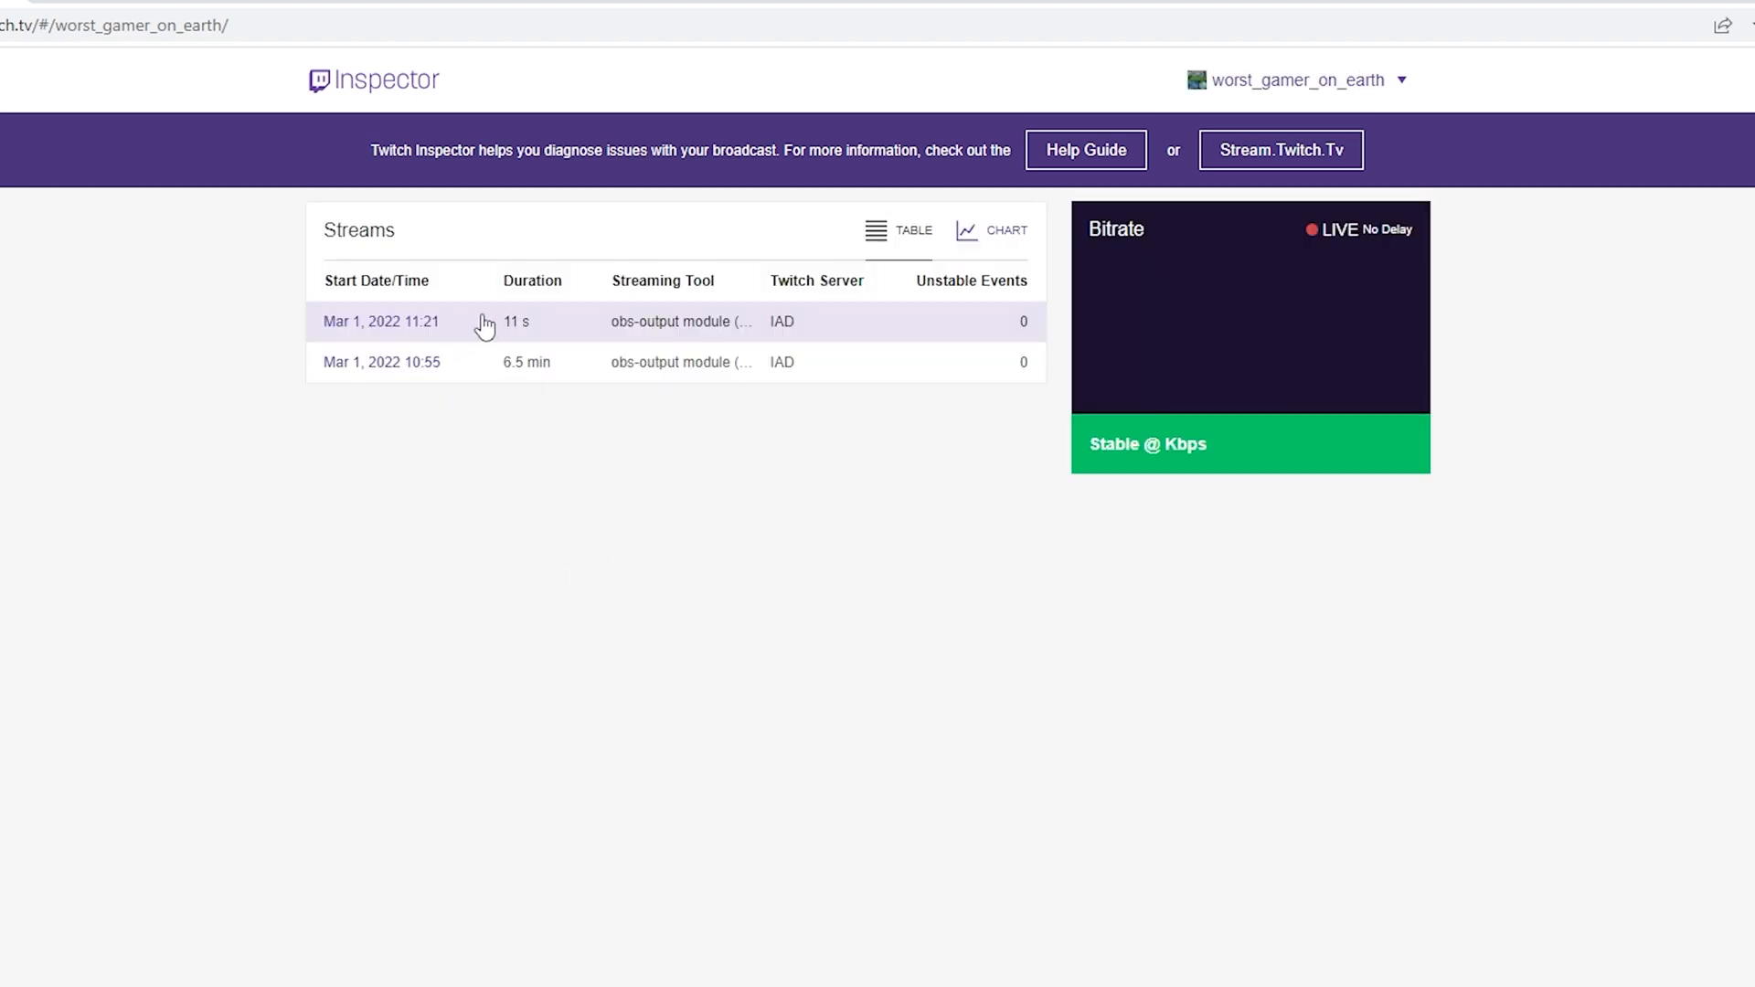
- Open the live stats of the 11:21 test stream from the broadcasts list
left_click(380, 322)
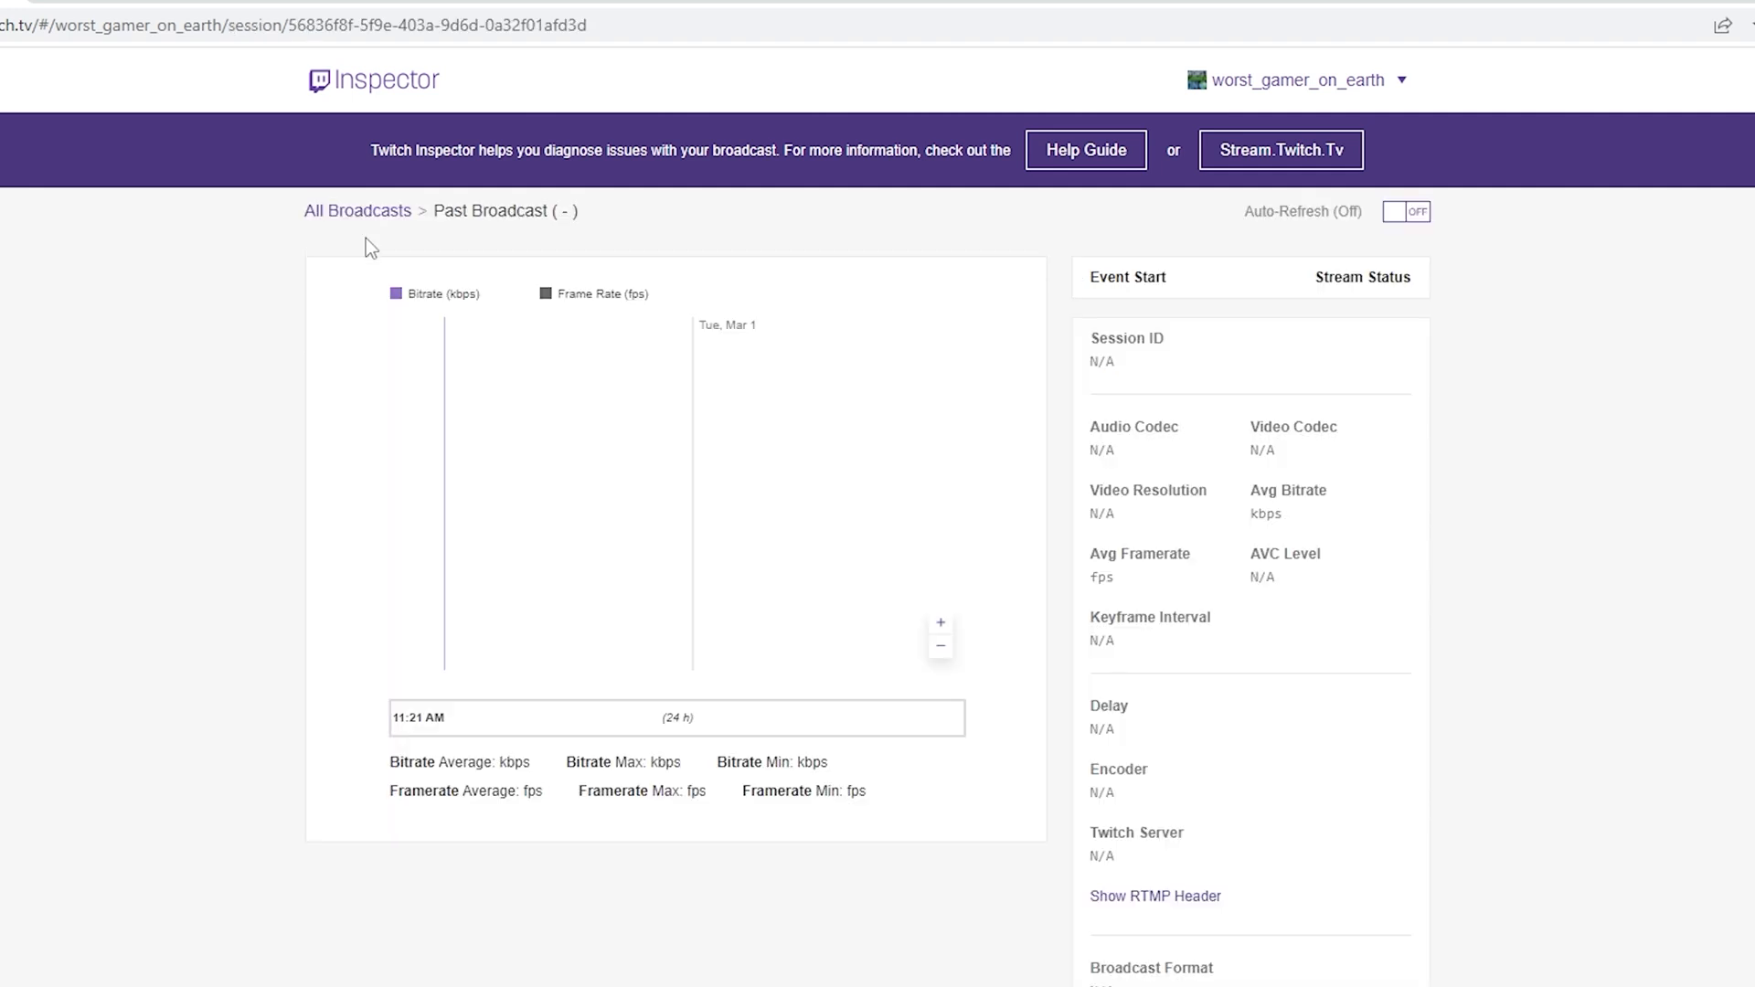
left_click(356, 211)
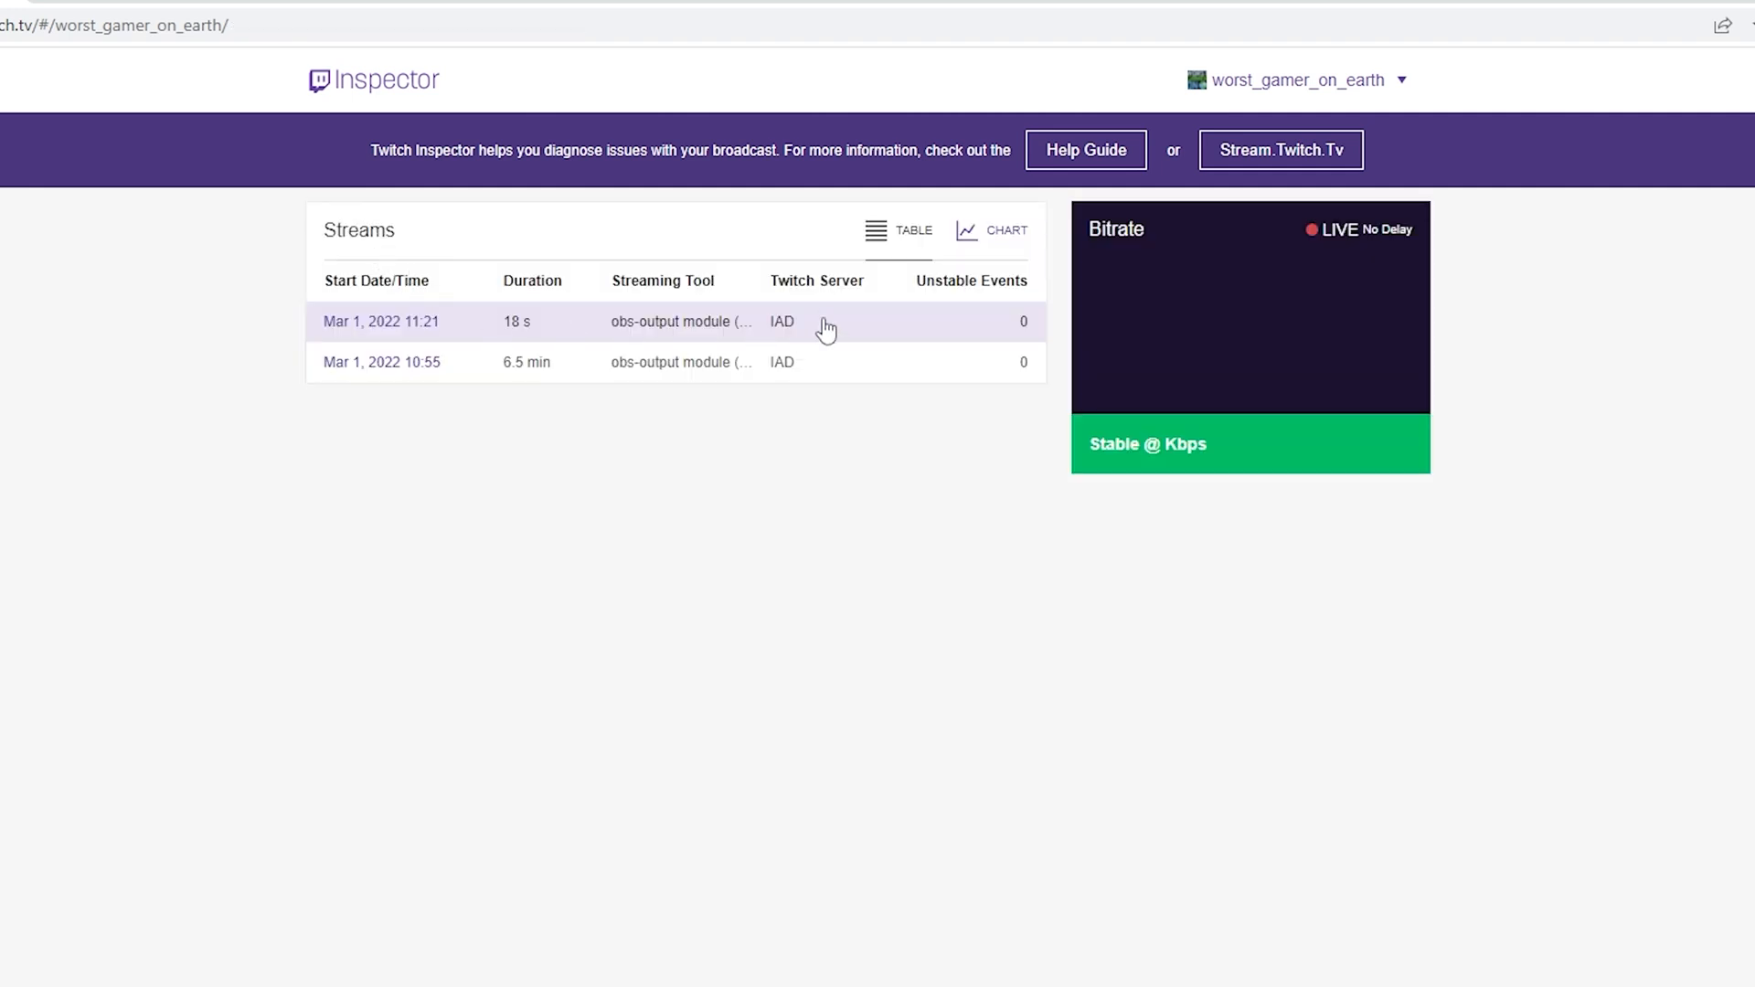
left_click(380, 321)
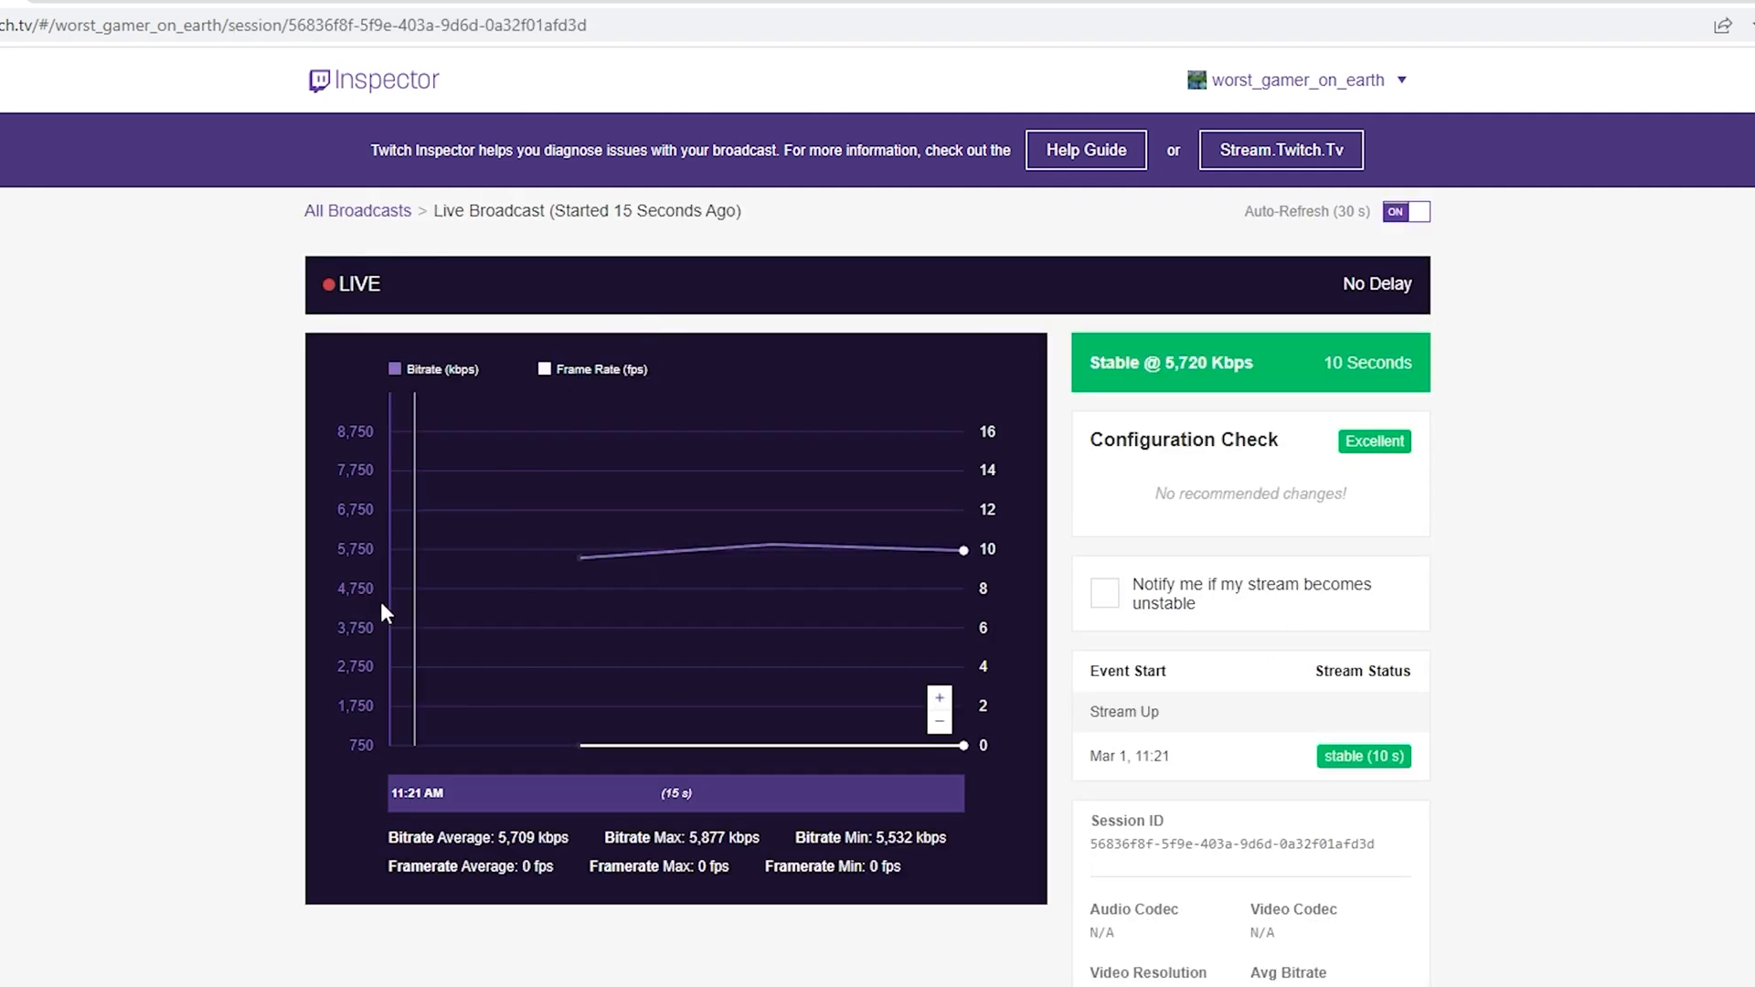
- Review the bitrate chart, Average/Max/Min near 5,709 kbps and the Stream Status panel
scroll("down", 3)
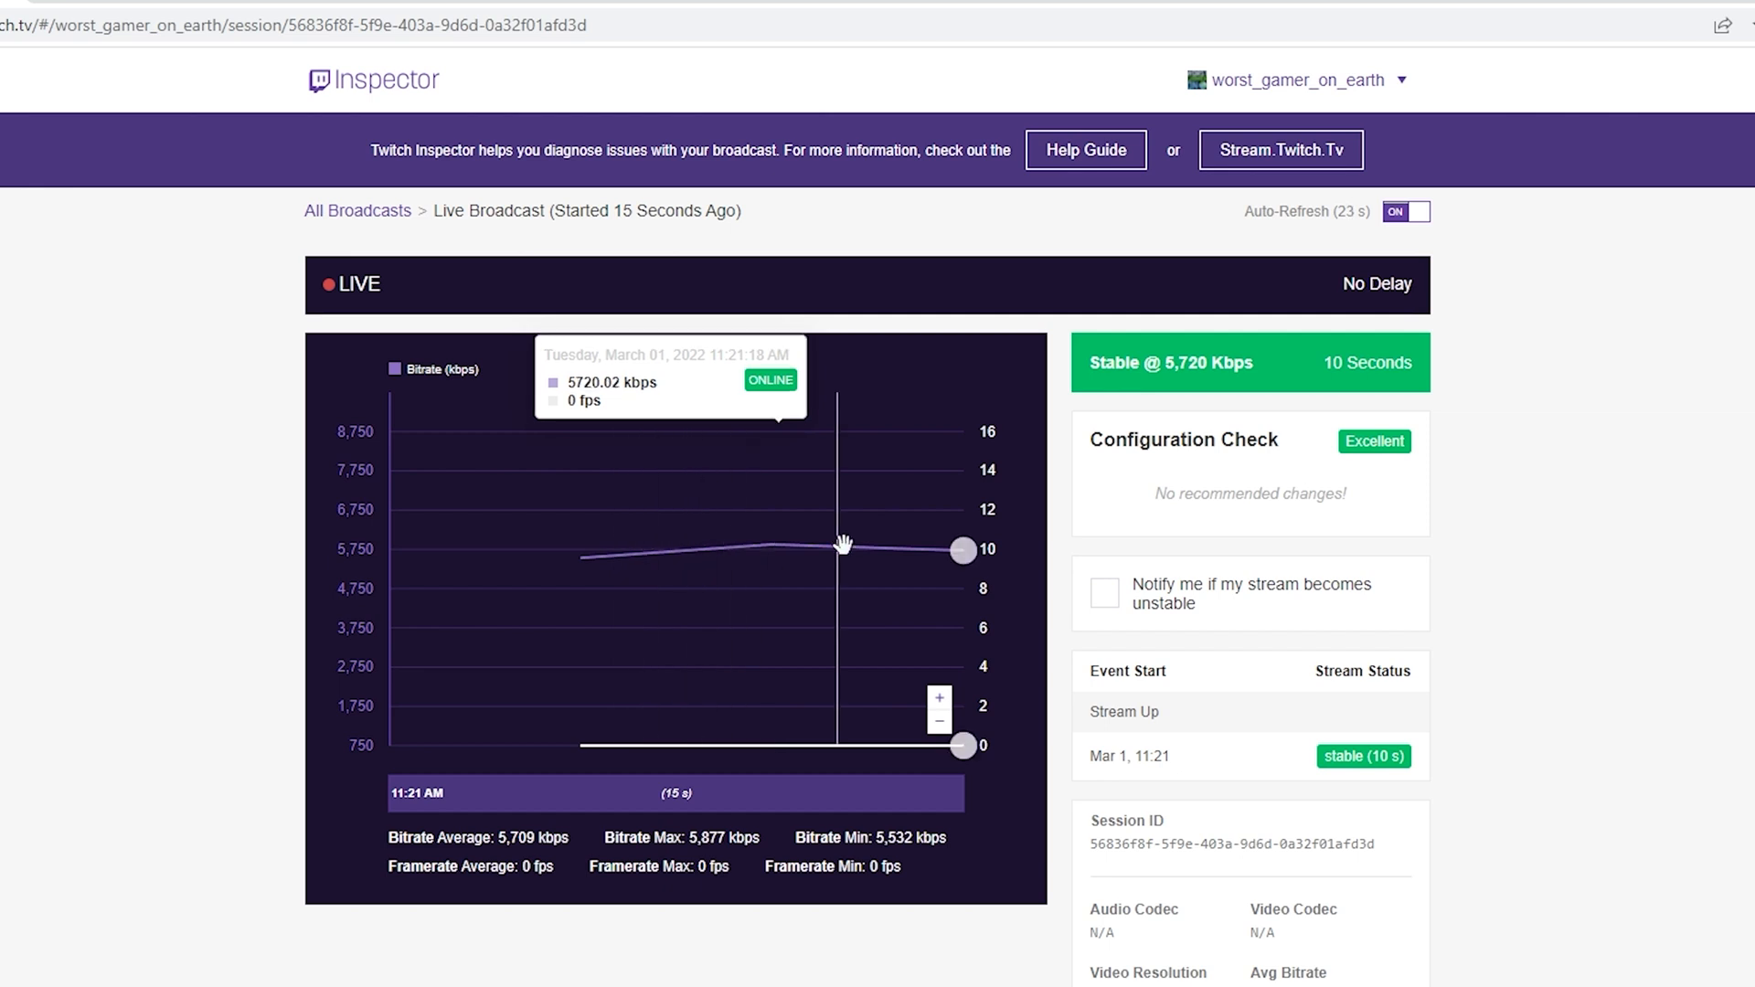
scroll("down", 3)
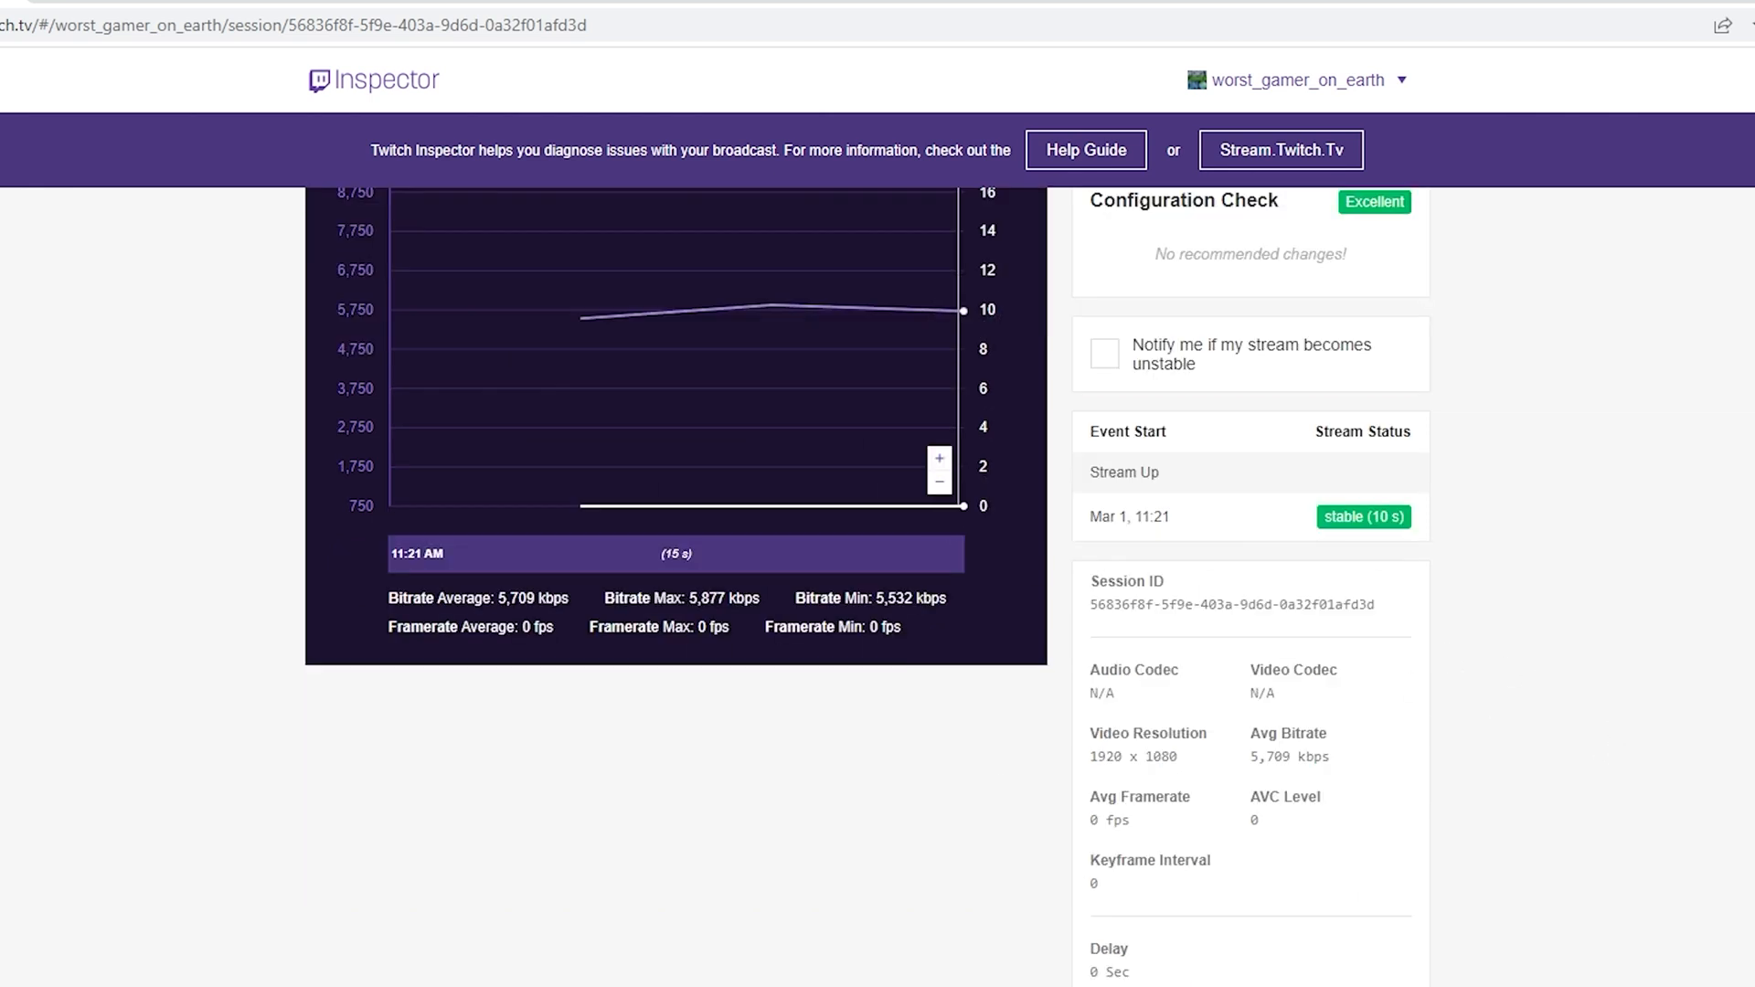
scroll("down", 3)
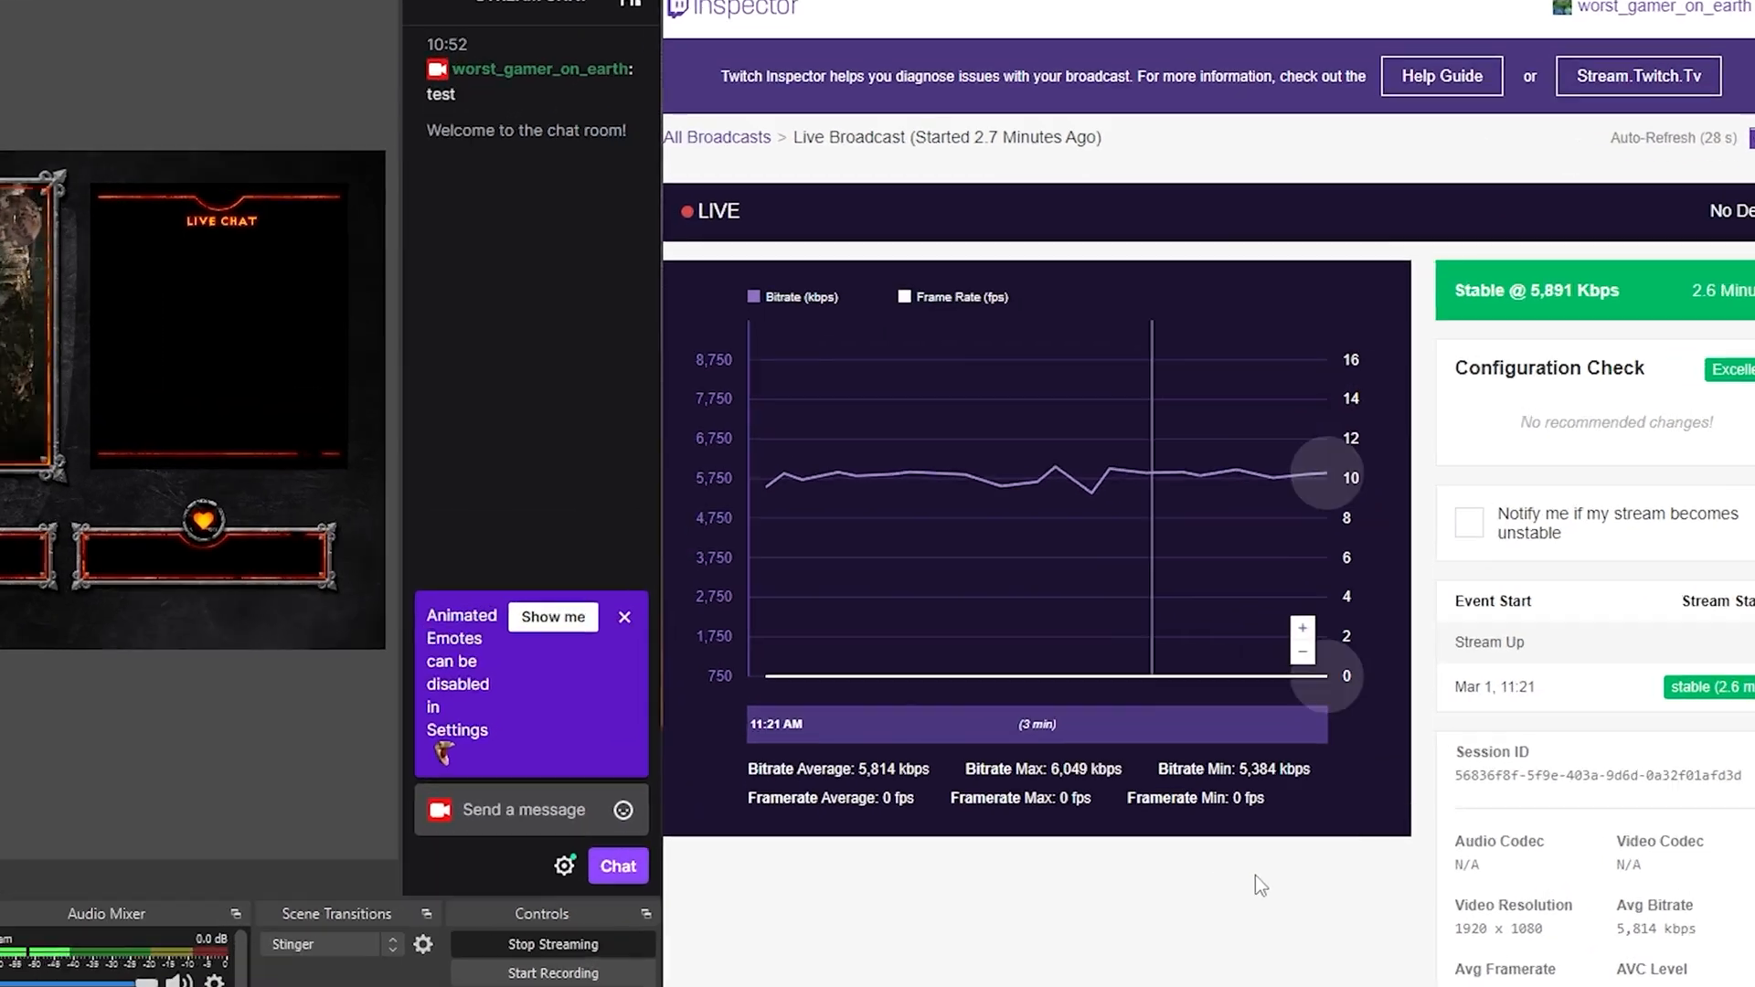
- Return to All Broadcasts and open the Mar 1, 2022 10:55 past broadcast's session details
scroll("down", 3)
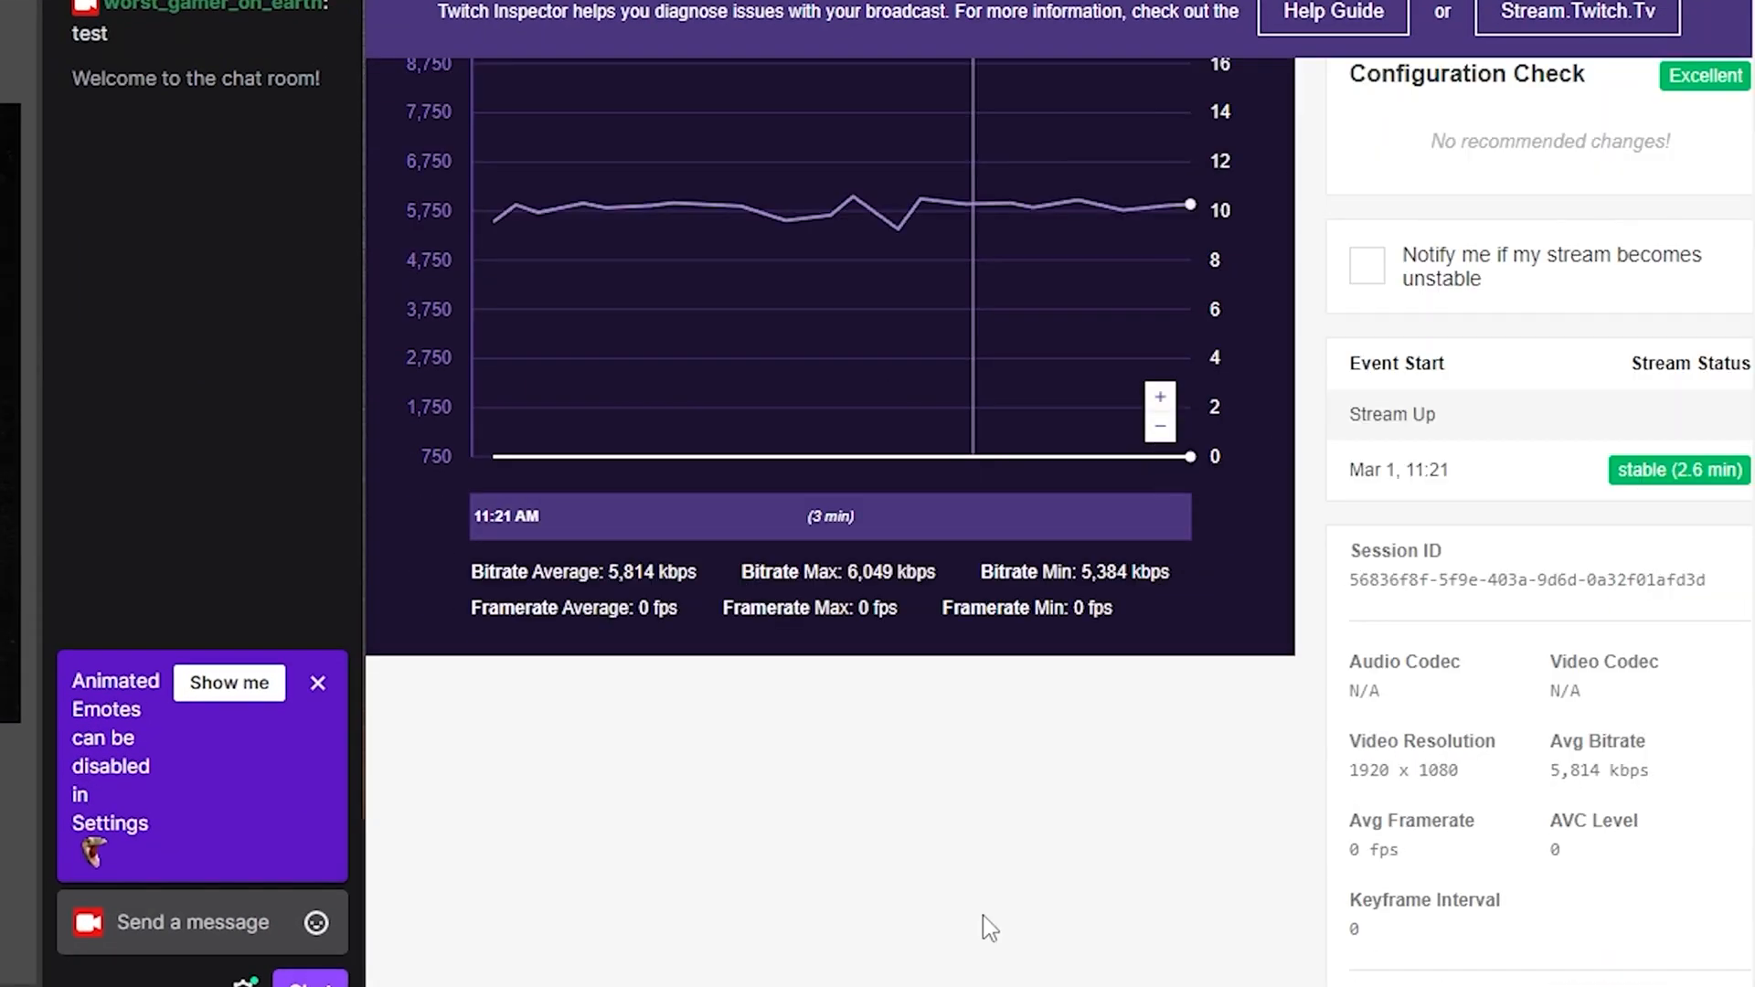
mouse_move(1374, 816)
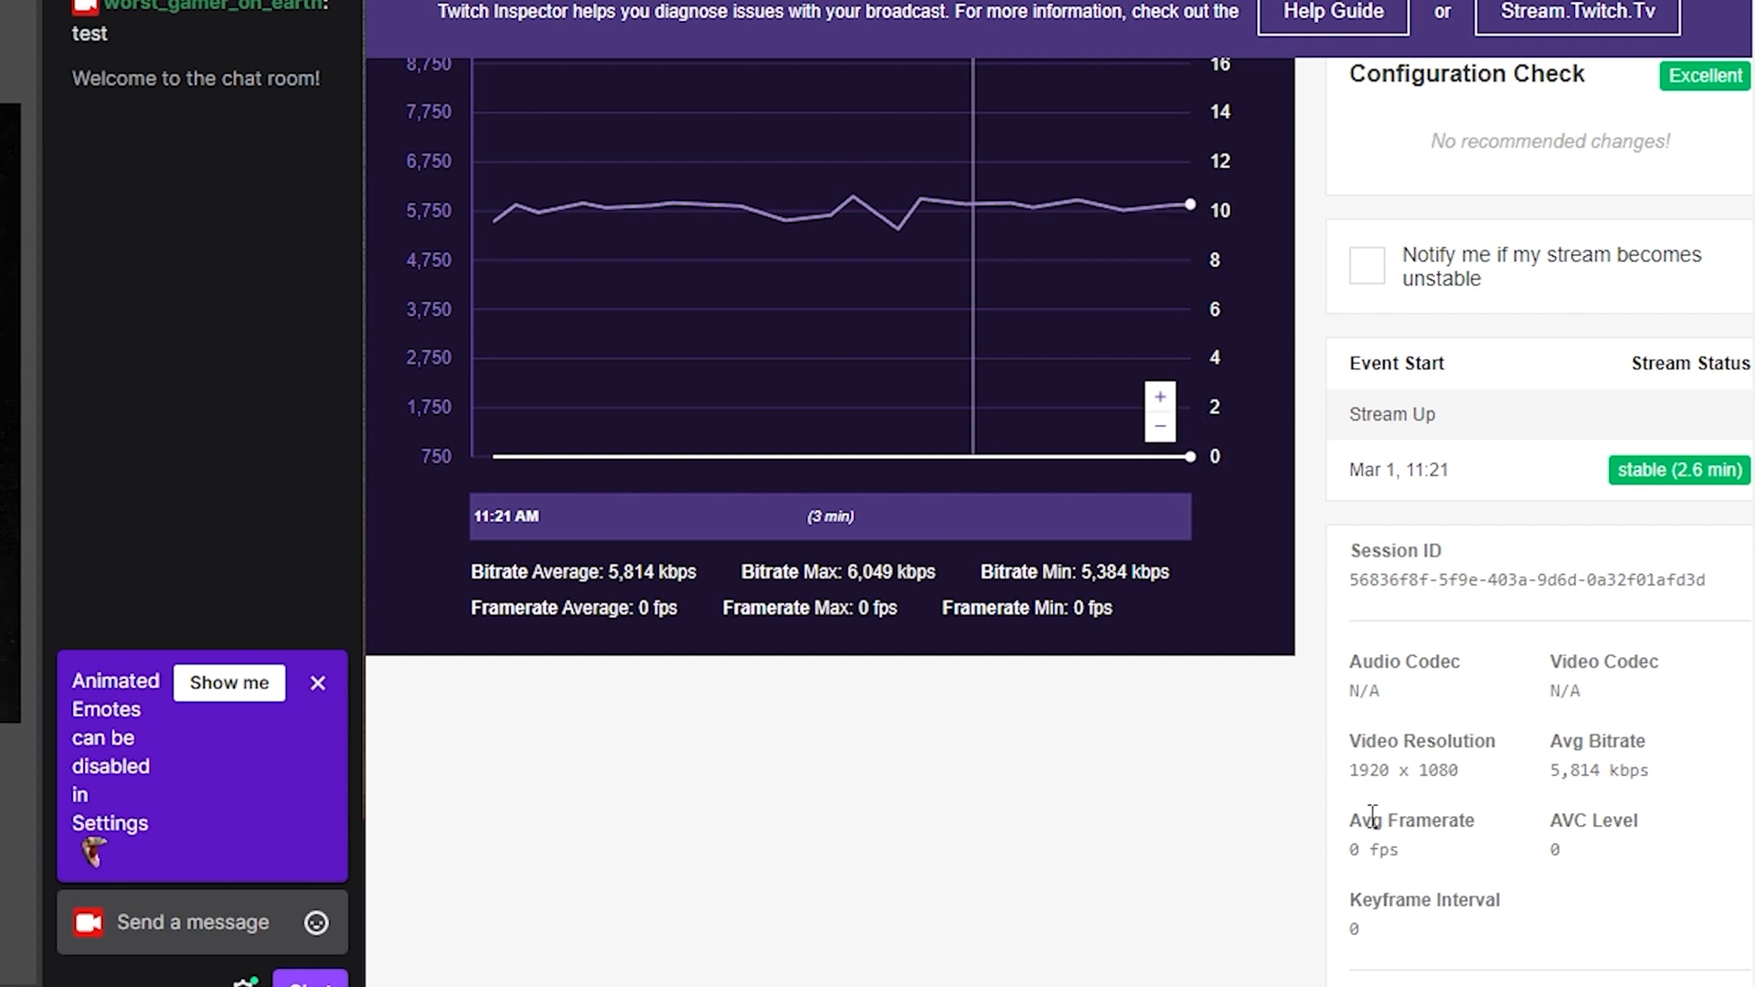
scroll("down", 3)
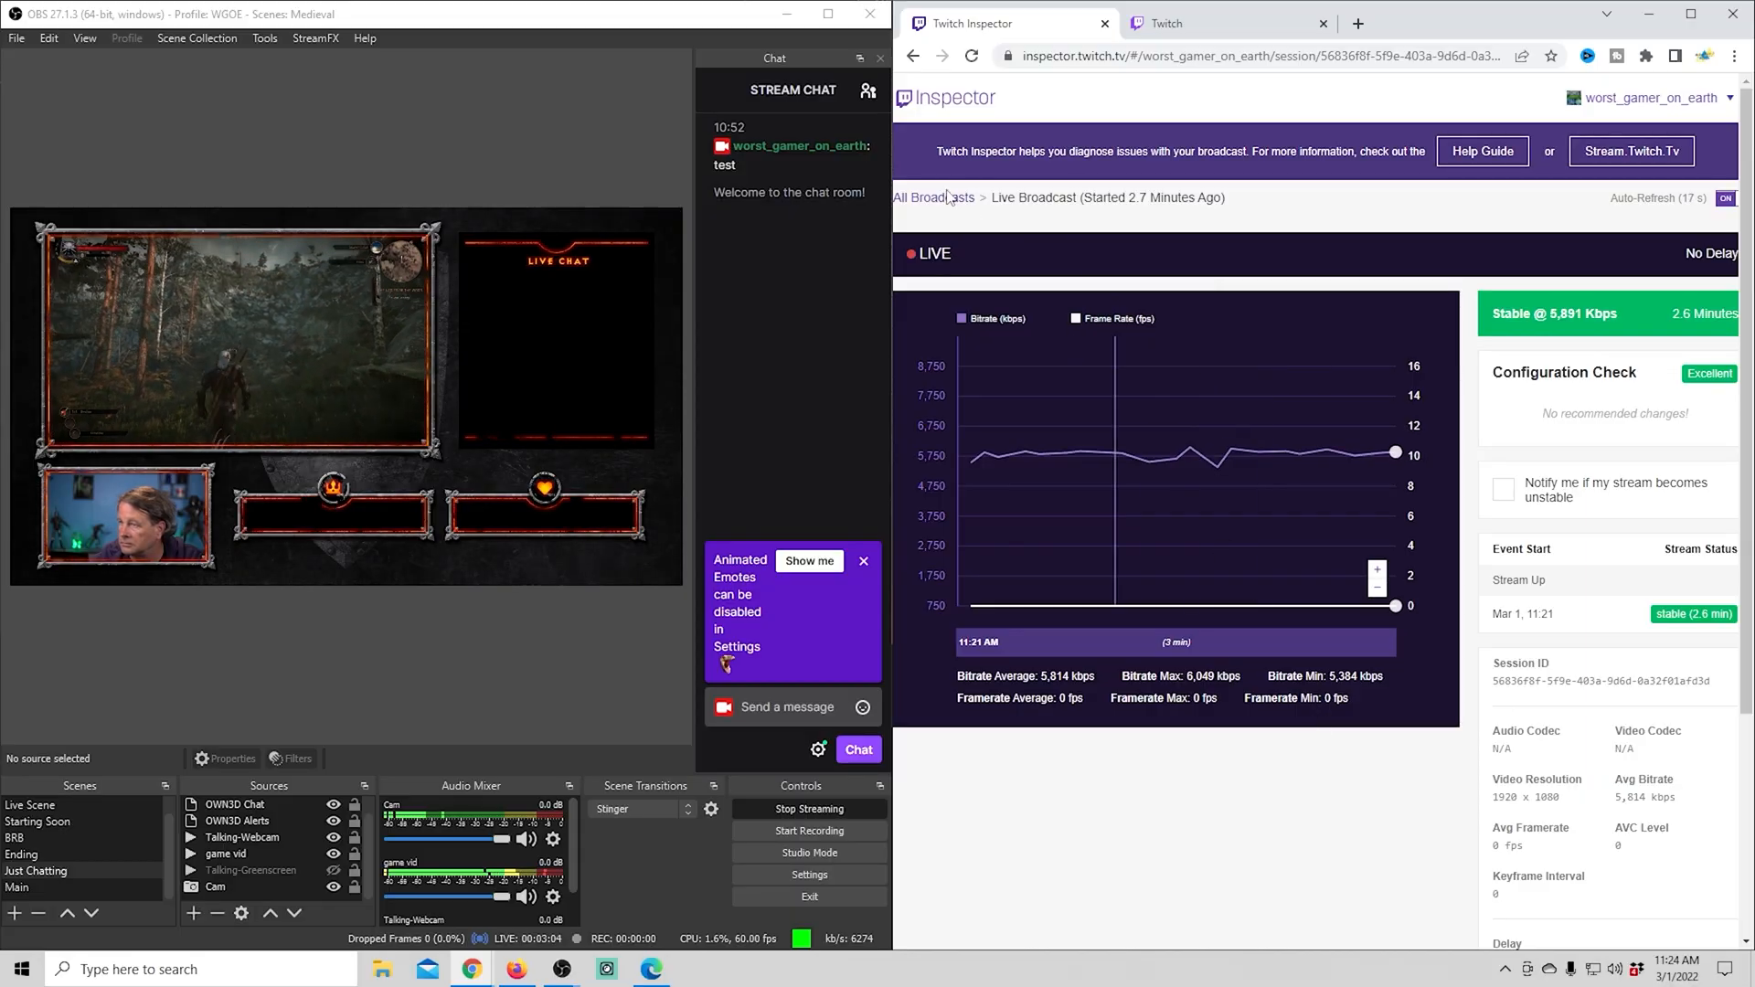
left_click(931, 198)
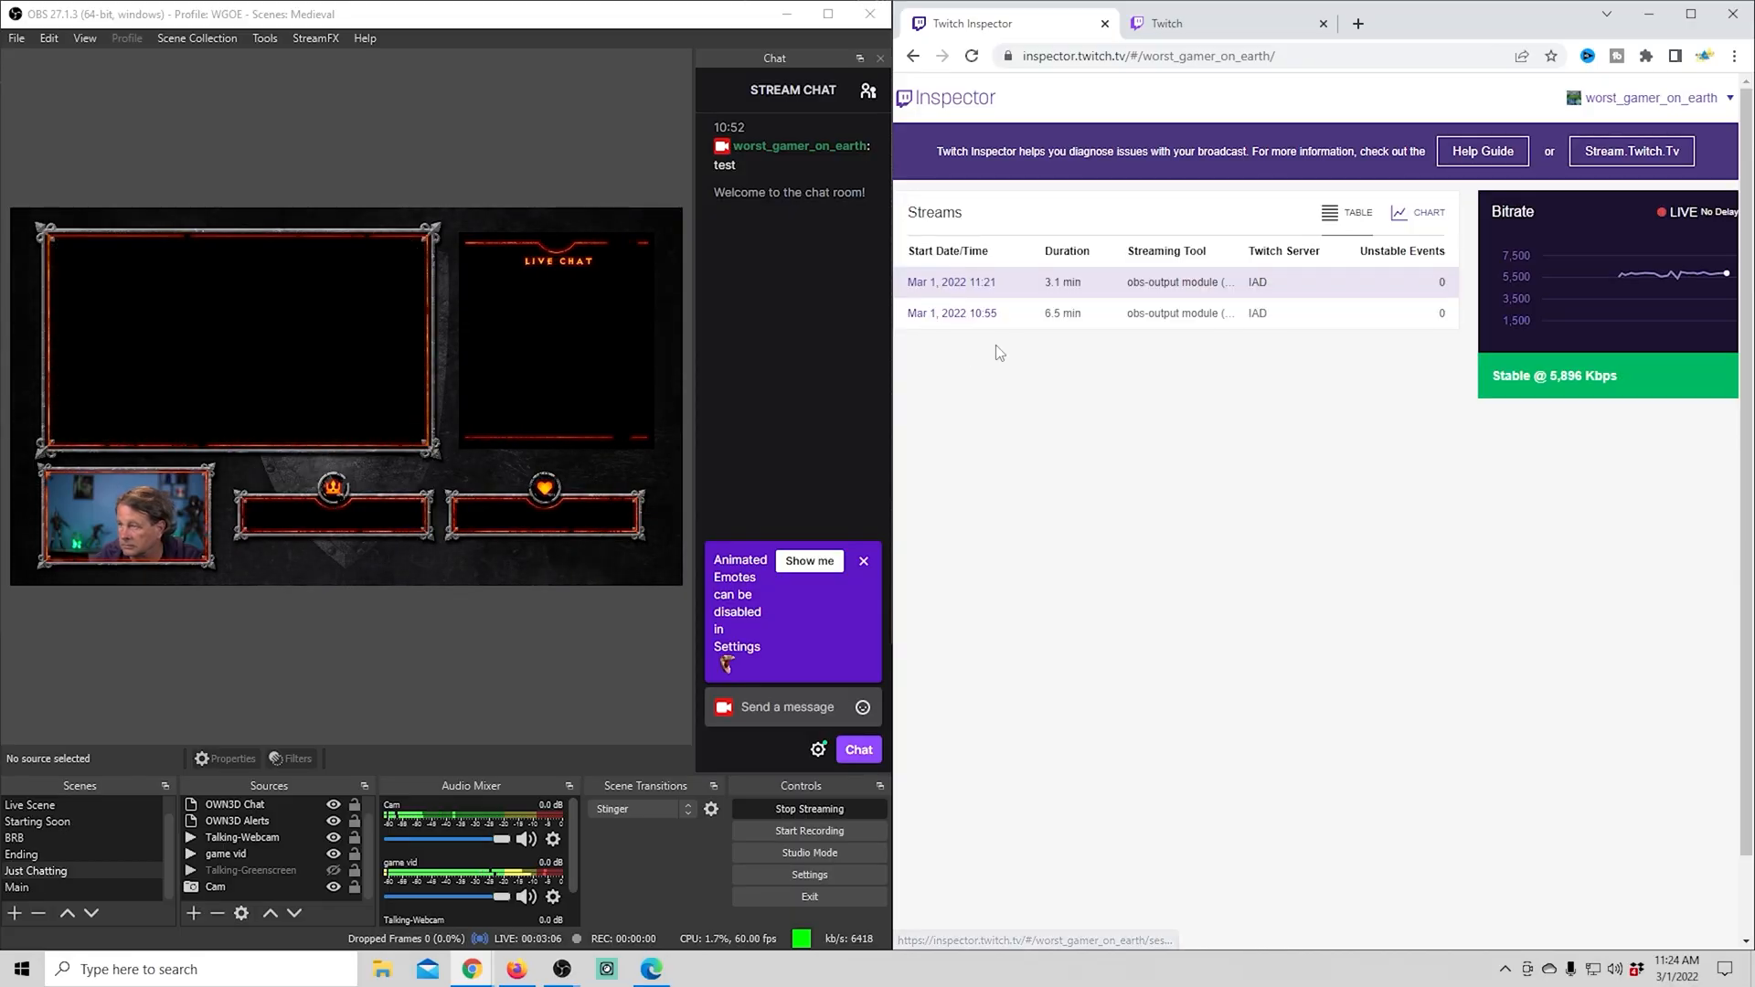
left_click(951, 312)
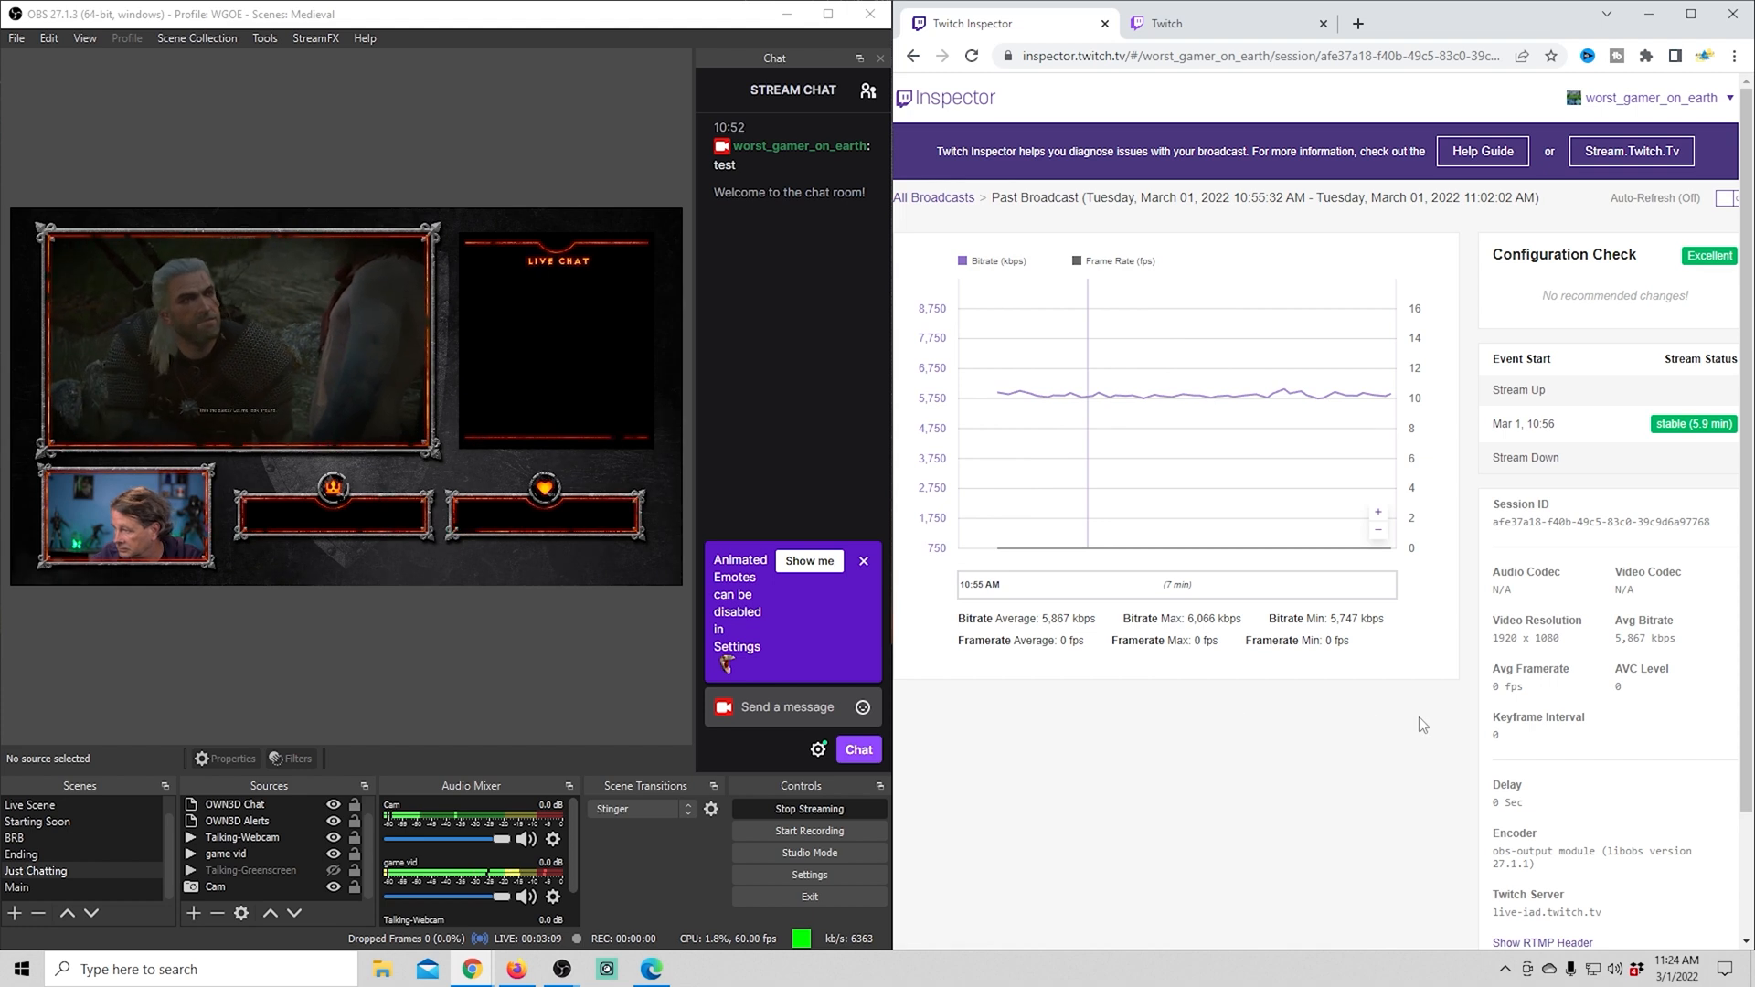
scroll("down", 3)
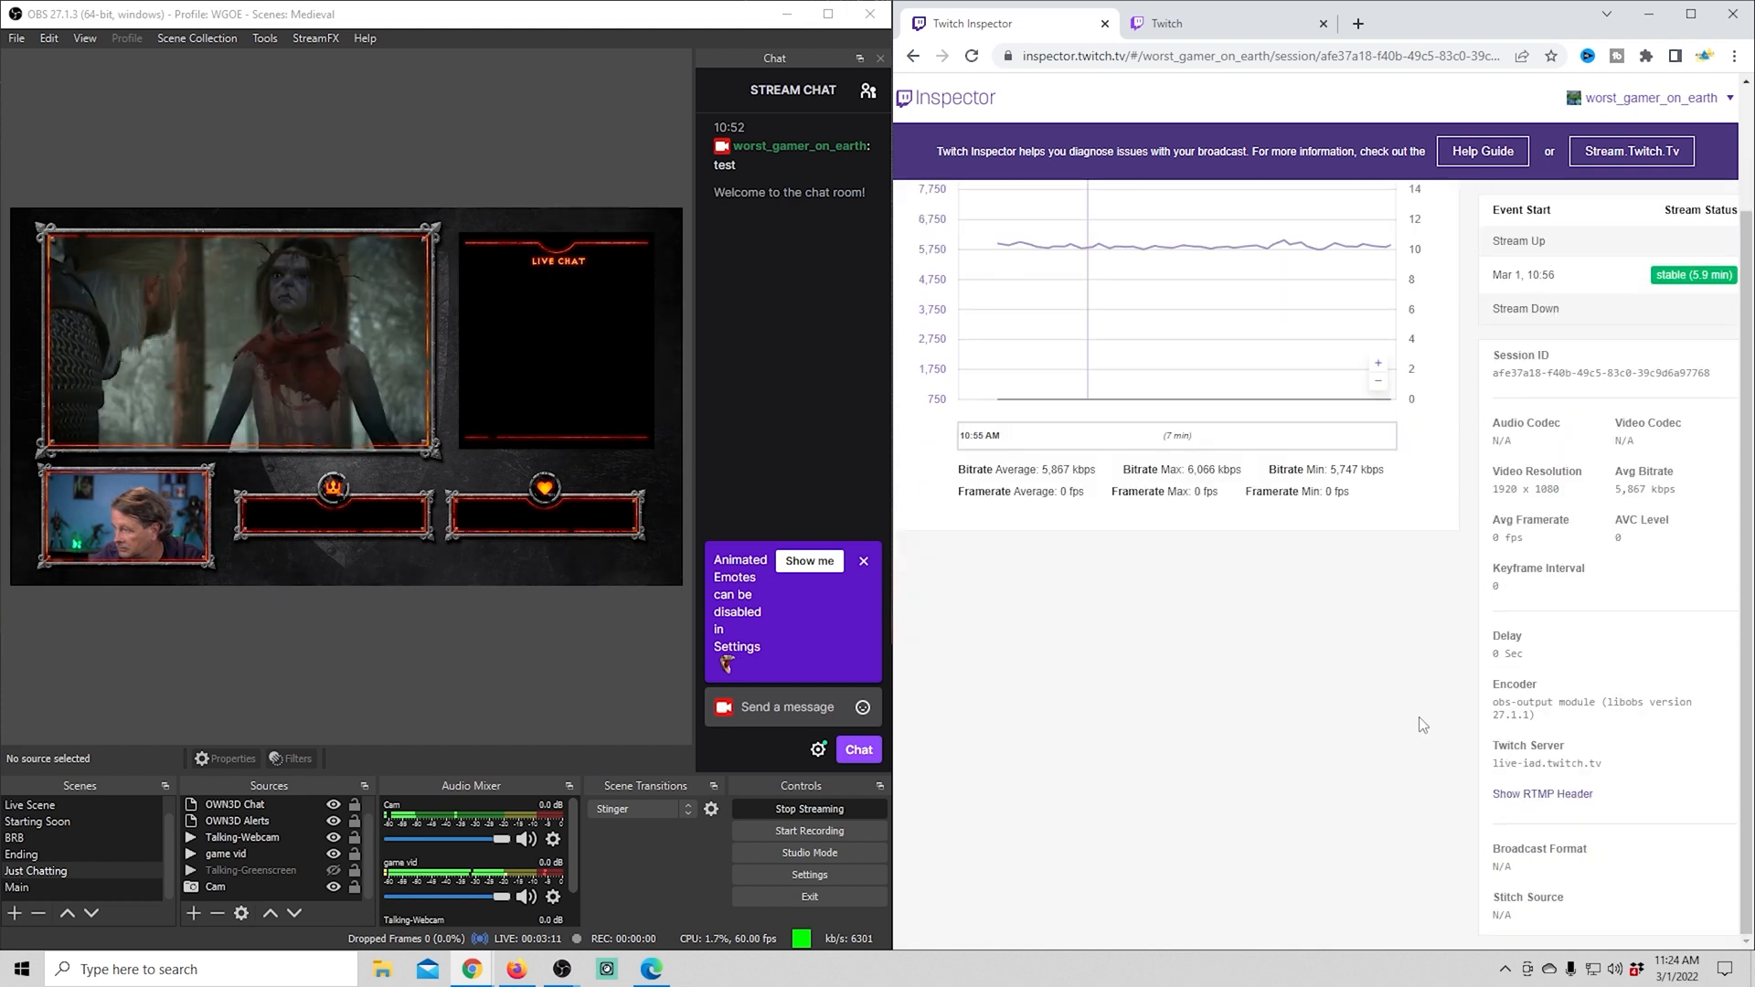
- Disconnect the linked Twitch account in OBS's Stream settings
left_click(810, 874)
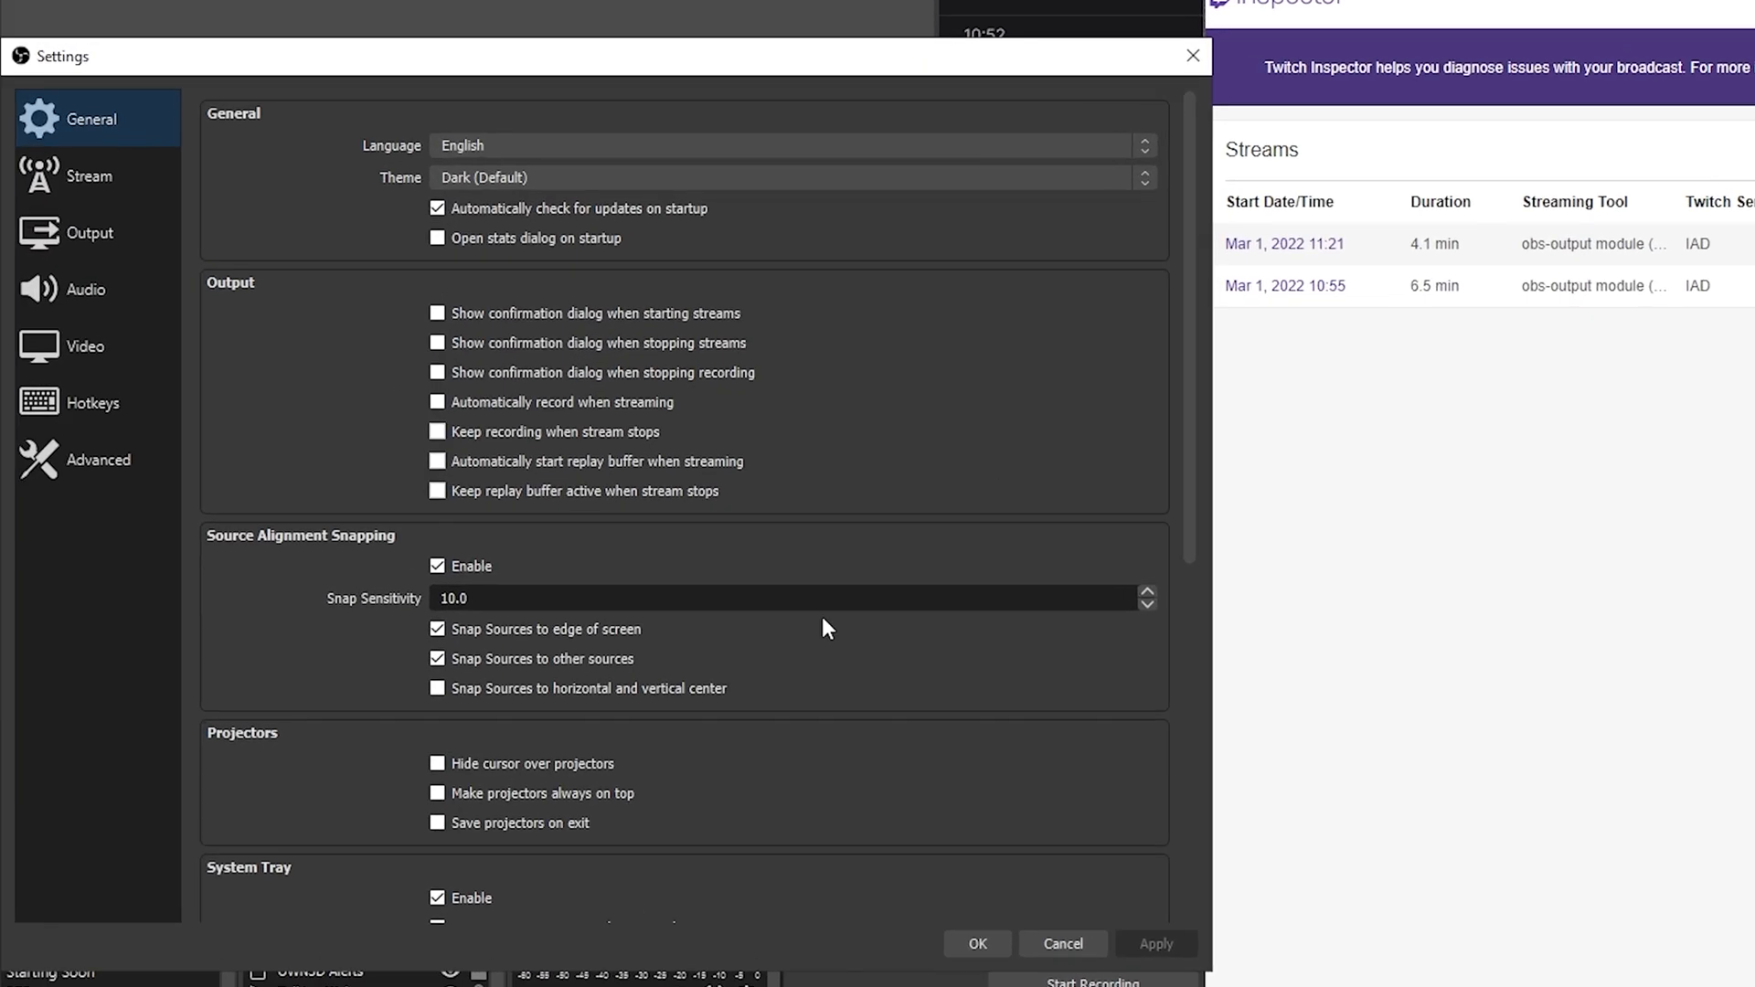
left_click(90, 175)
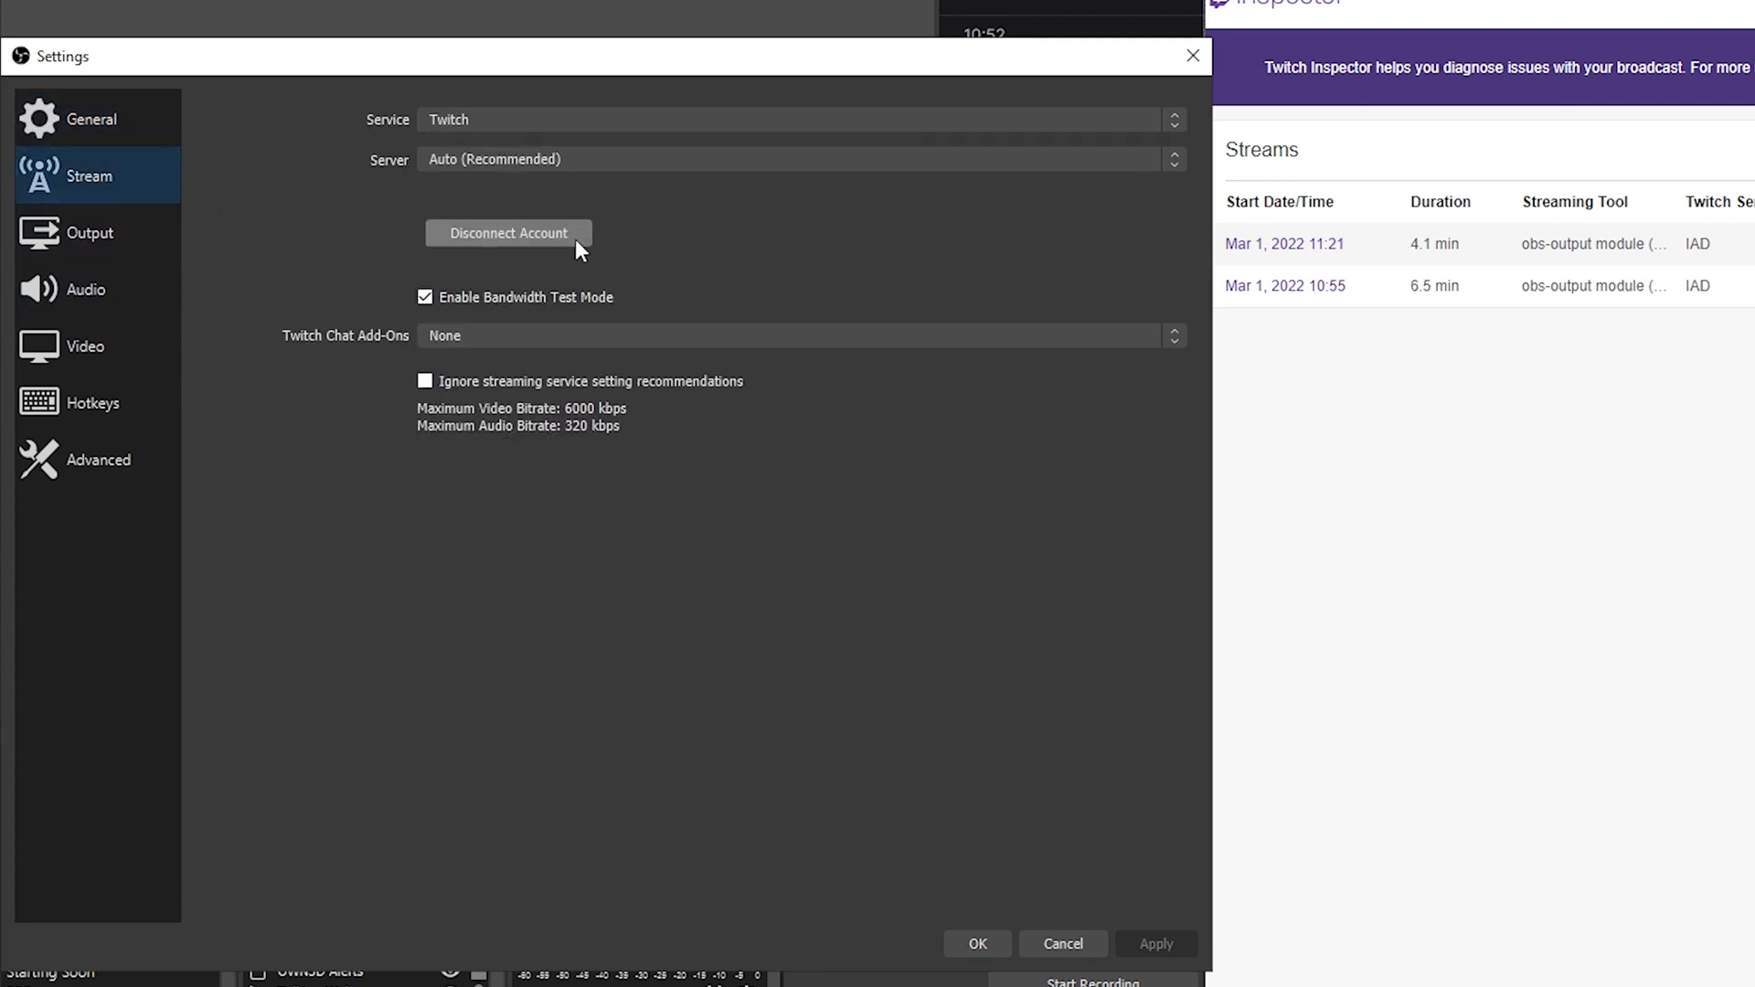
left_click(508, 233)
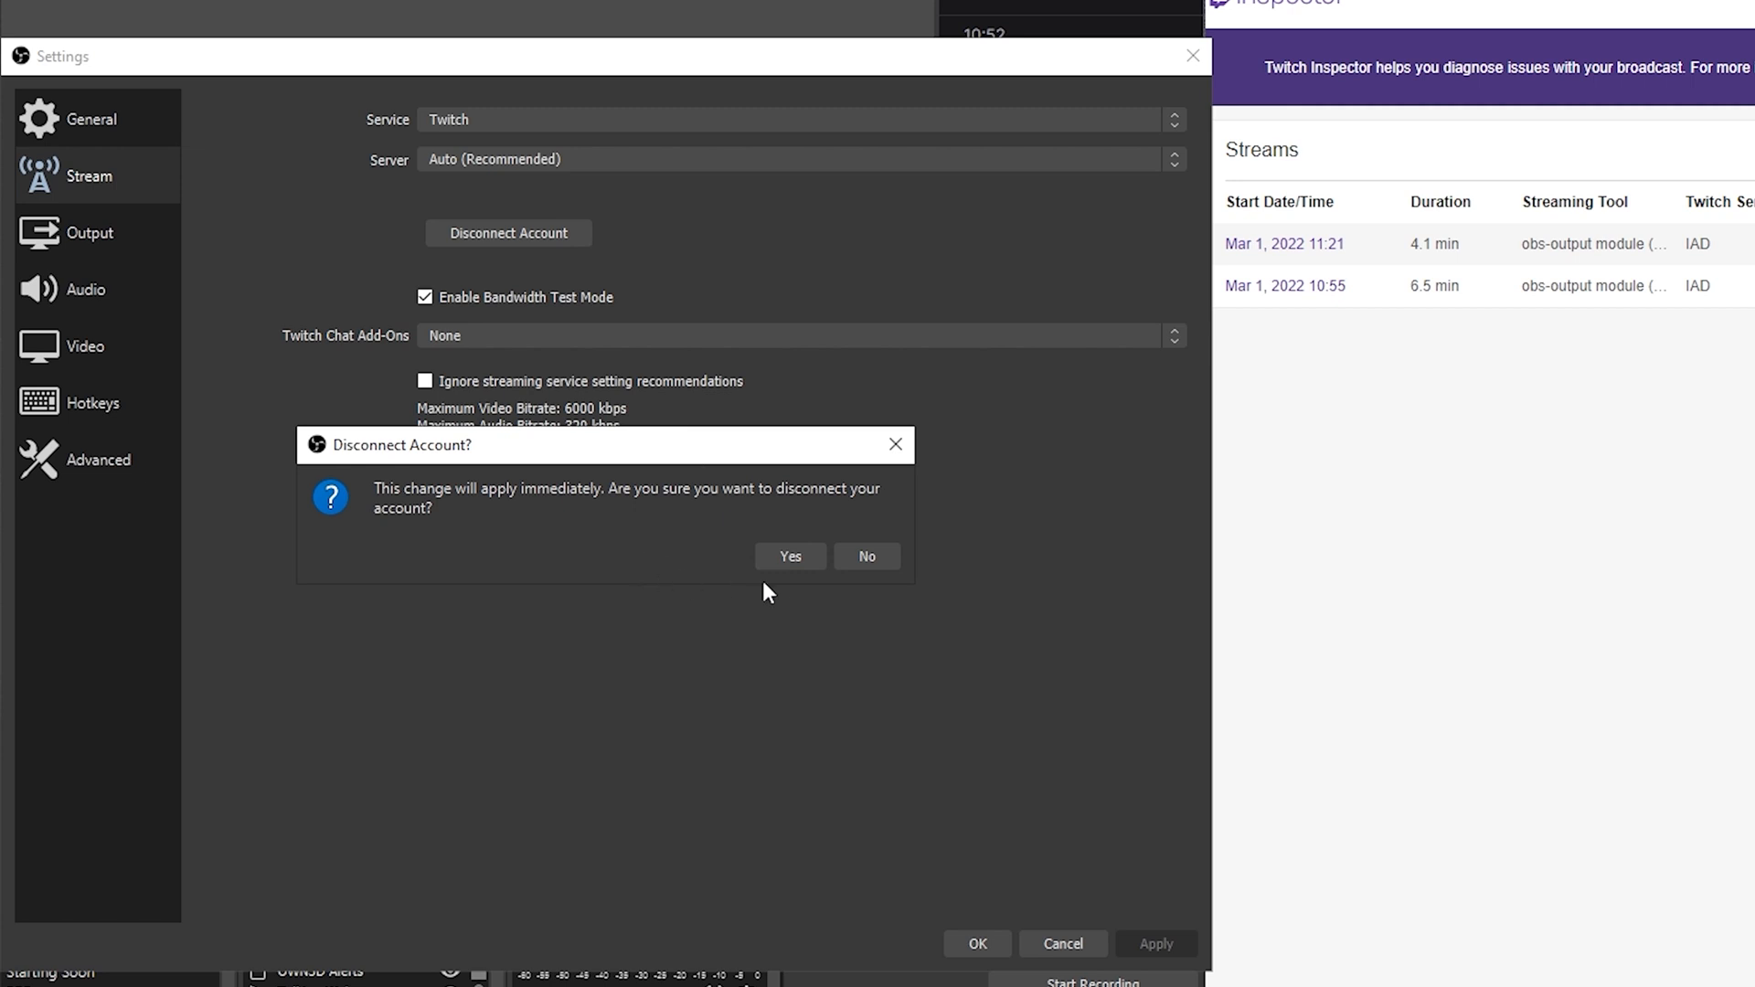
left_click(790, 556)
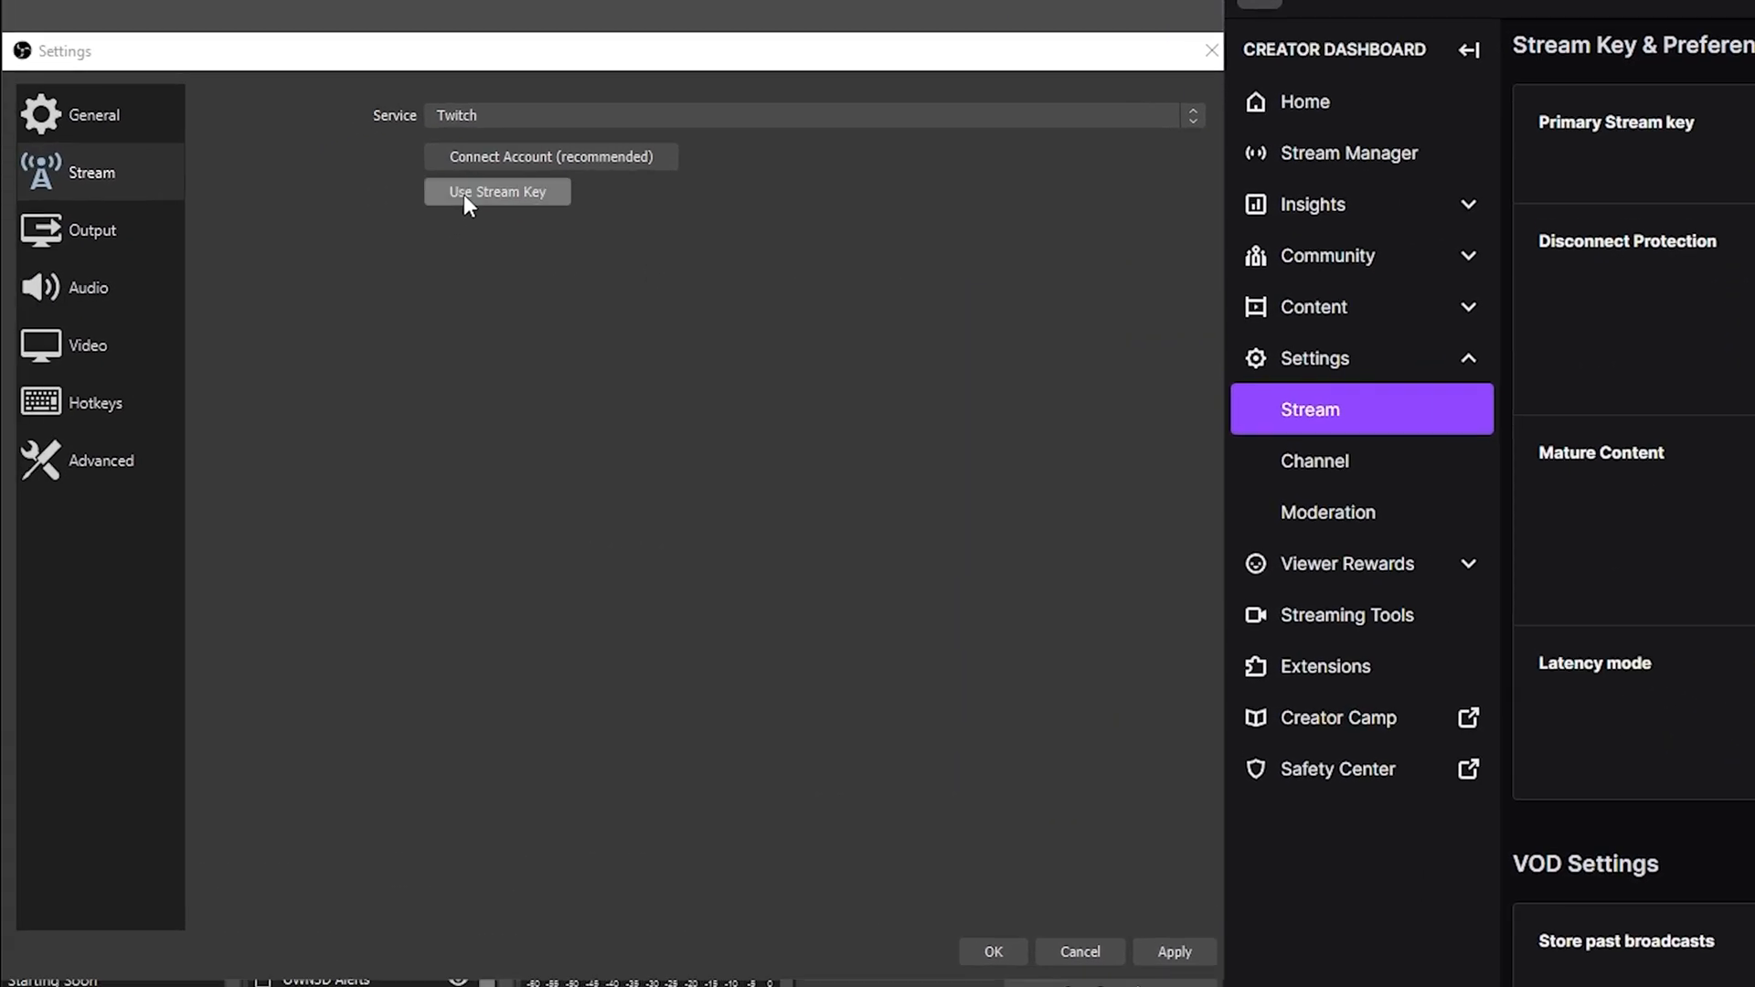
- Switch to Use Stream Key and copy the bandwidth test flag example for the key
left_click(497, 192)
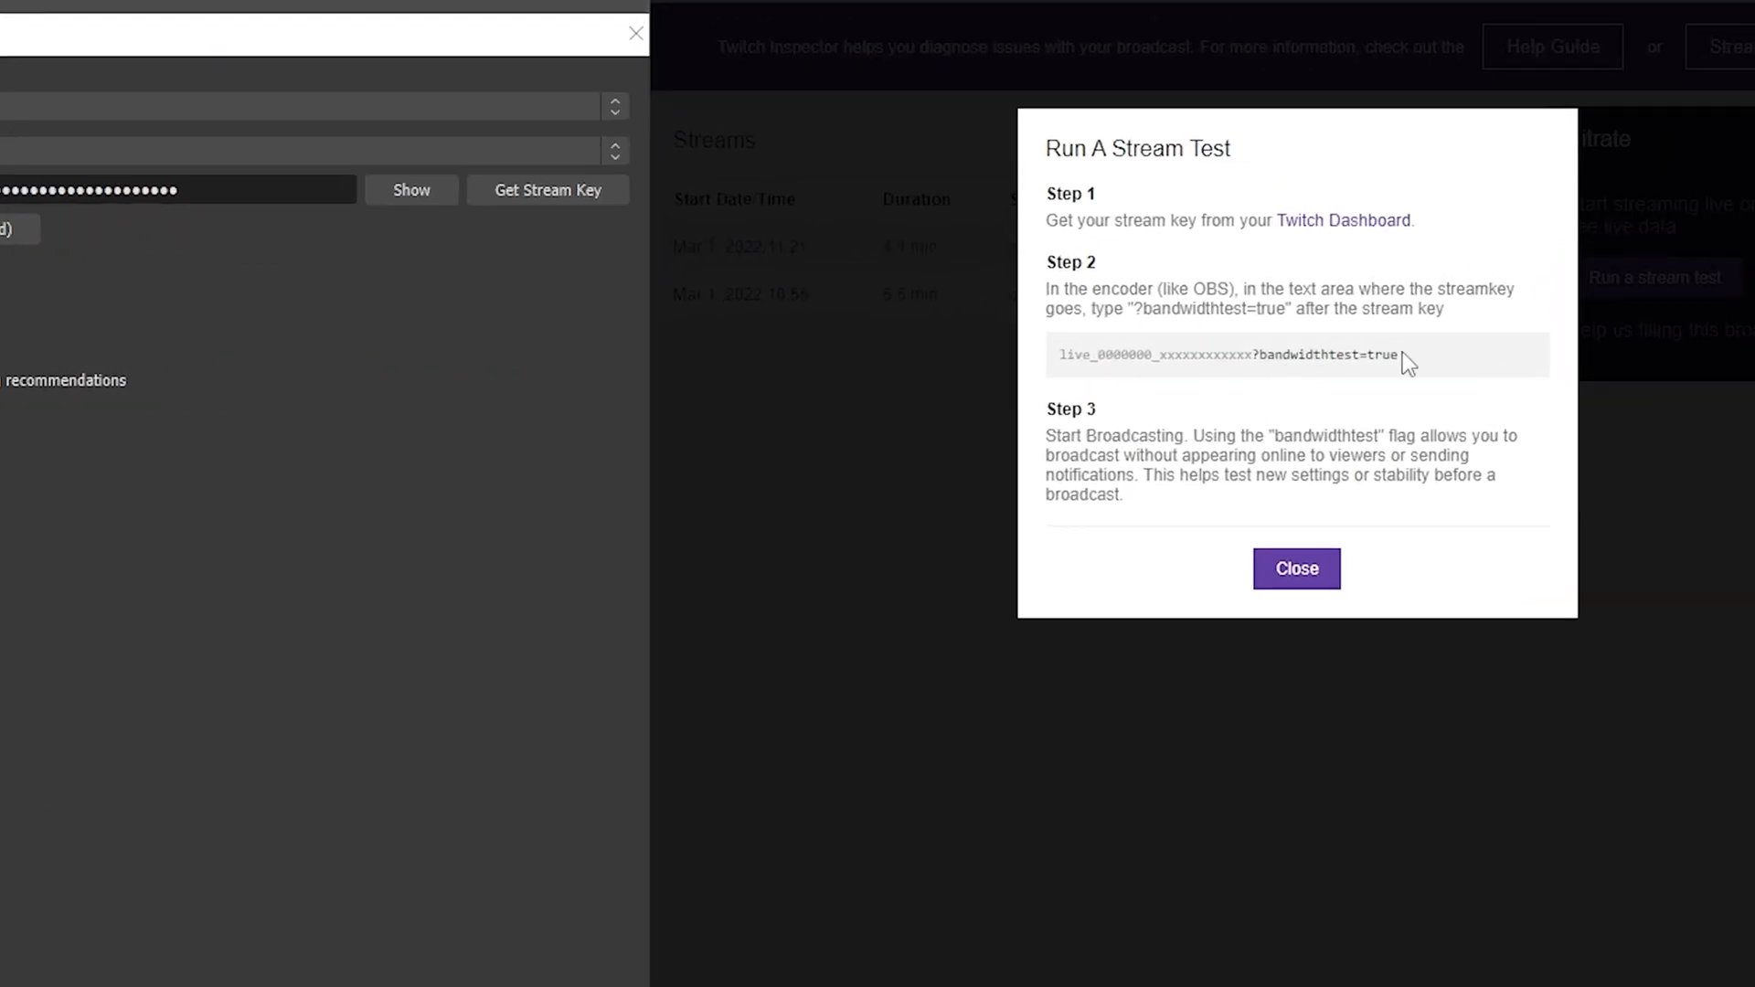
right_click(1350, 355)
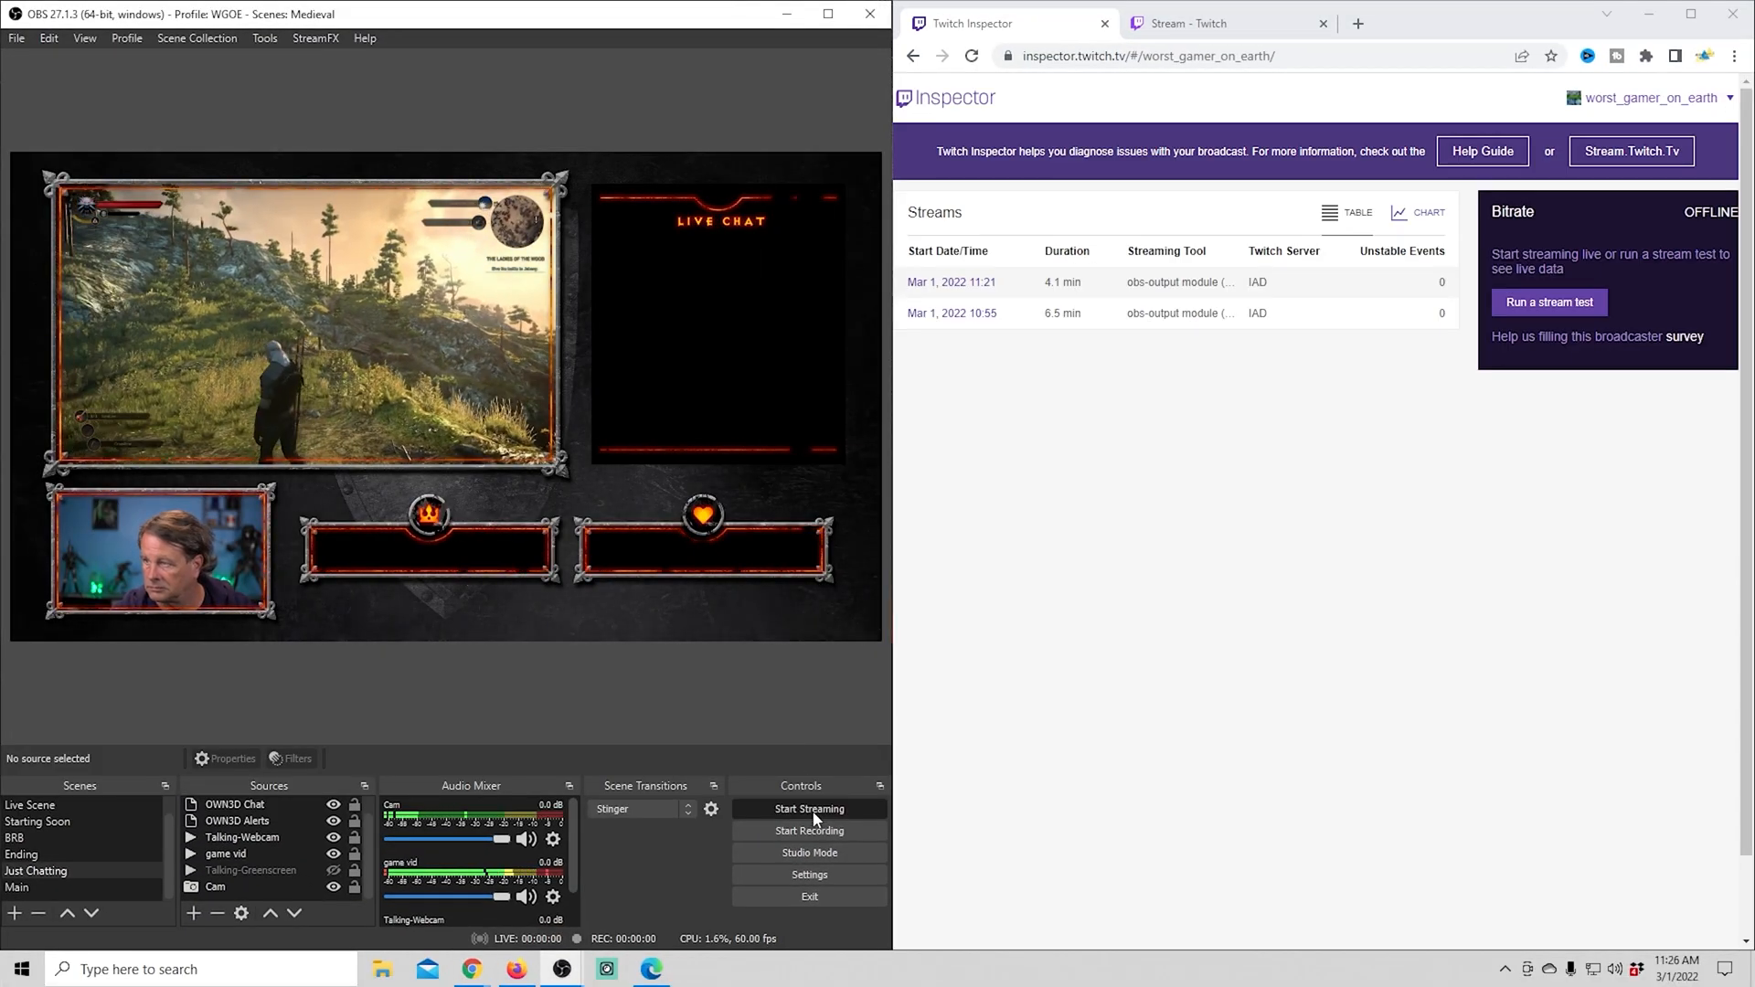
- Start the test broadcast, reload Inspector and open the new Mar 1, 2022 11:26 live session
left_click(809, 808)
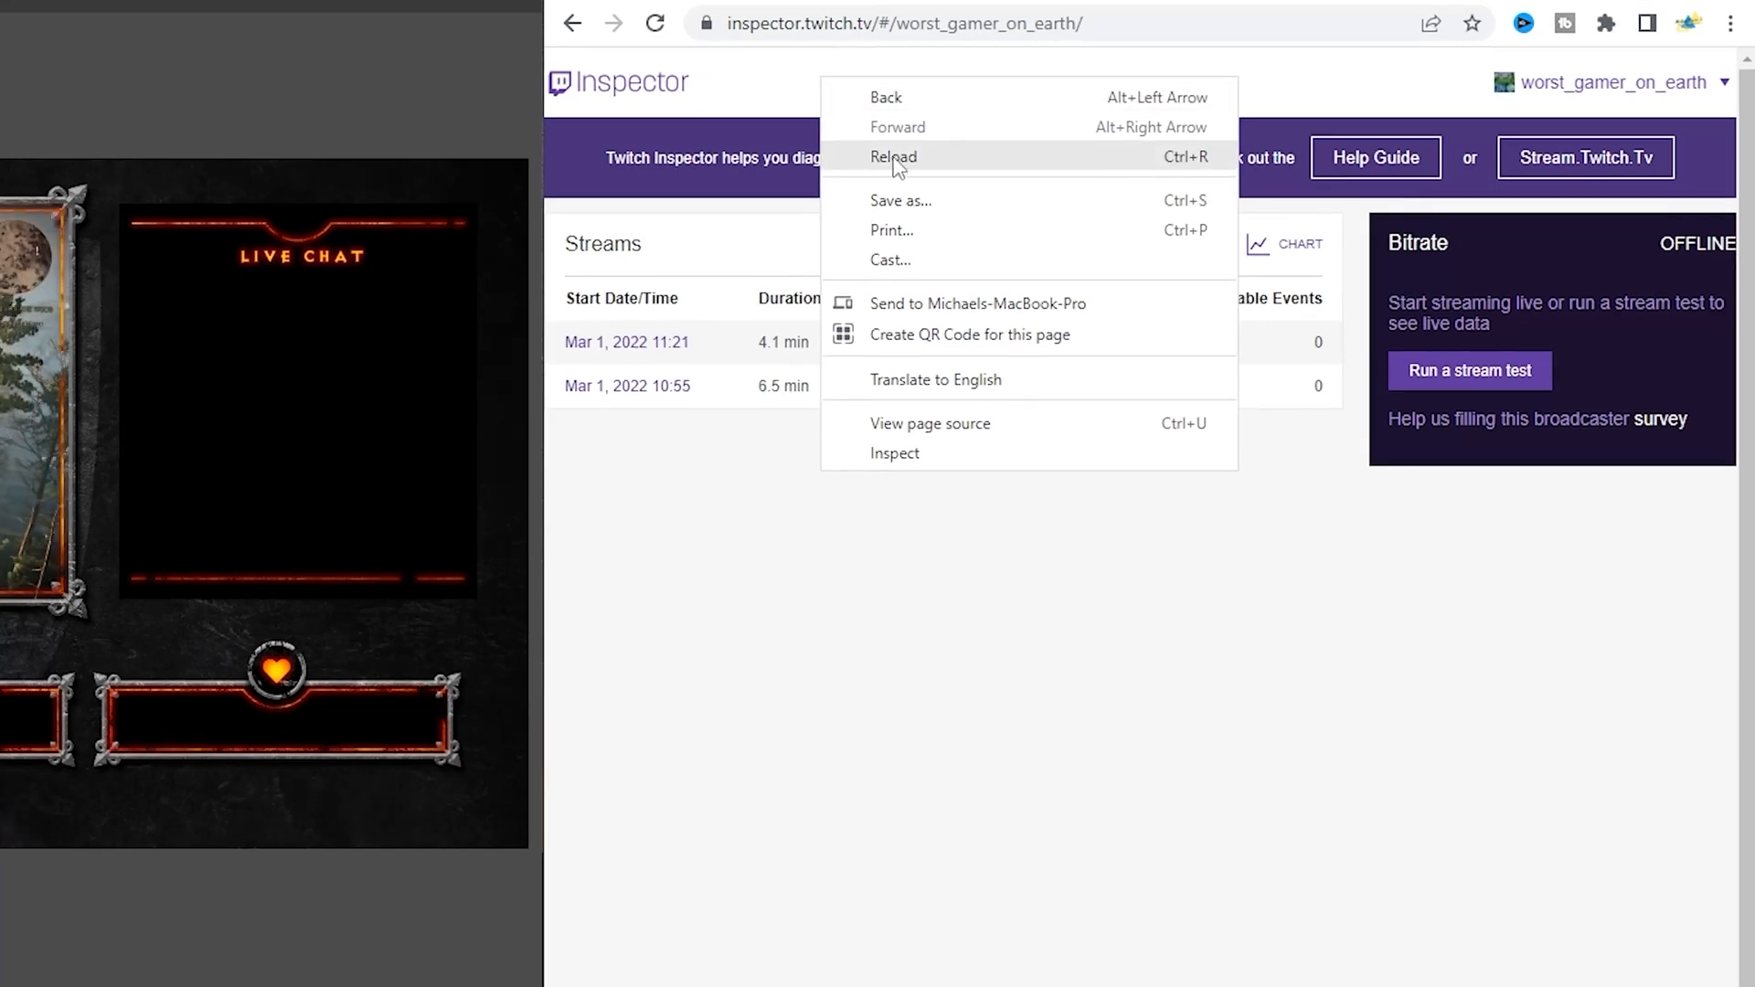
left_click(894, 156)
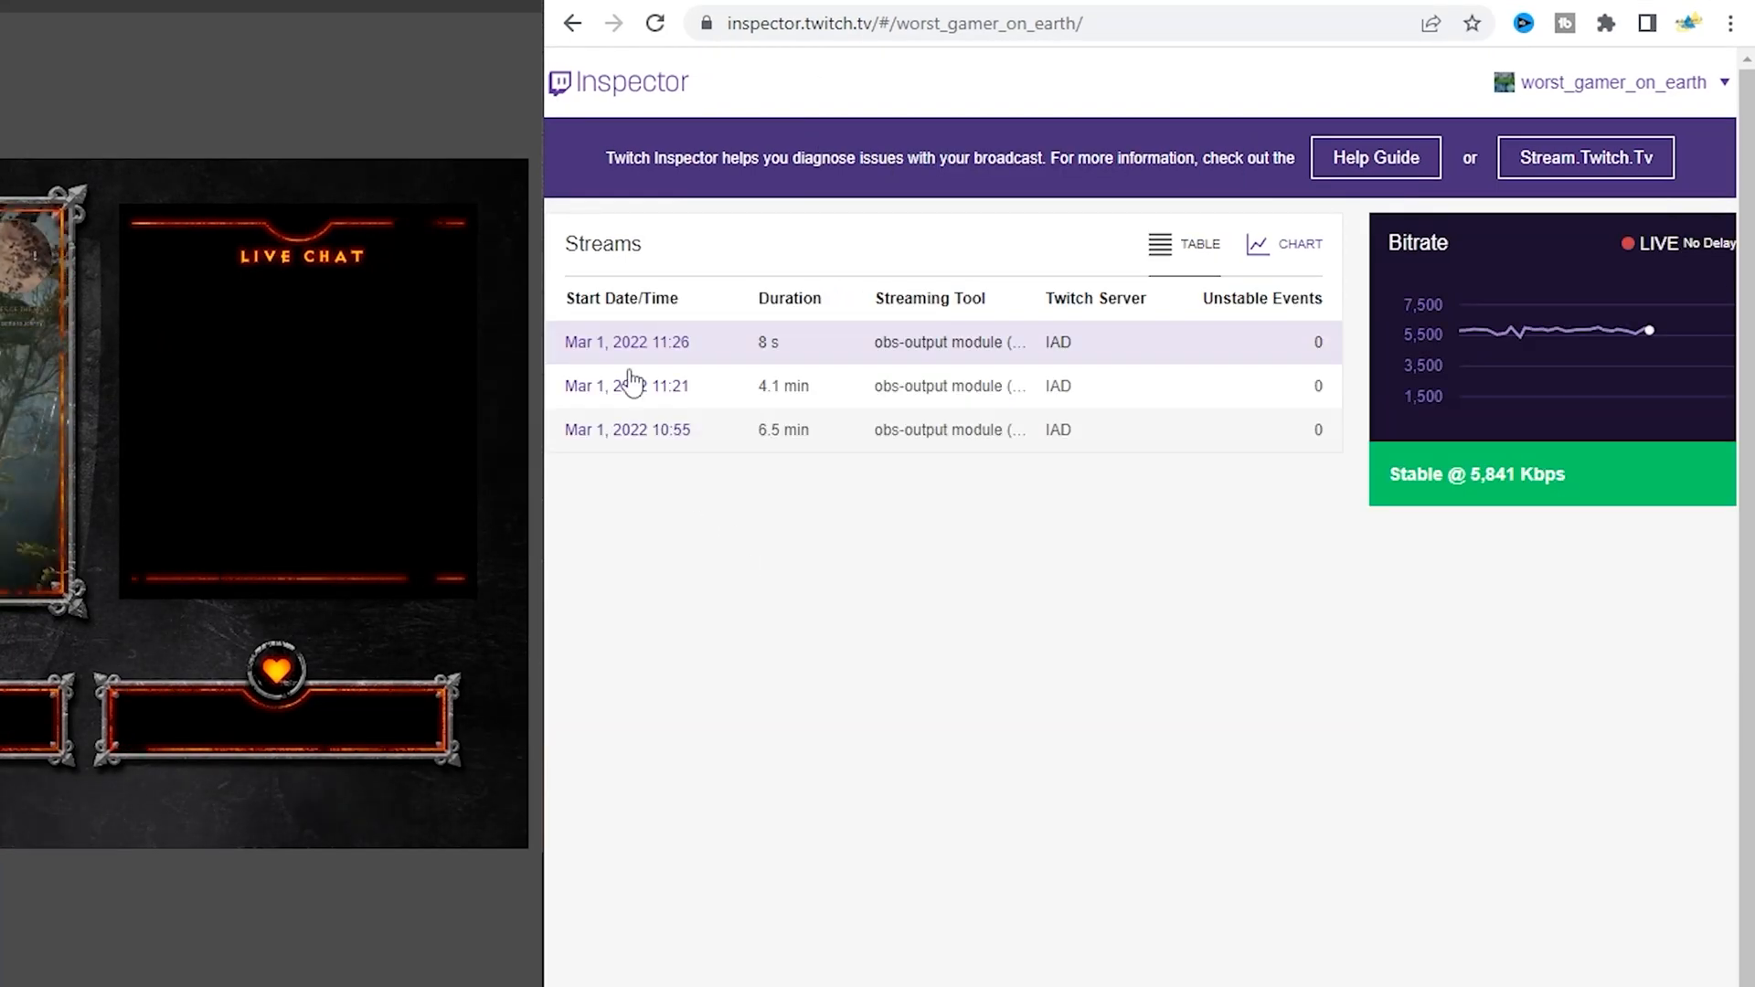
left_click(625, 342)
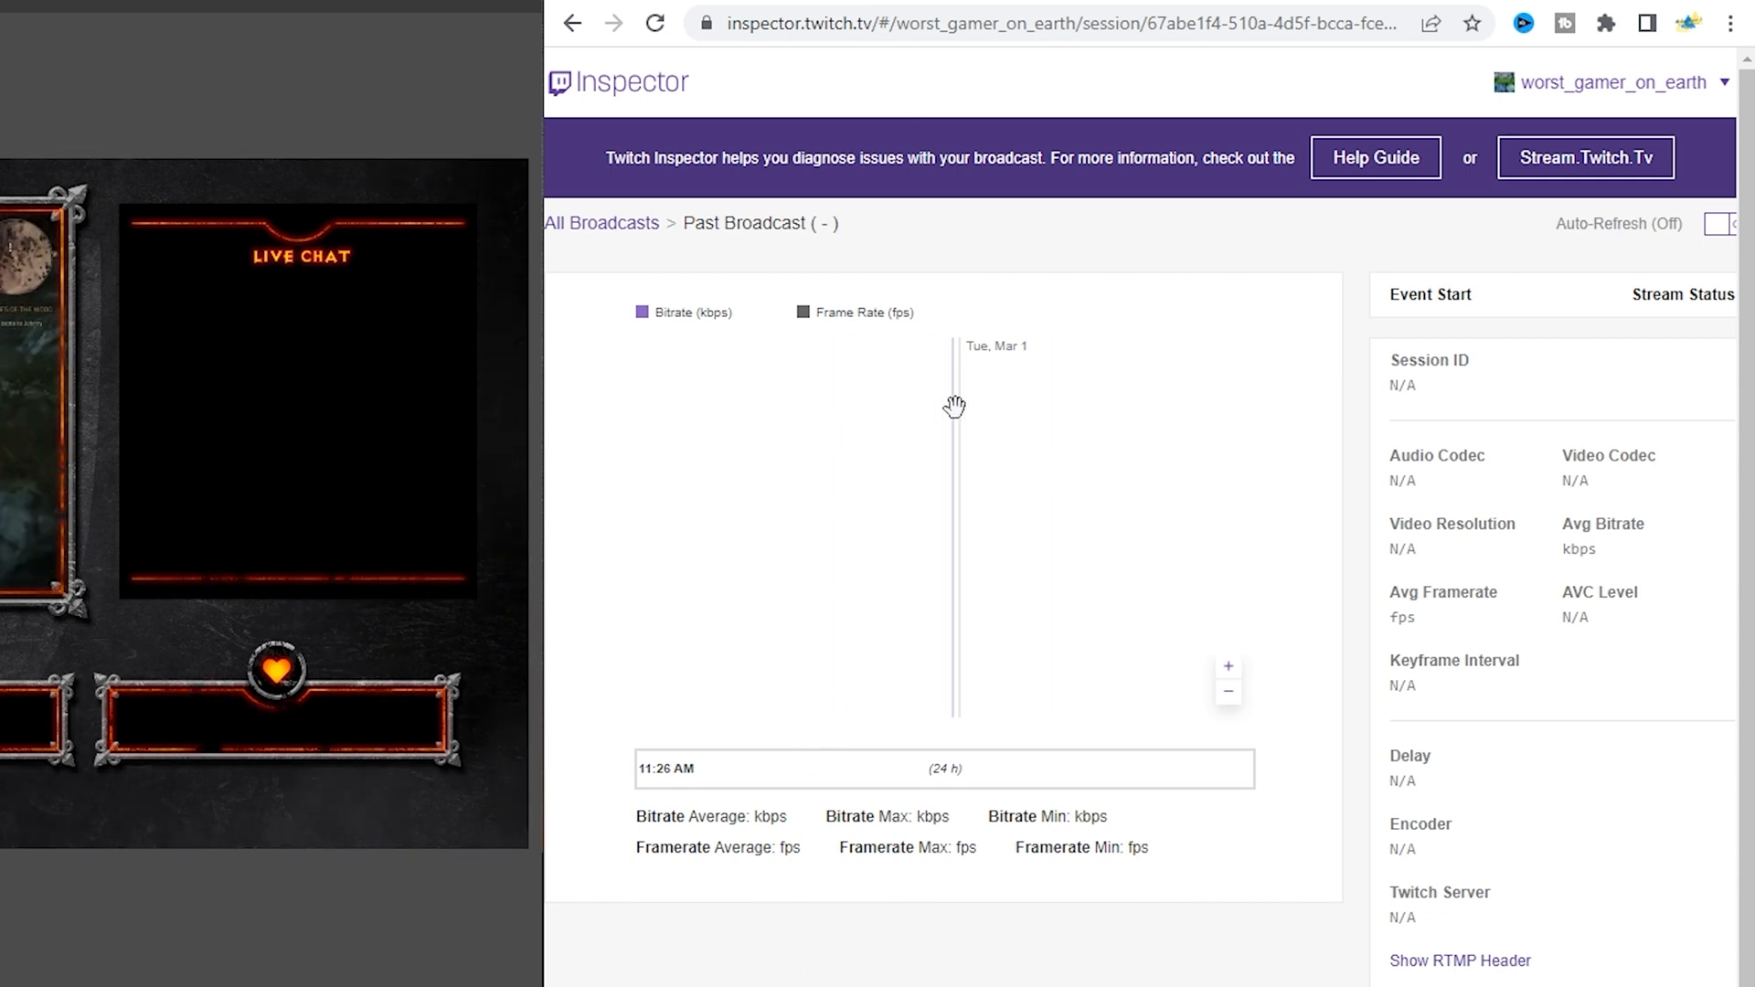
mouse_move(794, 198)
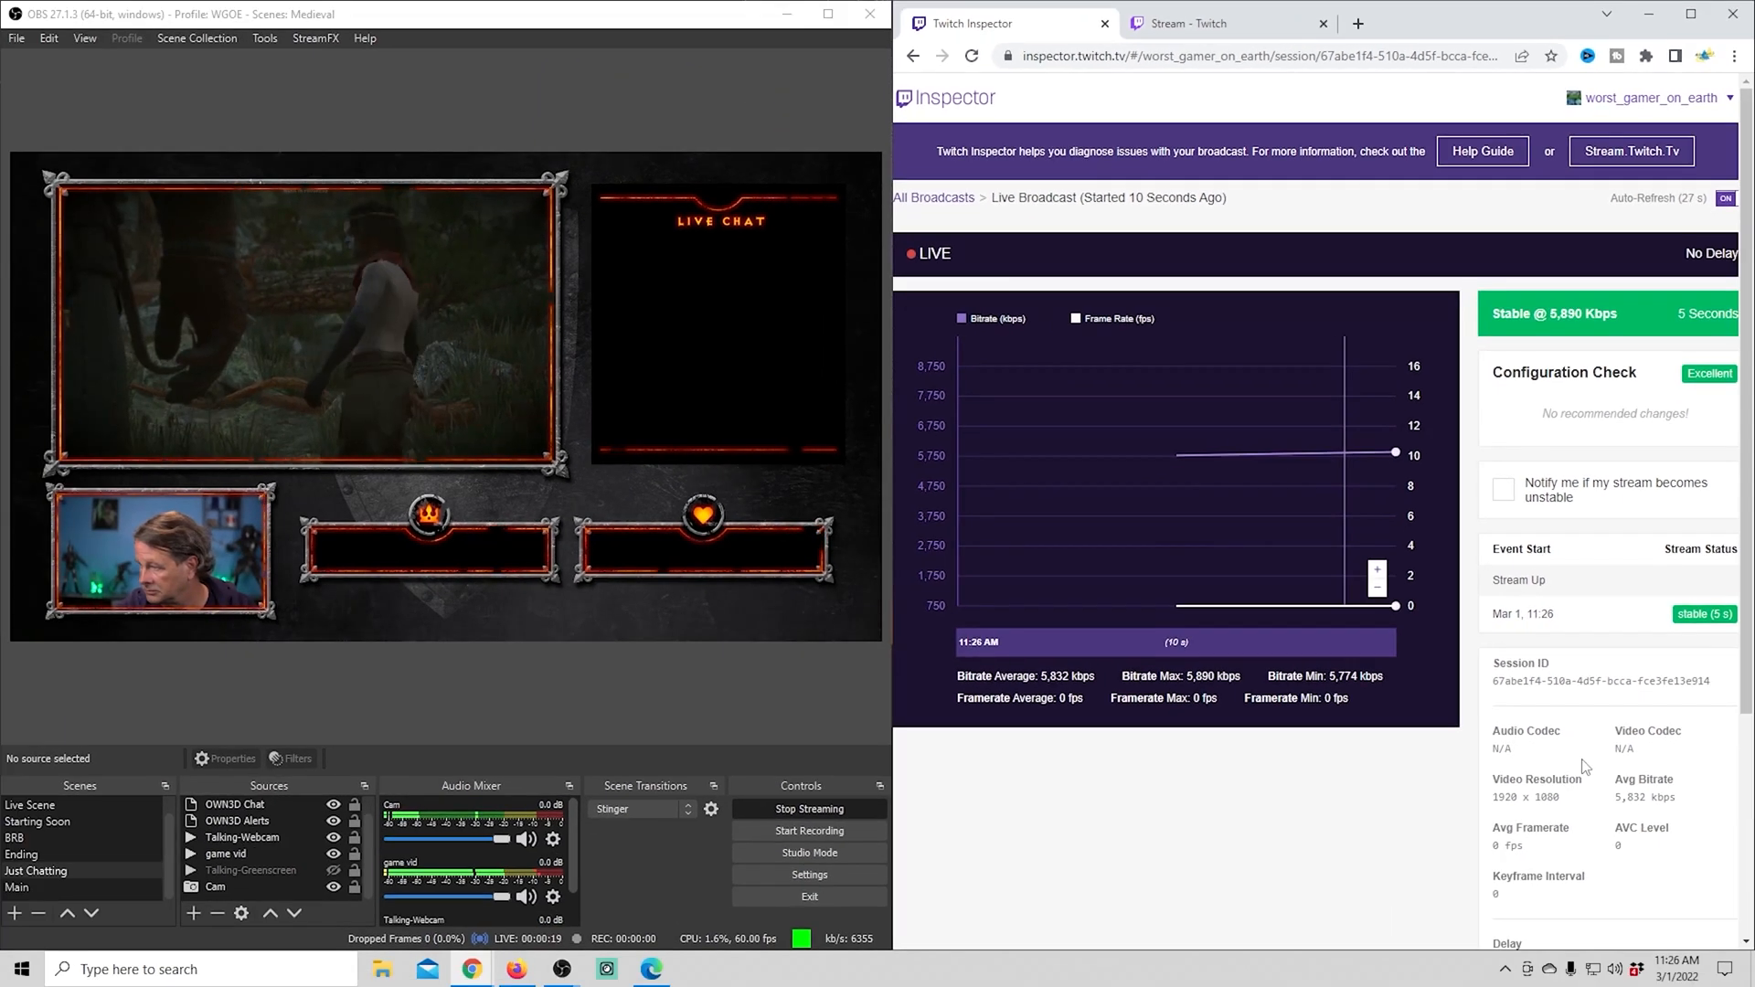
left_click(1225, 22)
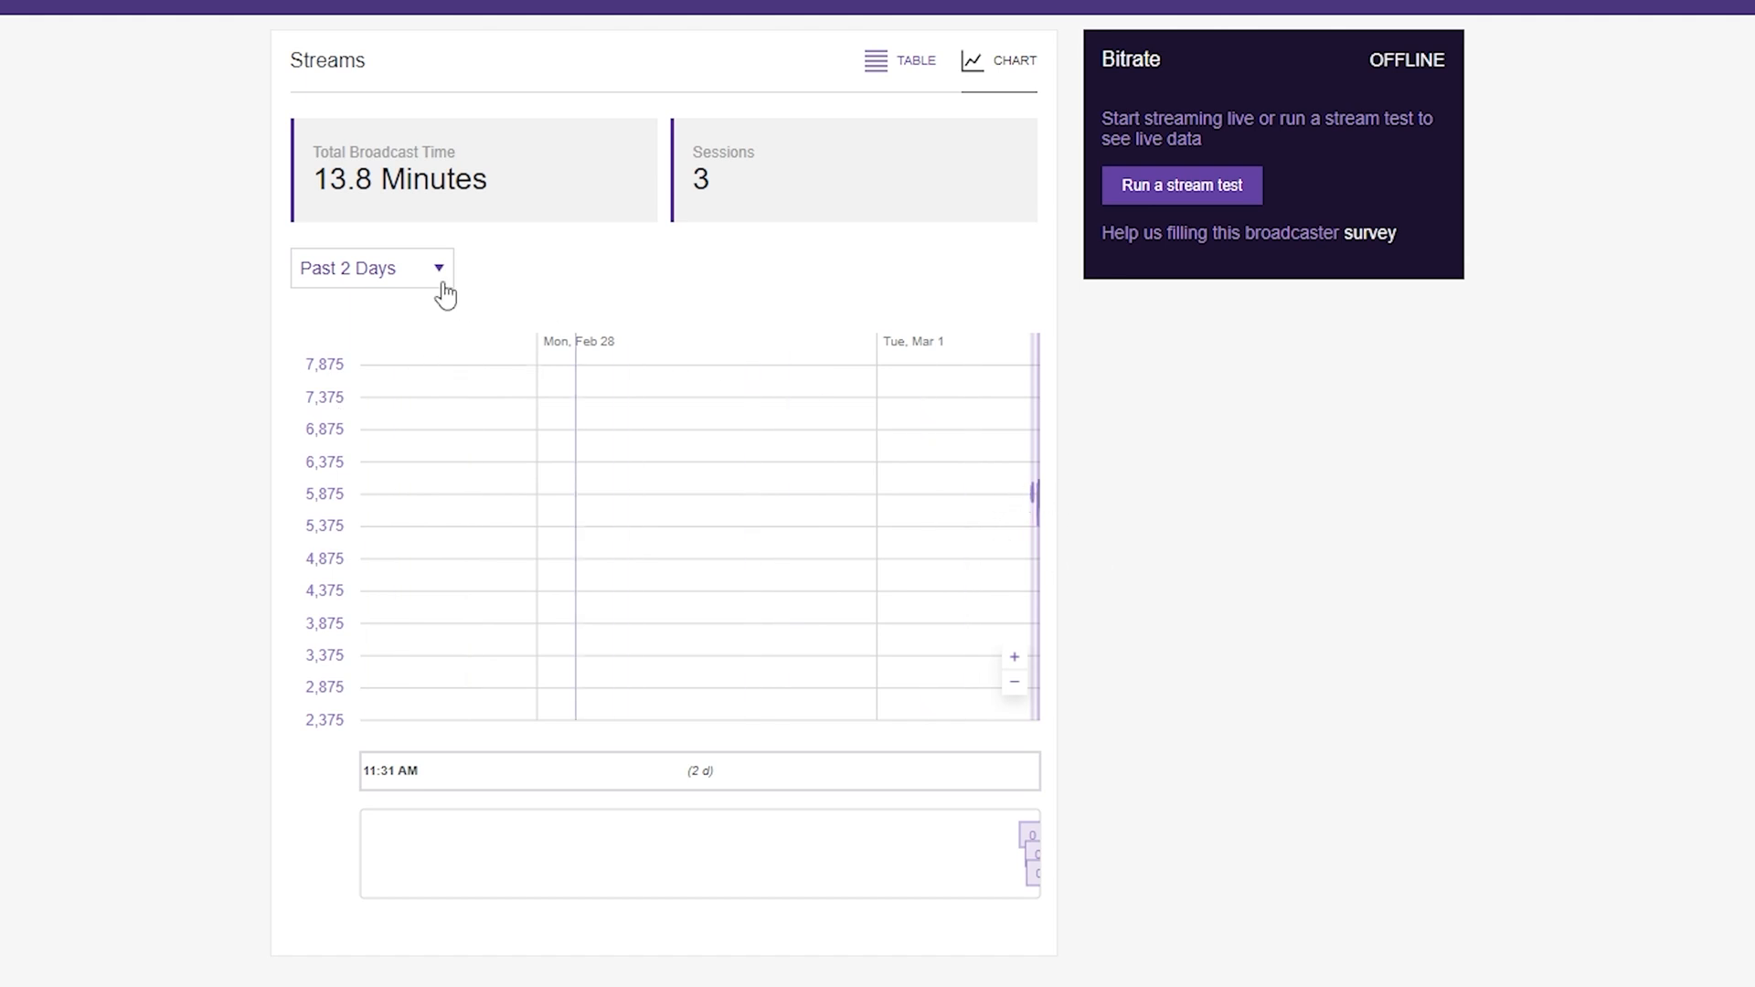
- Change the streams chart range from Past 2 Days to Last Hour
left_click(369, 267)
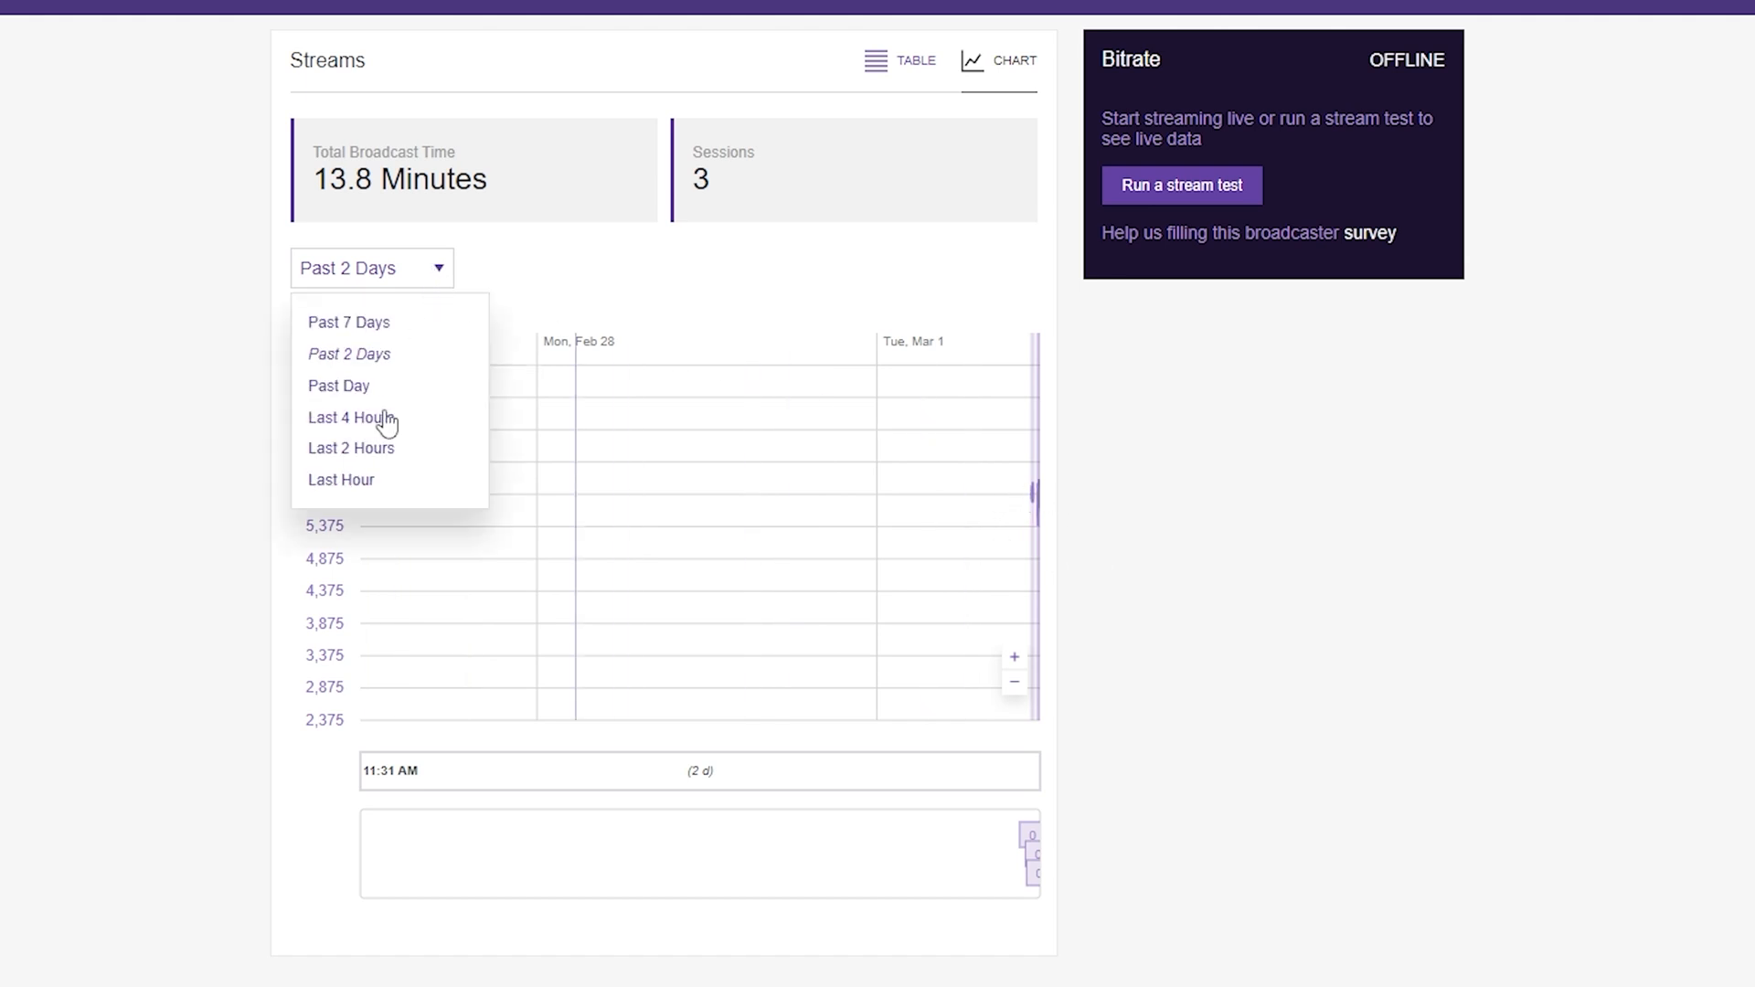
left_click(340, 479)
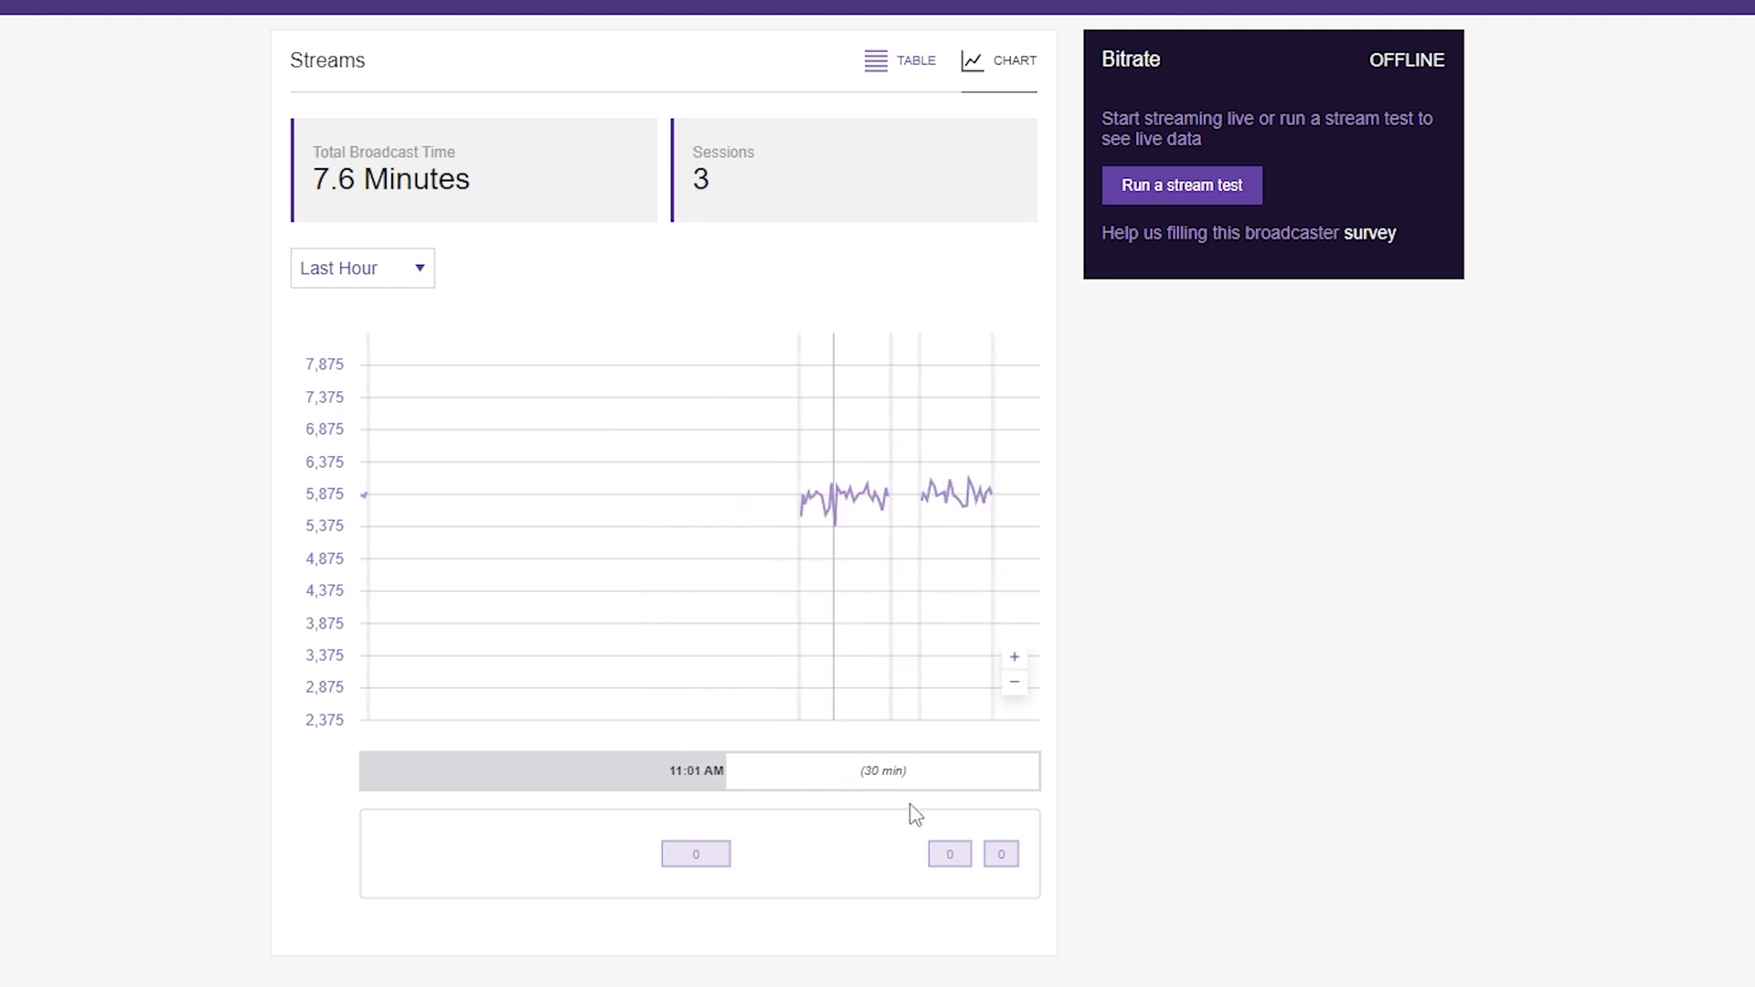
mouse_move(814, 506)
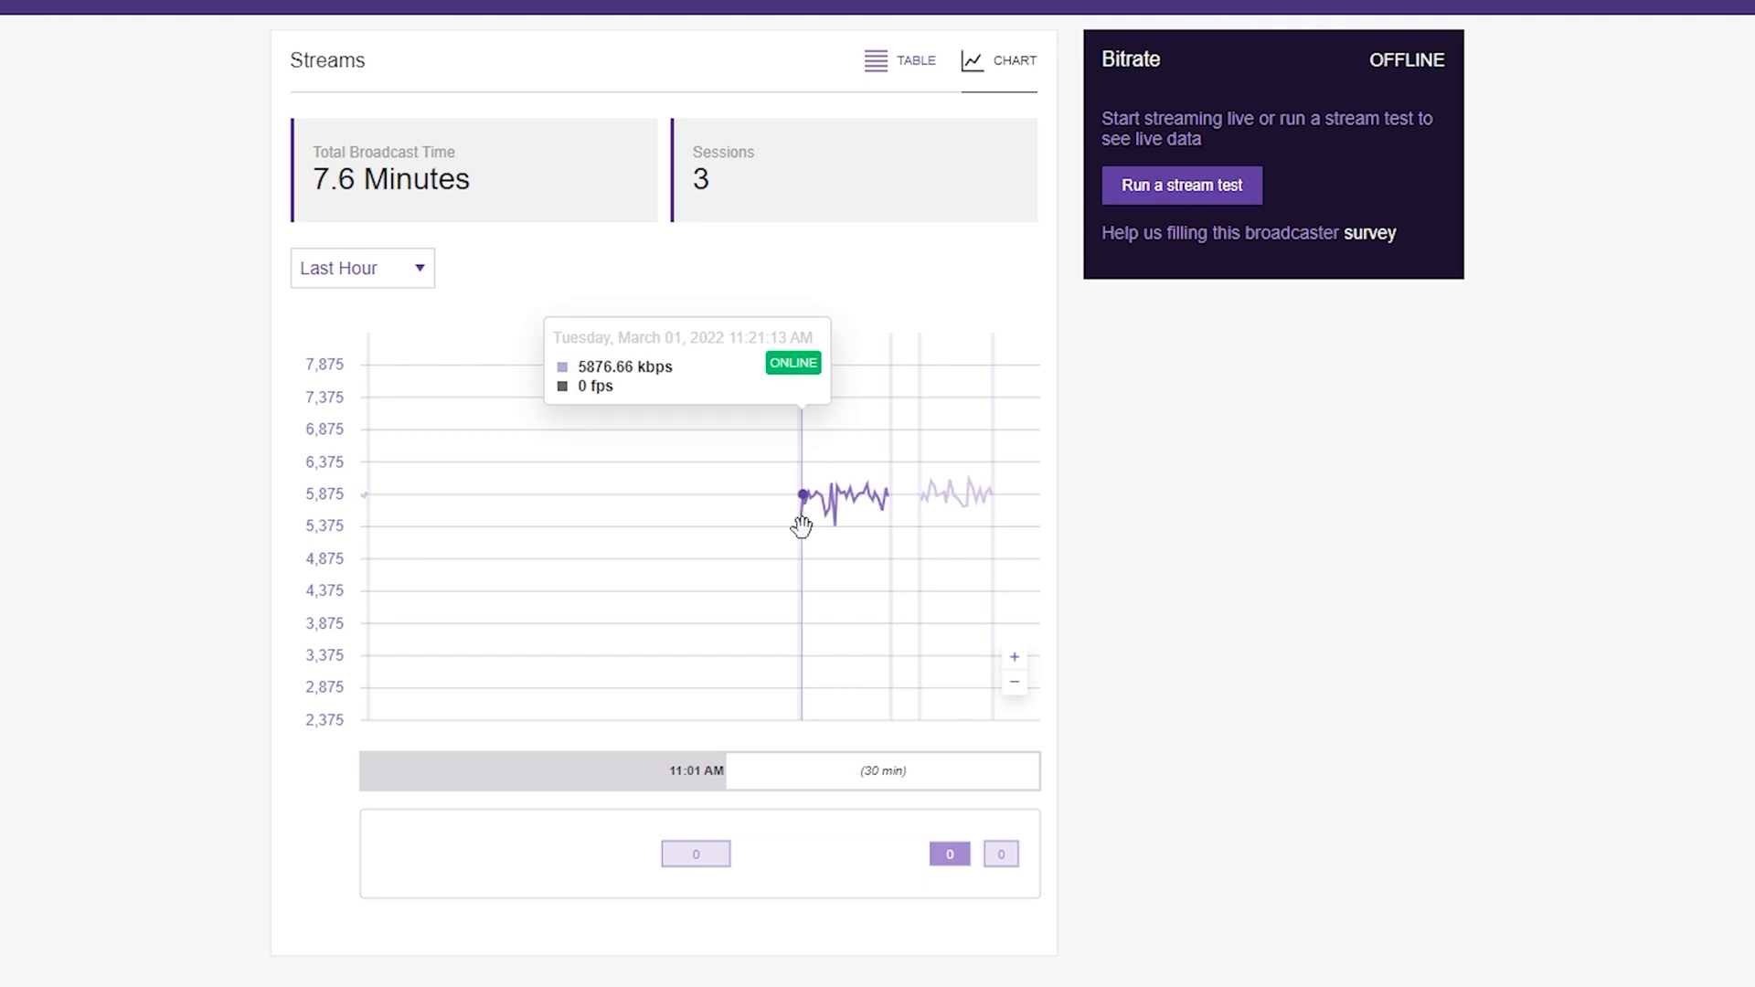
mouse_move(819, 529)
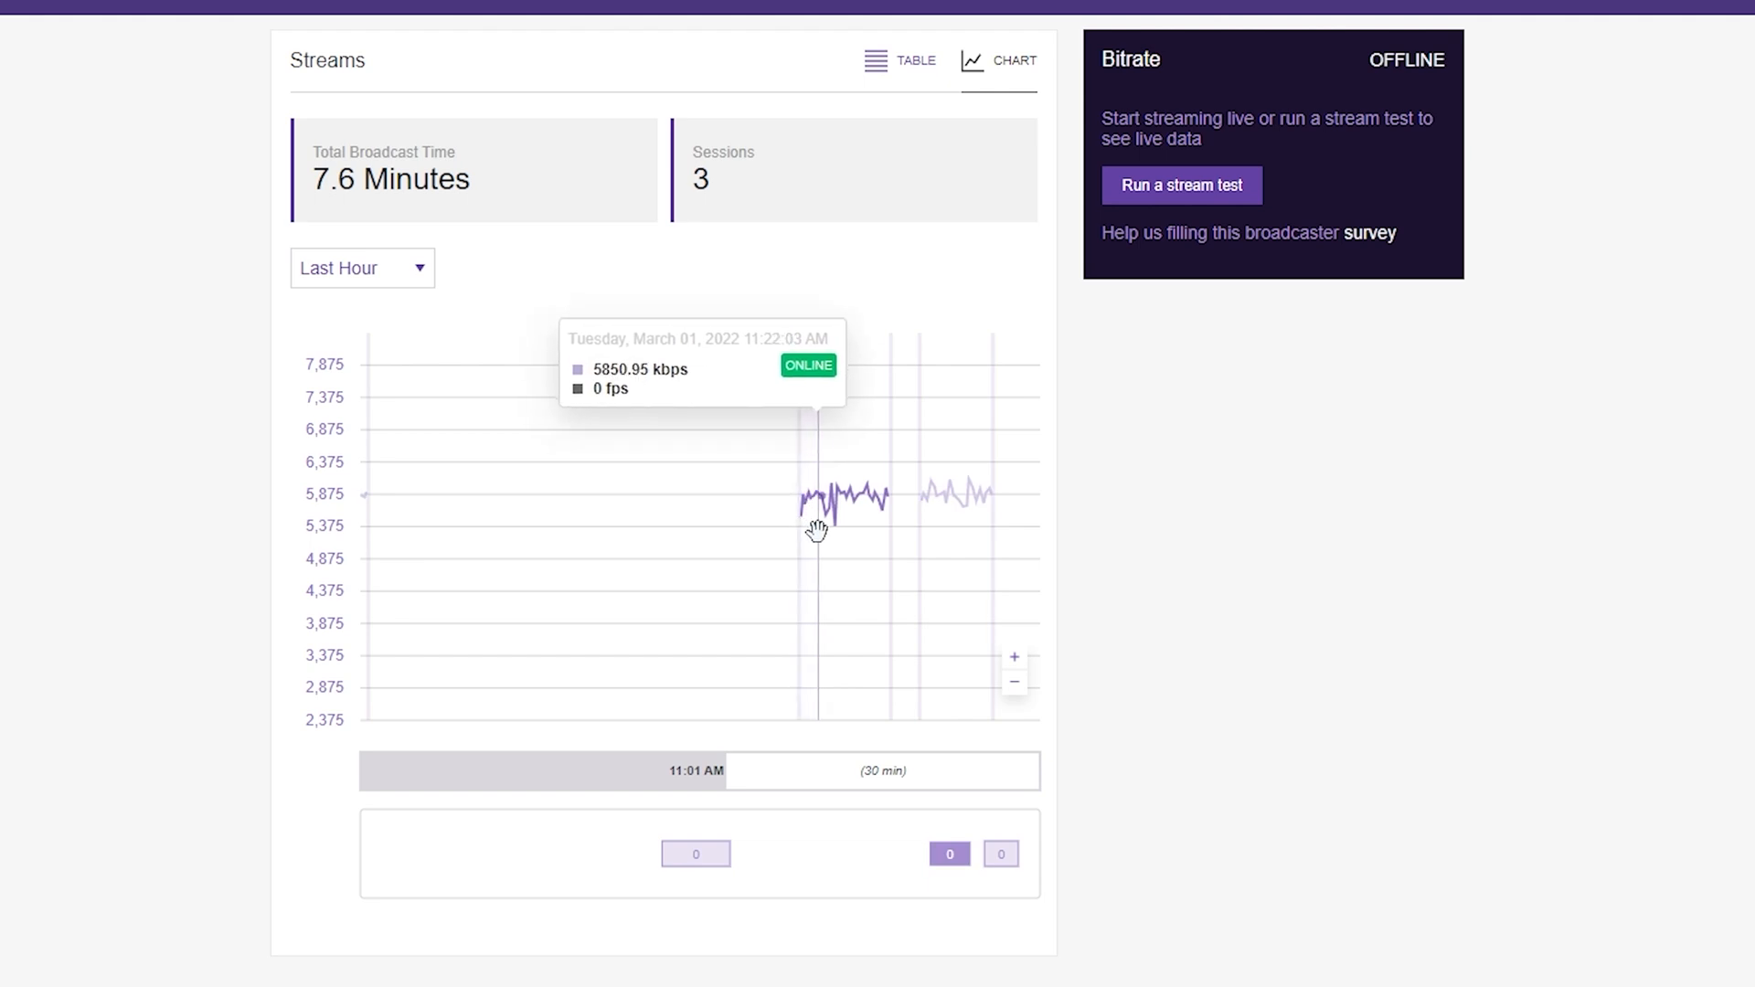